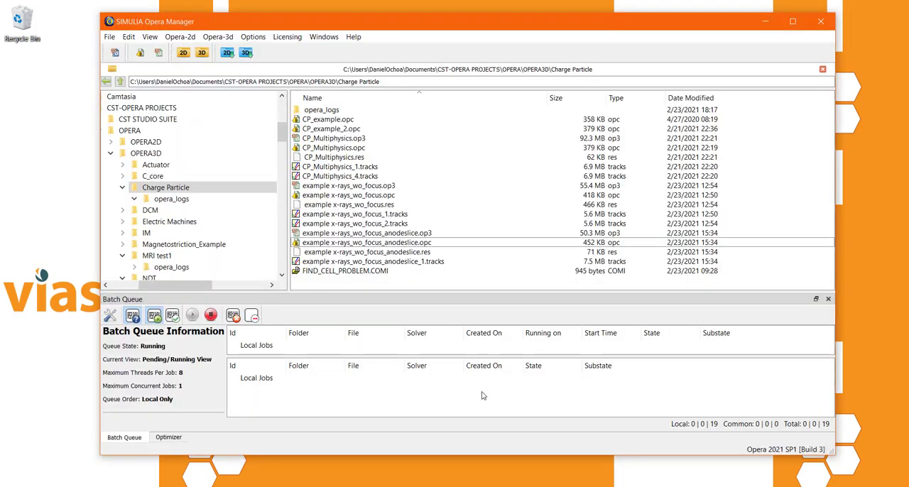
# Step: Launch the Opera-3d Modeller from Opera Manager with an empty model
pyautogui.click(792, 21)
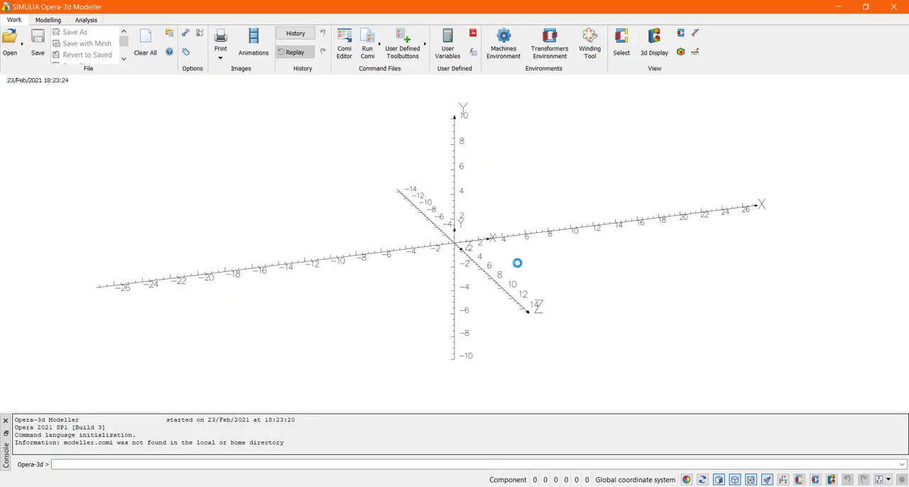
# Step: Create Cyl_Cathode: radius 20, z −10 to 10, material cathode, storage level 55
pyautogui.click(48, 19)
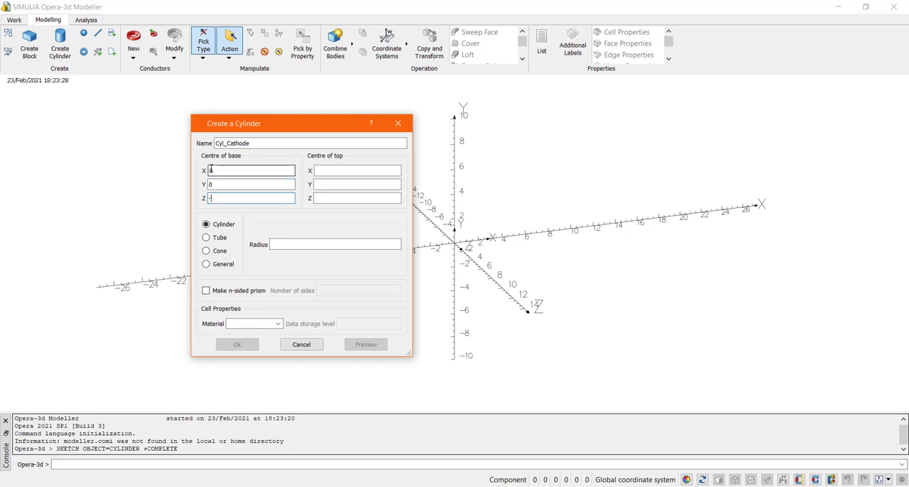
pyautogui.write('0')
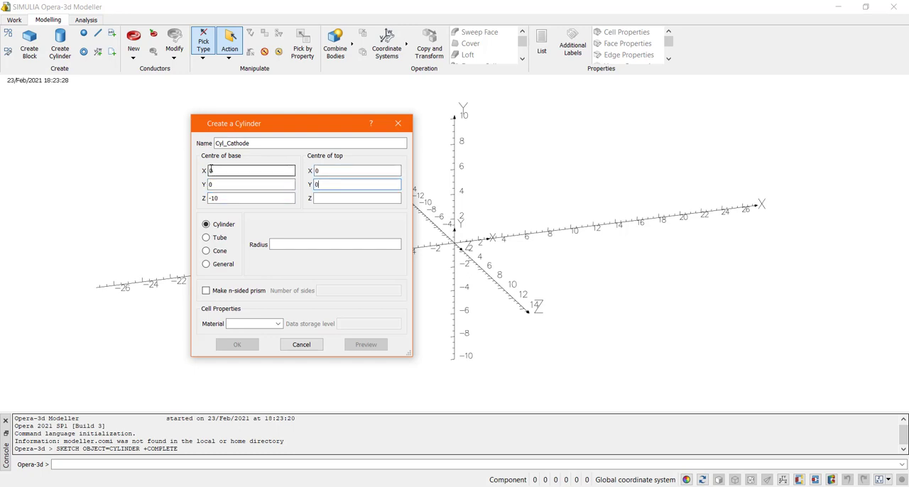
pyautogui.write('10')
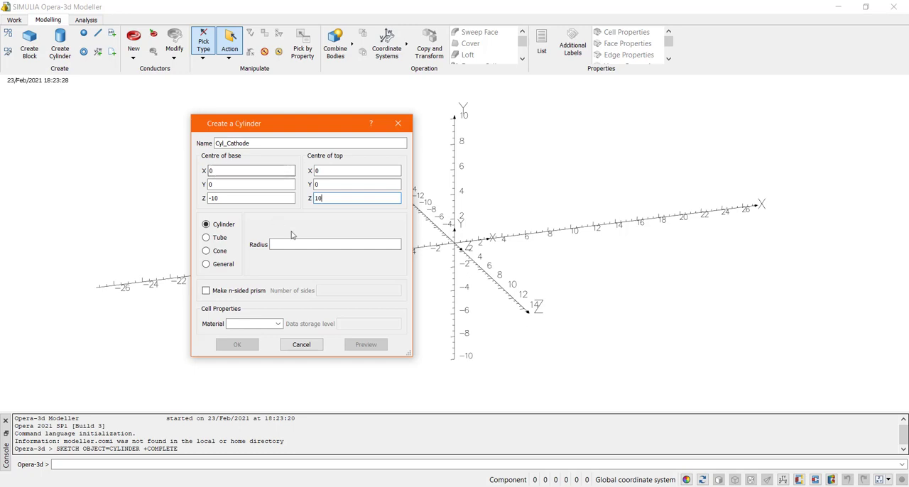
pyautogui.write('20')
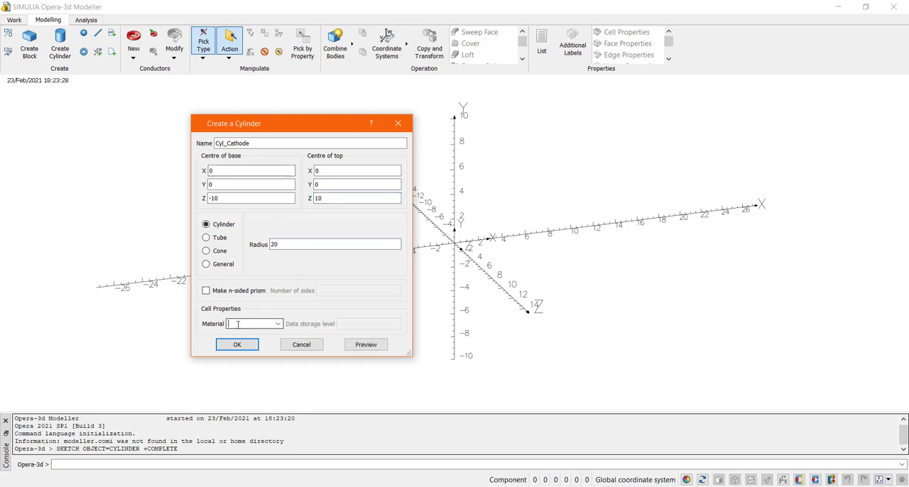
pyautogui.write('cathode')
pyautogui.click(368, 324)
pyautogui.write('55')
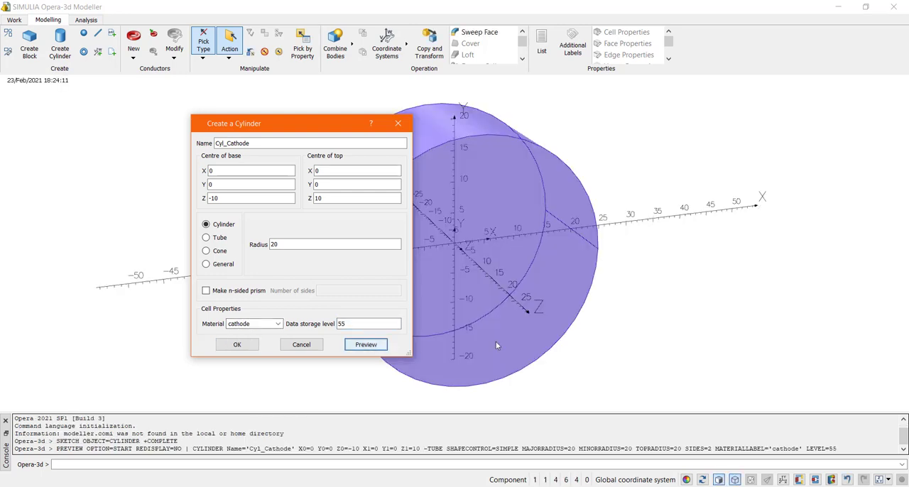
pyautogui.click(365, 344)
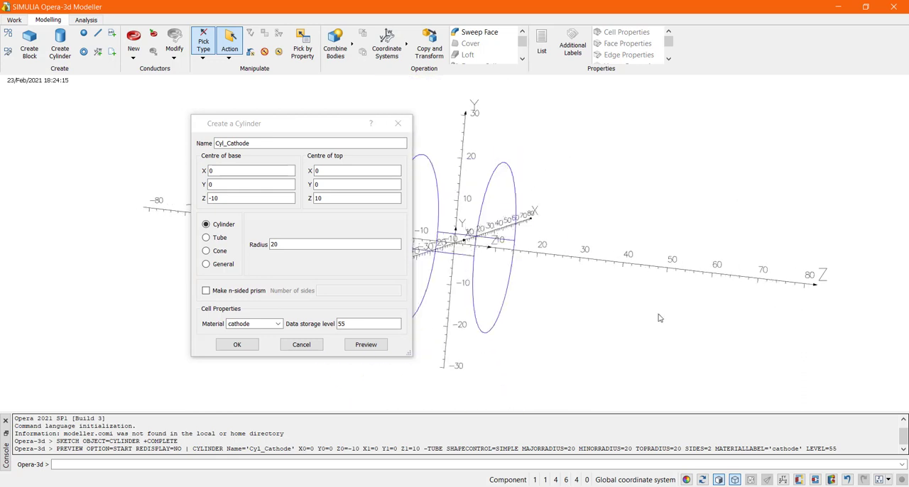
pyautogui.click(366, 344)
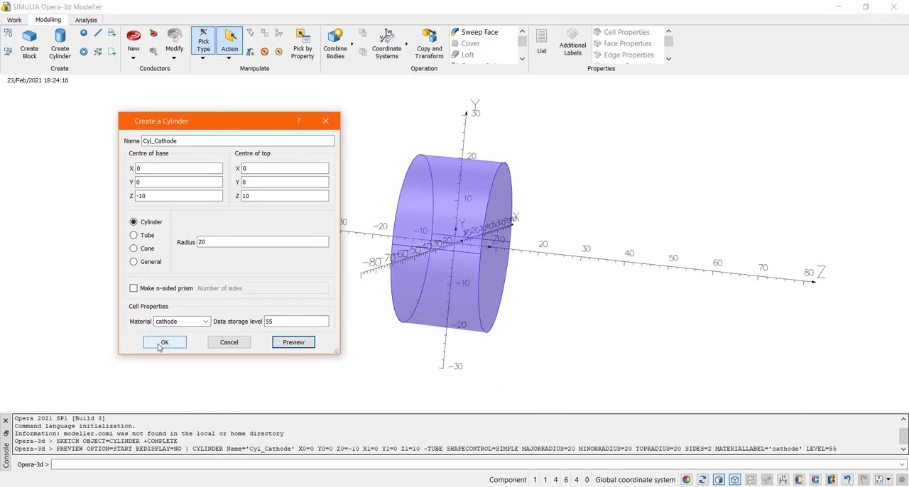
pyautogui.click(164, 342)
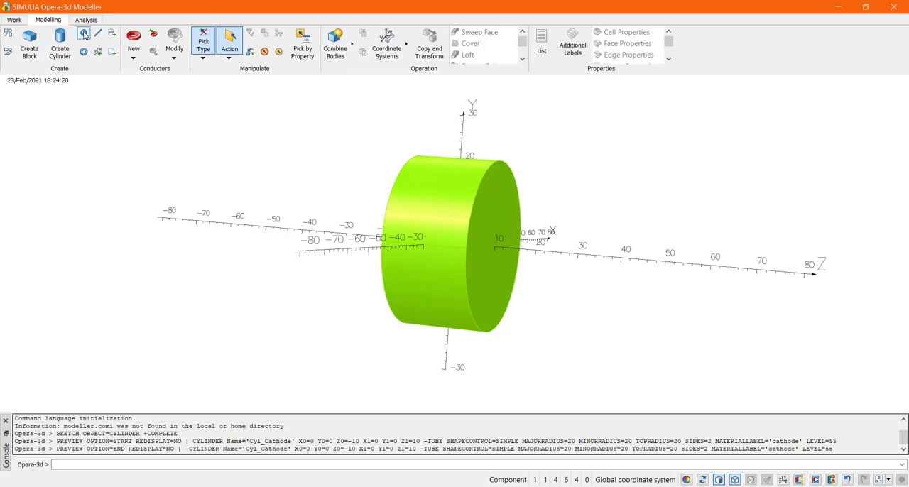
# Step: Create a radius-50 sphere centred at (0,0,50)
pyautogui.click(83, 33)
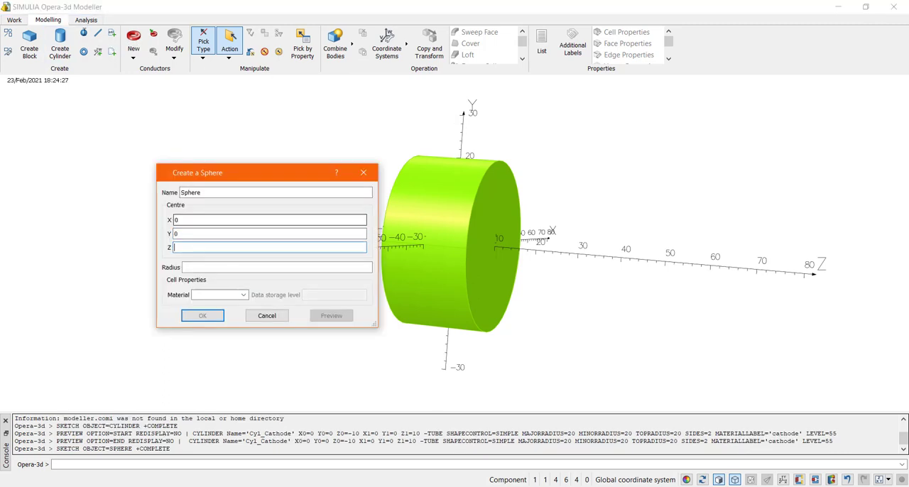
pyautogui.write('50')
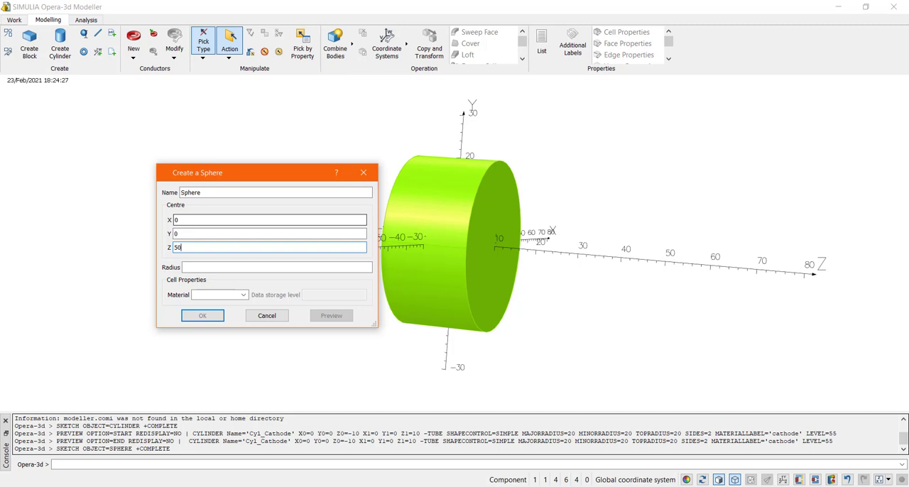
pyautogui.write('50')
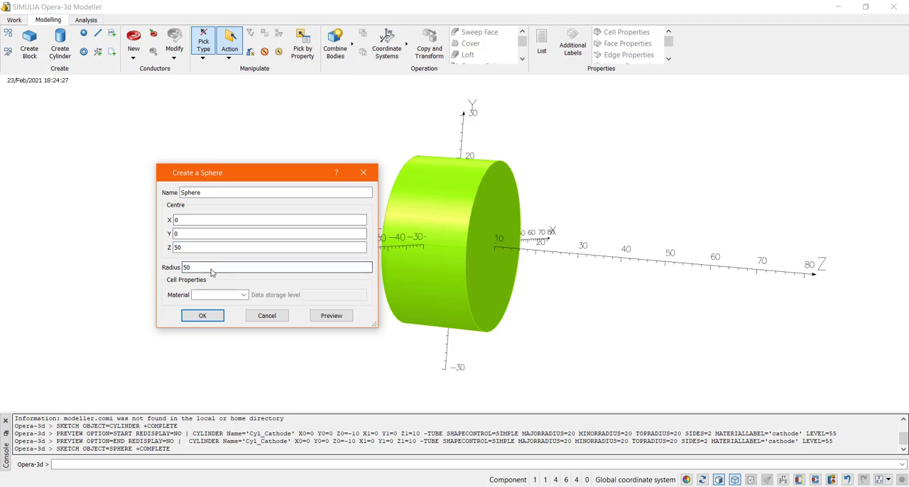
pyautogui.click(331, 315)
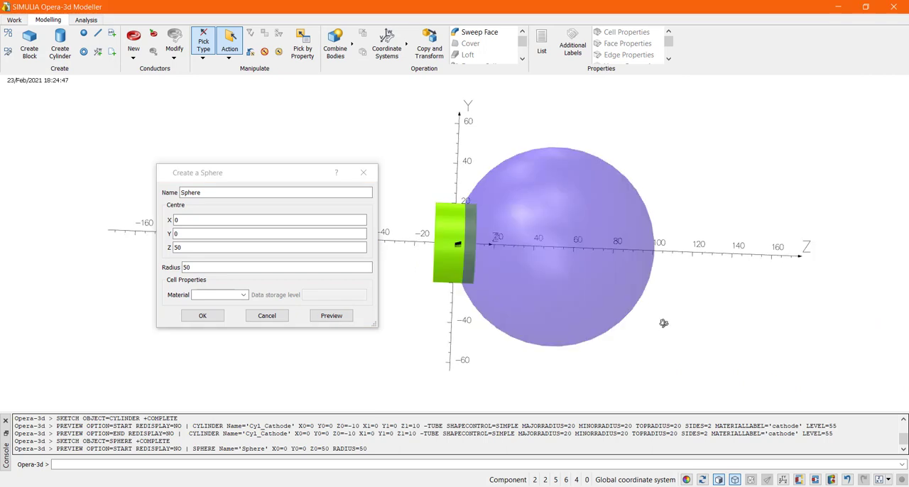
pyautogui.click(202, 315)
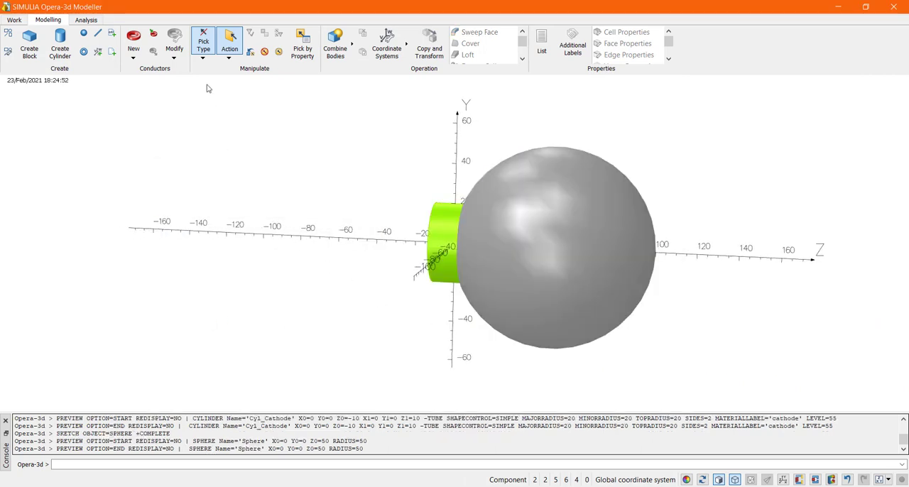
# Step: Pick both bodies and subtract the sphere from Cyl_Cathode with regularization
pyautogui.click(203, 43)
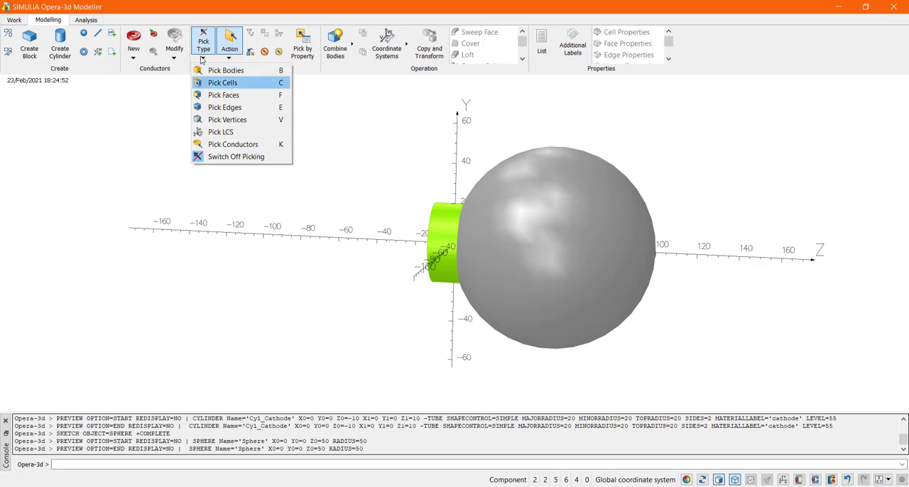
pyautogui.click(226, 70)
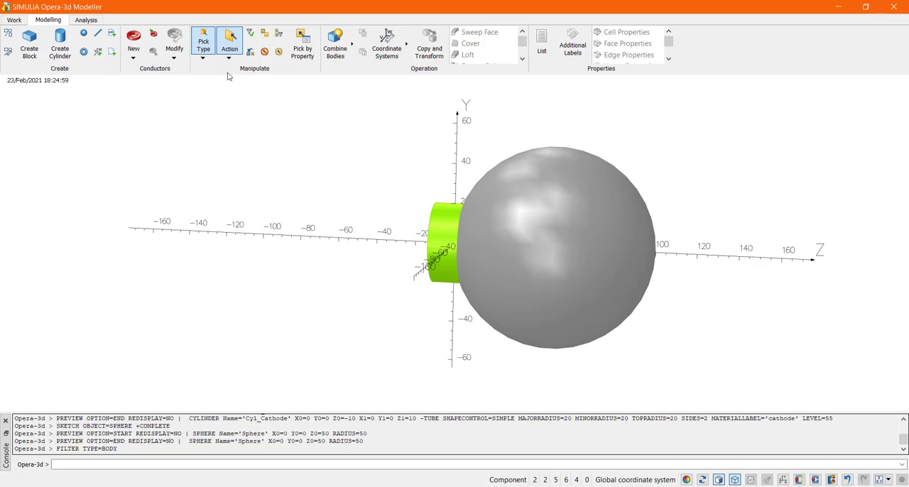
pyautogui.click(228, 42)
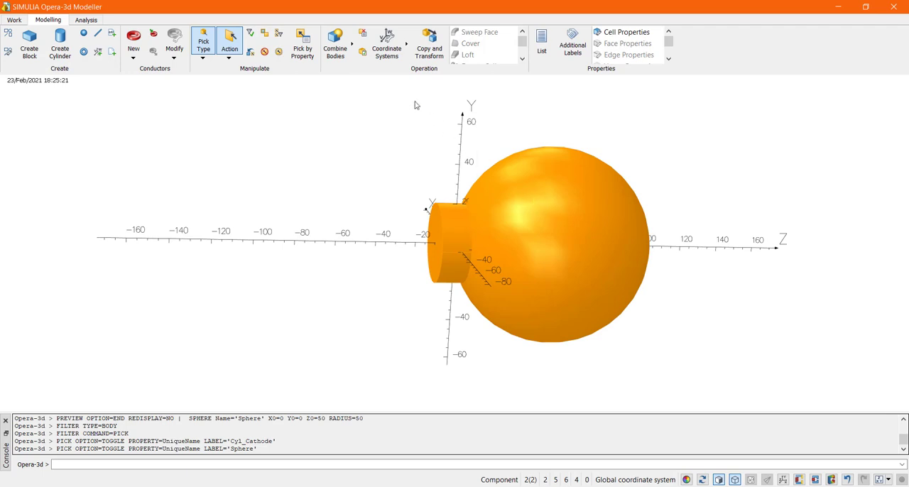
pyautogui.click(334, 42)
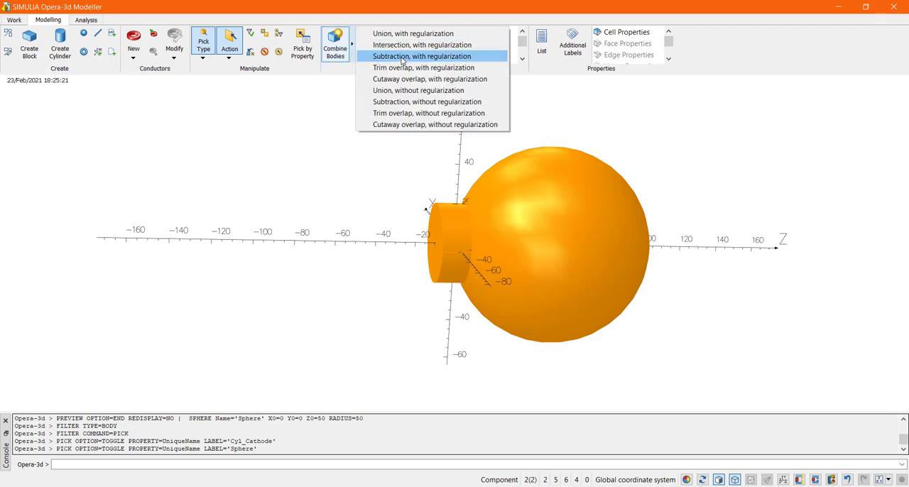
pyautogui.click(421, 56)
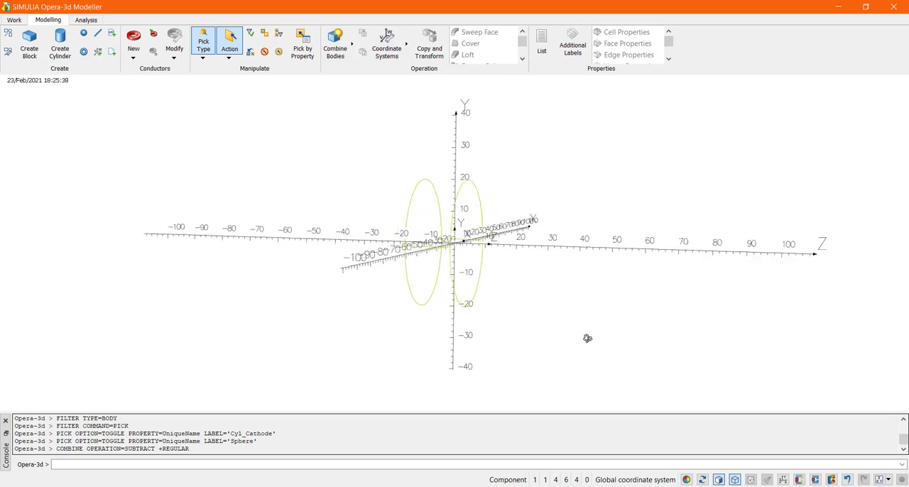
pyautogui.click(60, 43)
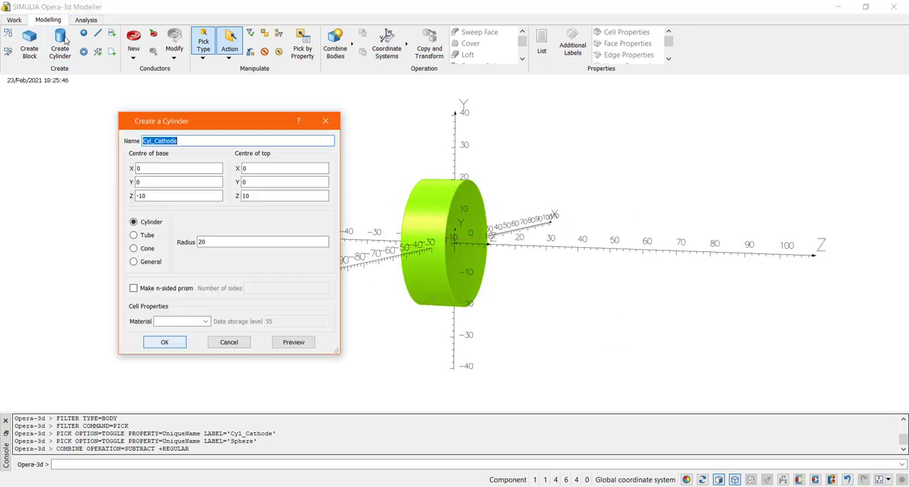
# Step: Create Air cylinder Cyl_Cathode_Air, radius 20, z −10 to 10, storage level 44
pyautogui.moveTo(162, 121); pyautogui.dragTo(223, 116)
pyautogui.write('_Air')
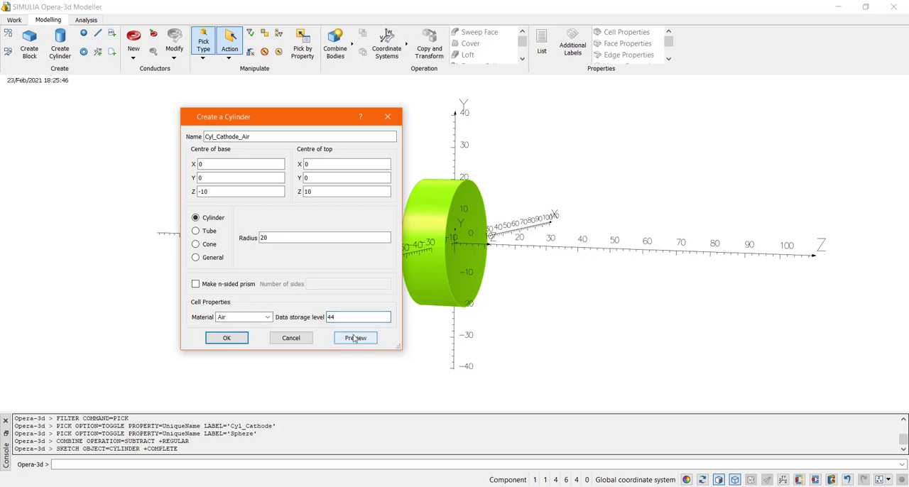
pyautogui.click(355, 337)
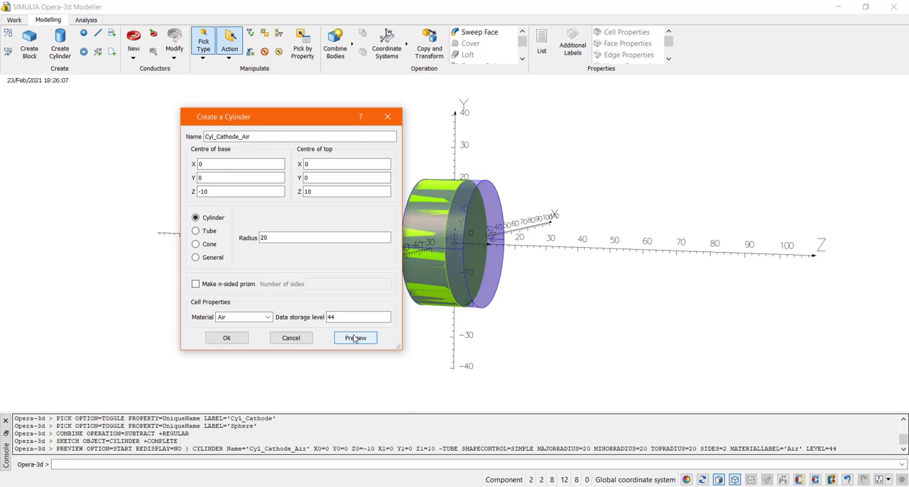
pyautogui.click(355, 337)
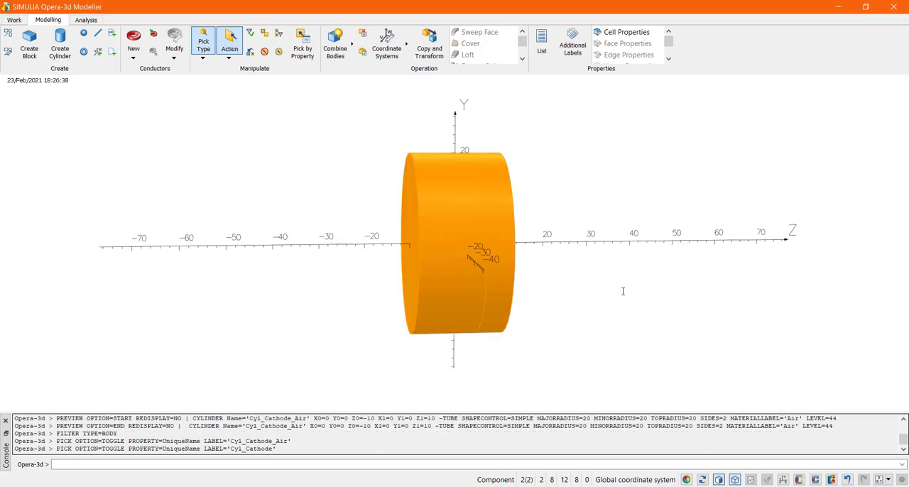
# Step: Trim-overlap the air cylinder against Cyl_Cathode with regularization, then switch picking to cells
pyautogui.click(334, 43)
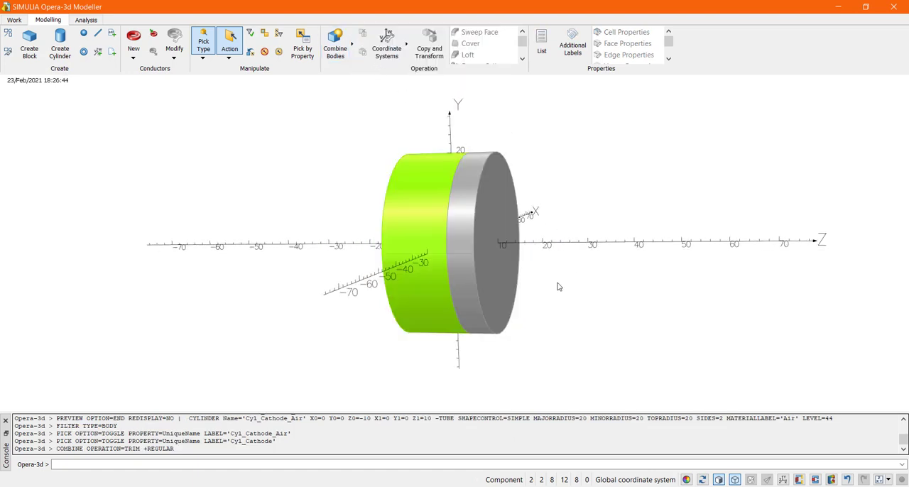
pyautogui.click(203, 40)
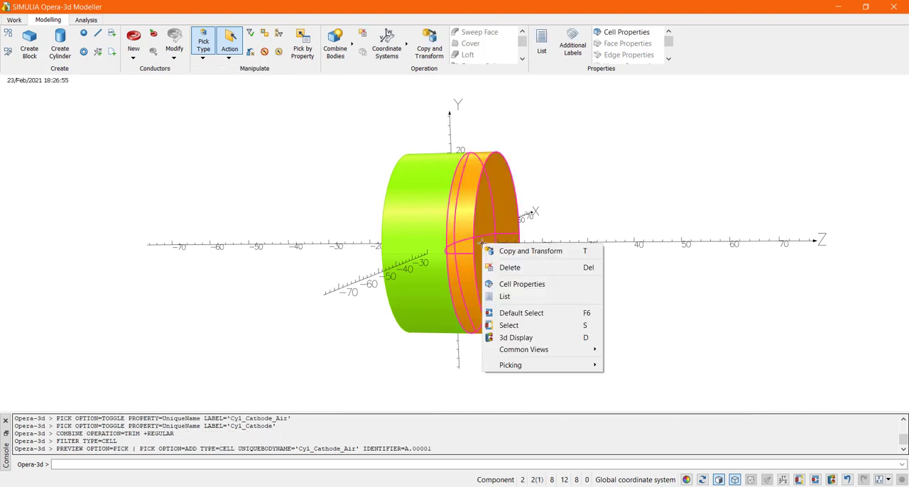
# Step: Give the air cell storage level 66, maximum element size 1.2 and quadratic elements
pyautogui.click(521, 283)
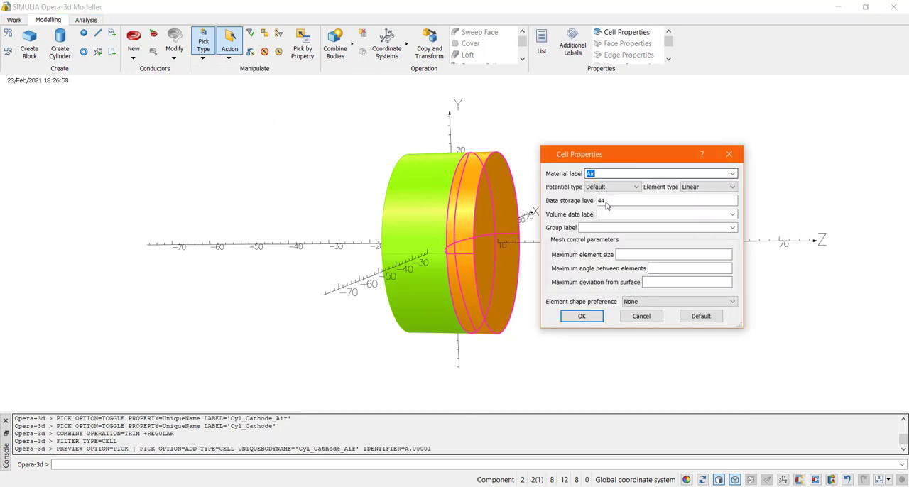
pyautogui.write('66')
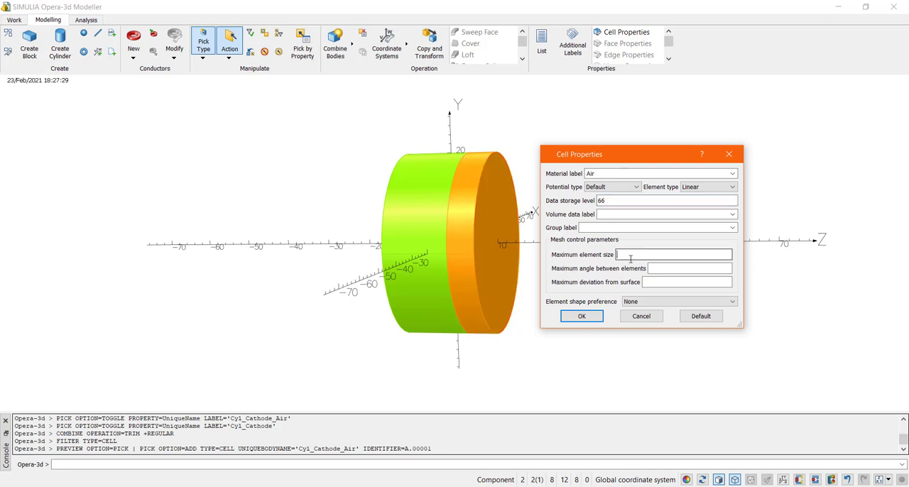
pyautogui.write('1.2')
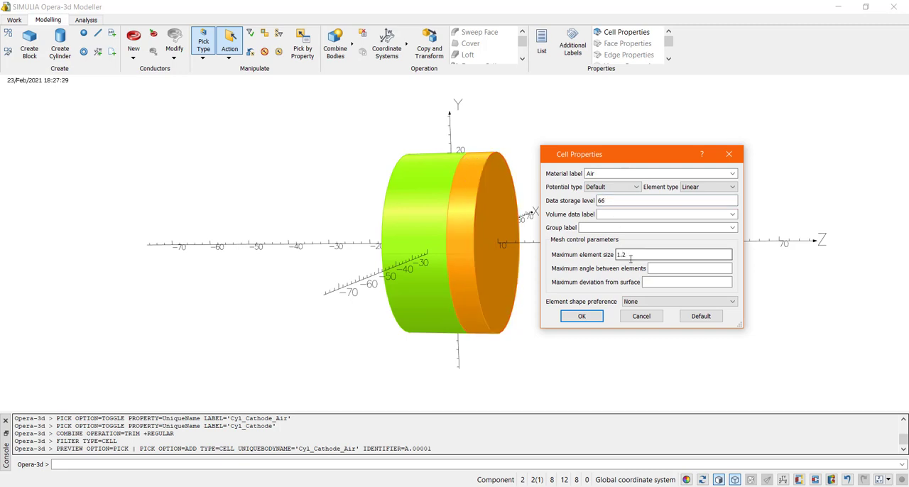
pyautogui.click(707, 187)
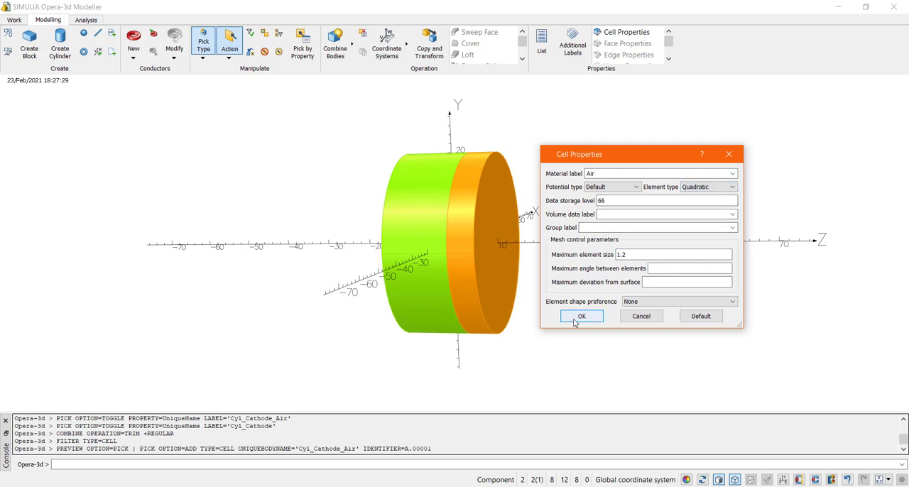
pyautogui.click(582, 316)
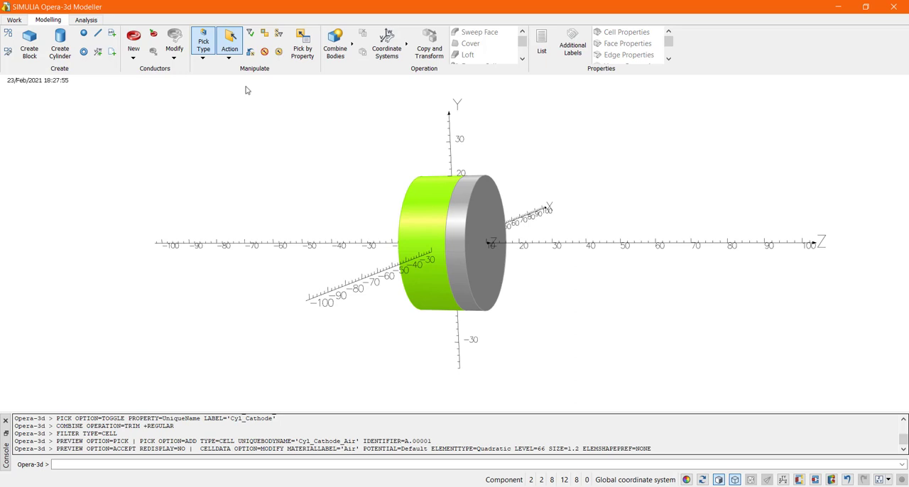
pyautogui.moveTo(206, 64)
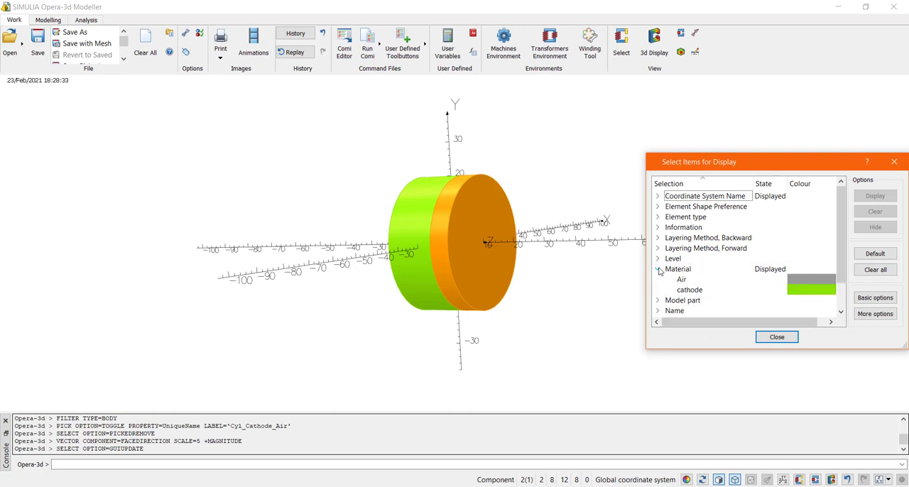
# Step: Hide the Air material cells and close the display selection dialog
pyautogui.click(875, 226)
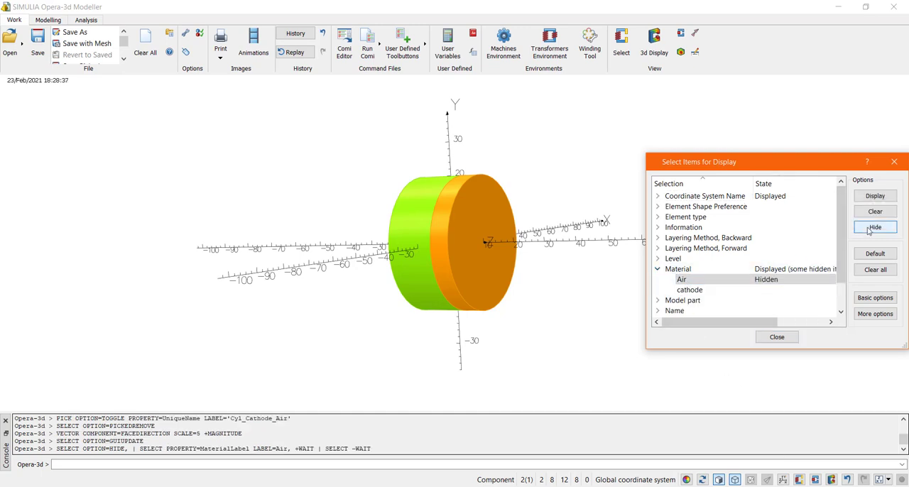
pyautogui.click(776, 337)
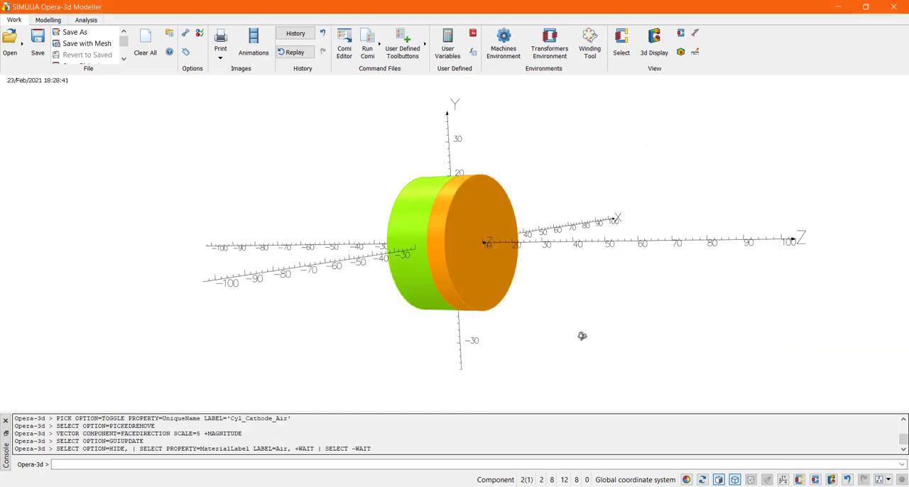
pyautogui.click(48, 19)
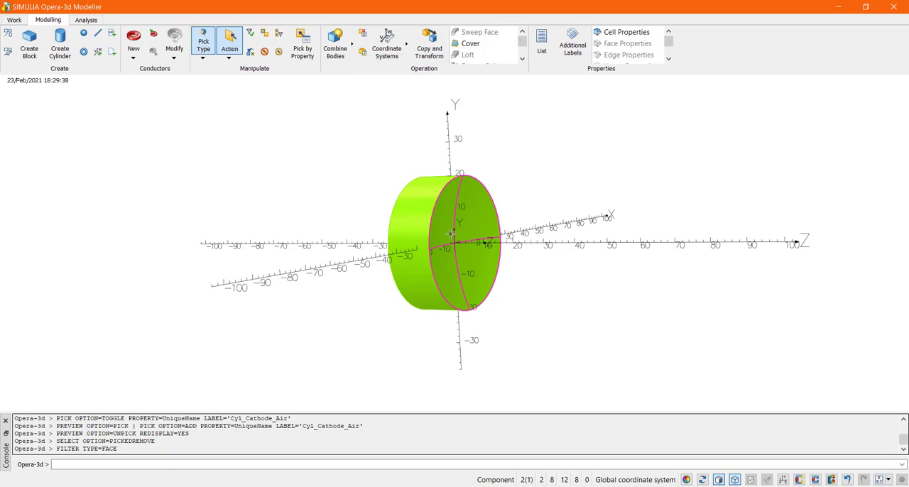
# Step: Display face-normal arrows at scale 5 for picked faces only
pyautogui.click(469, 241)
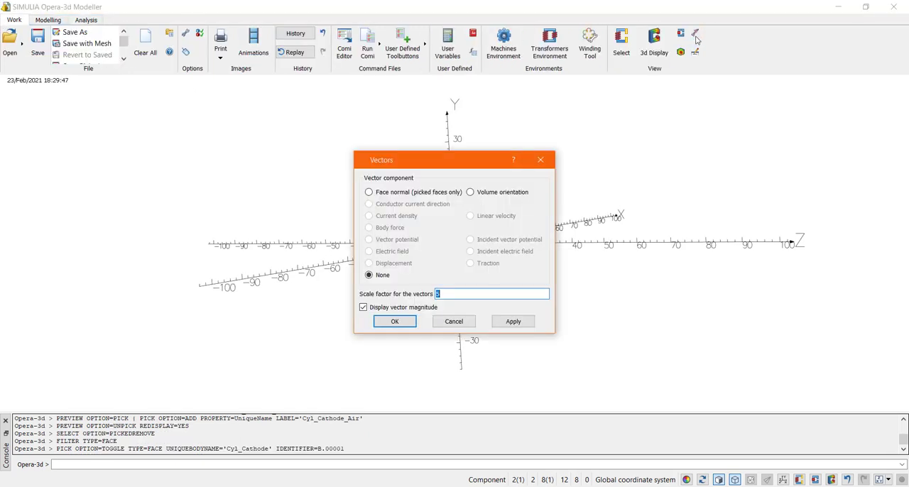
pyautogui.click(369, 191)
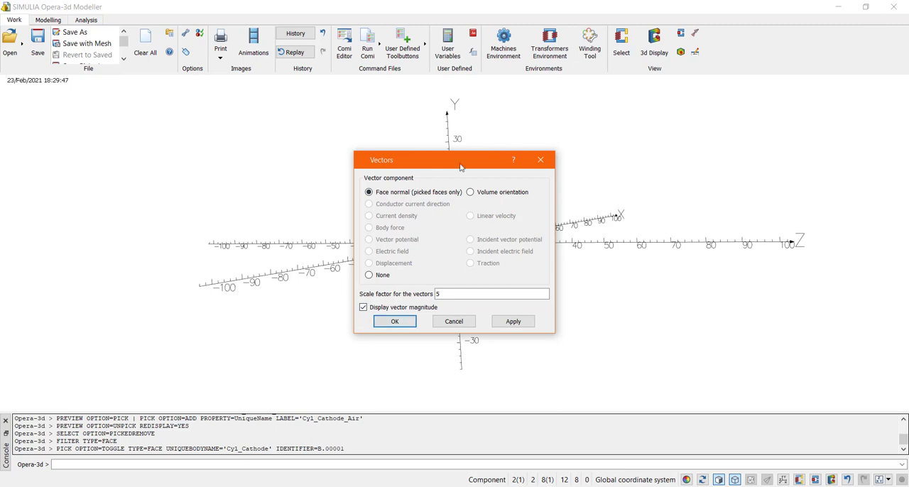
pyautogui.click(395, 321)
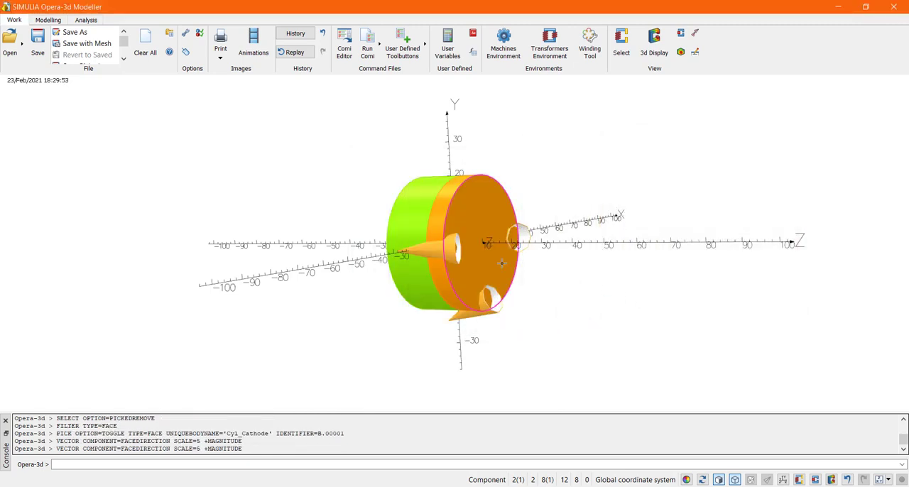
pyautogui.rightClick(483, 245)
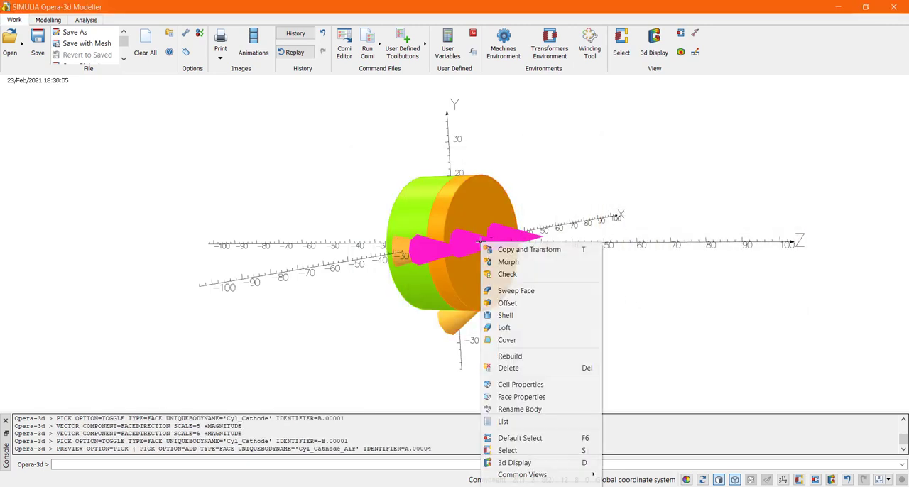
pyautogui.moveTo(507, 340)
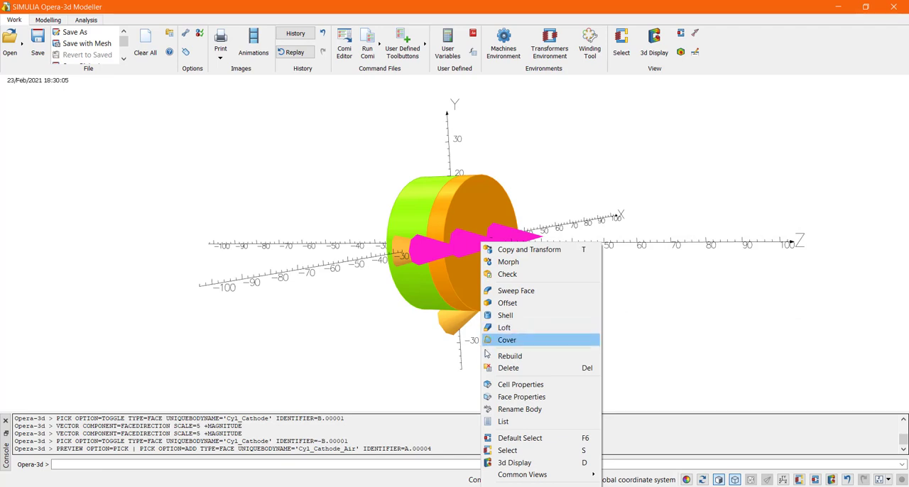
# Step: Apply forward Mesh layering to the air face: 8 layers, offset 0.2*SQRT(LAYER)
pyautogui.click(521, 396)
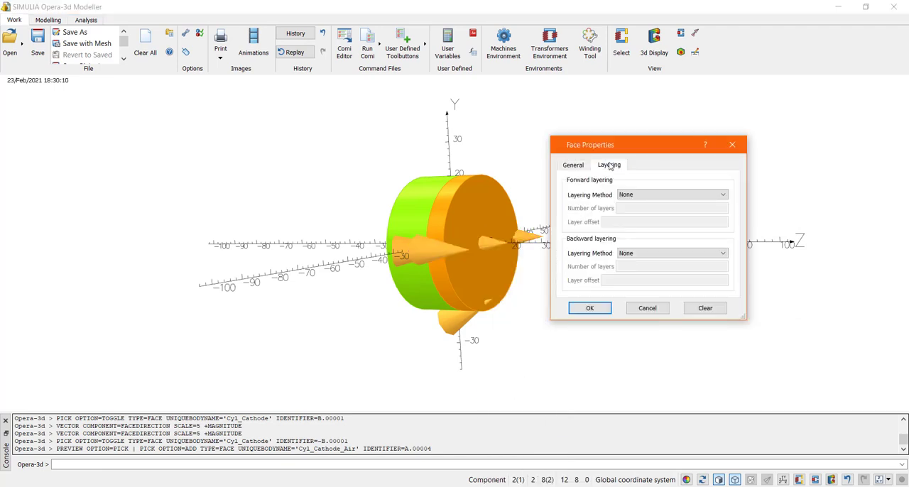
pyautogui.click(671, 195)
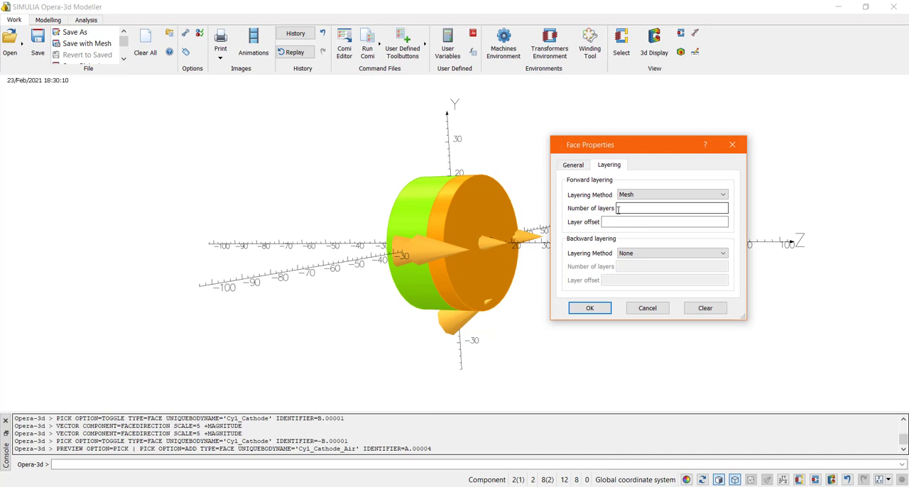
pyautogui.write('8')
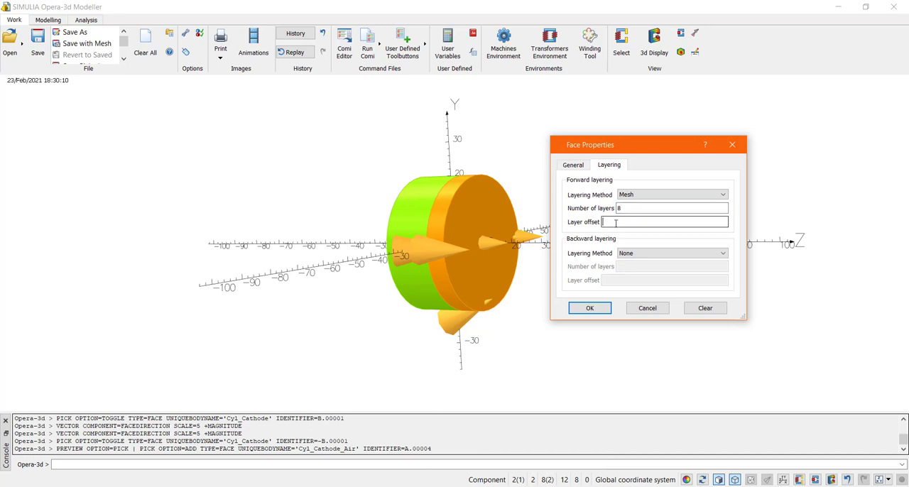
pyautogui.write('0.2*SQRT')
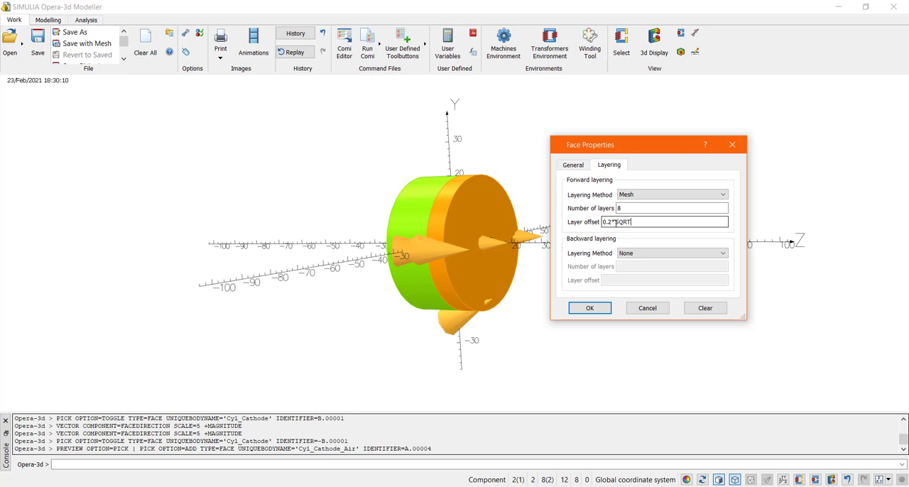
pyautogui.write('()')
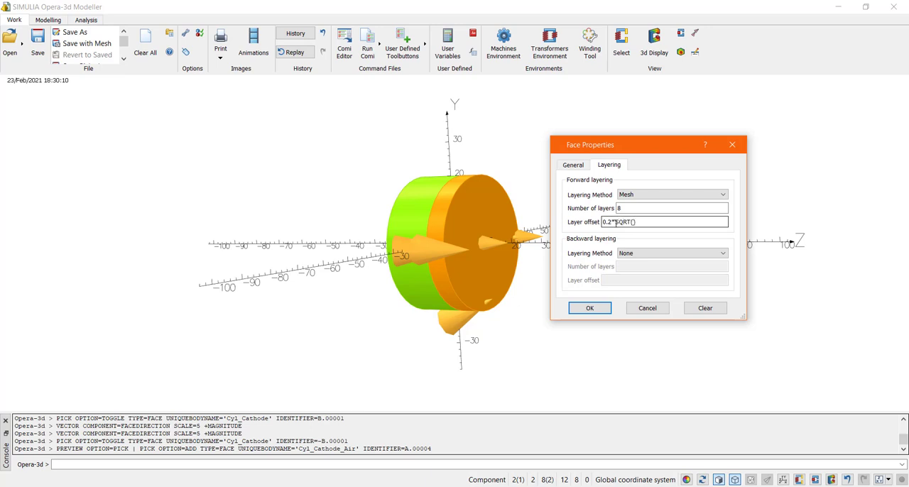
pyautogui.write('LAYER')
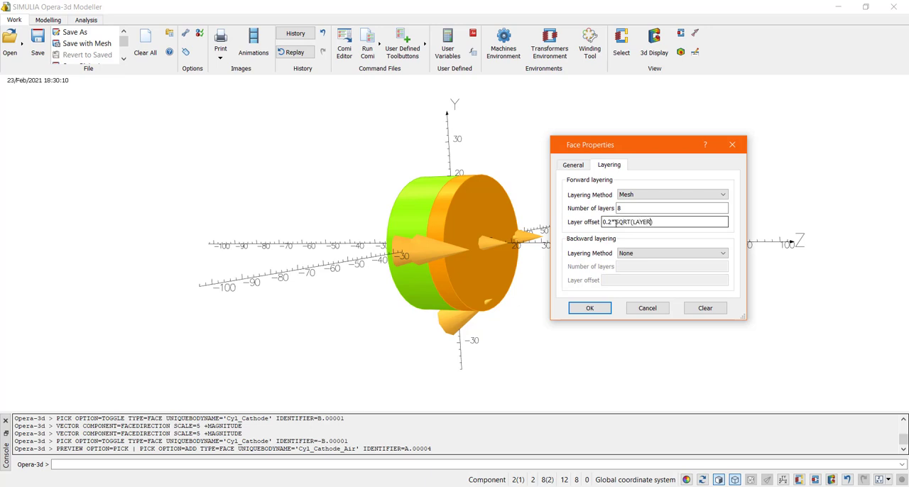
pyautogui.click(589, 307)
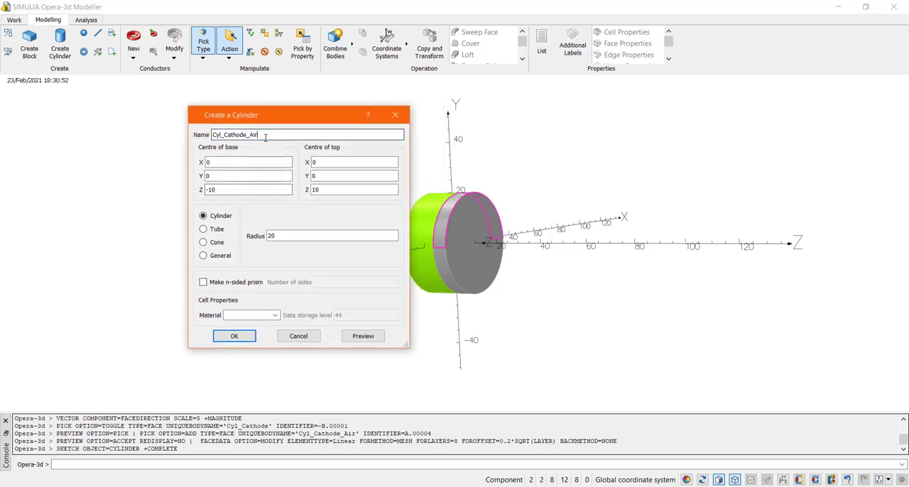
# Step: Create tube Cyl_Guard: radius 35, thickness 12.5, z −10 to 10, material guard, level 70
pyautogui.press('BackSpace')
pyautogui.write('Cyl_Guard')
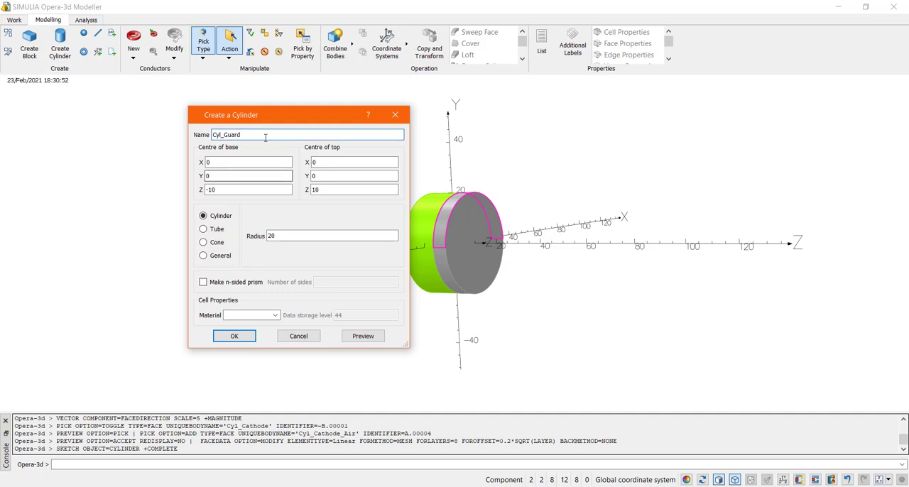
pyautogui.click(203, 228)
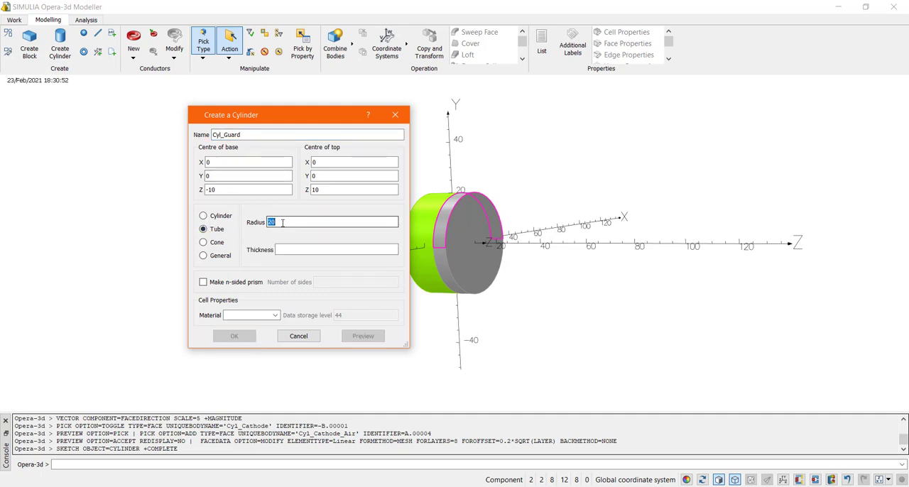
pyautogui.write('12.5')
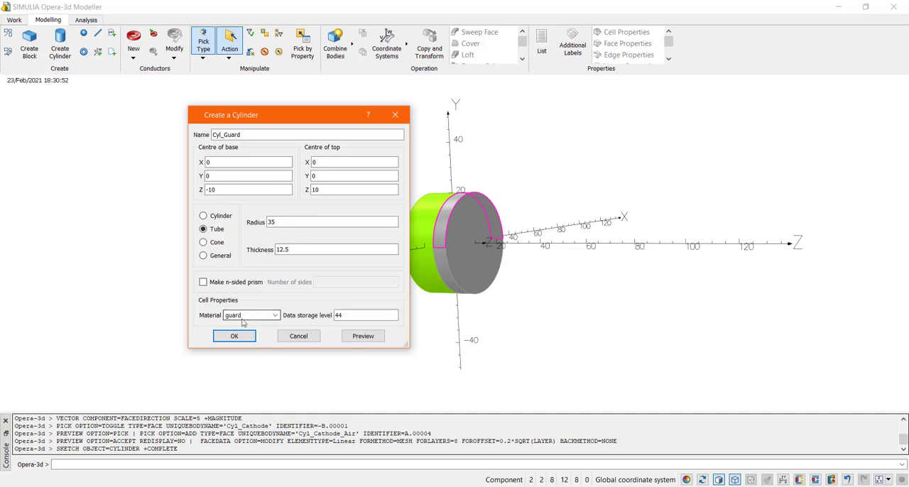
pyautogui.write('70')
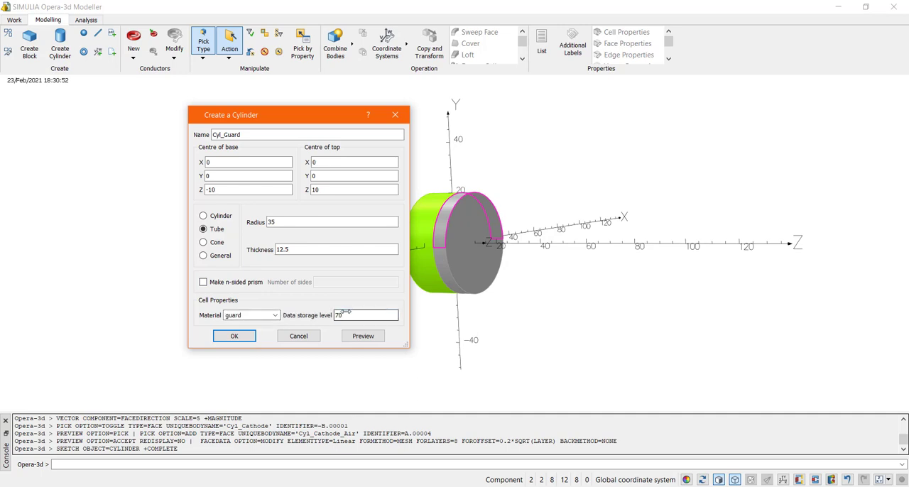
pyautogui.click(362, 335)
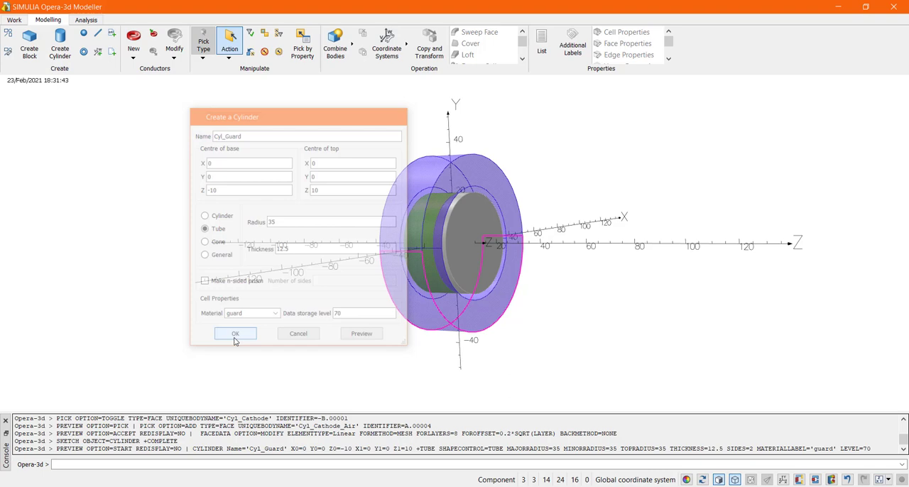
pyautogui.click(235, 334)
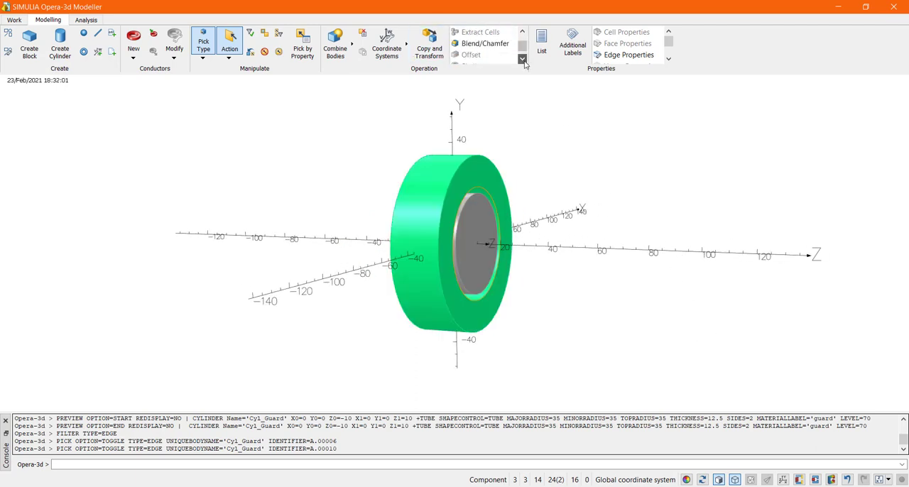
# Step: Chamfer the two picked Cyl_Guard edges with distances 5 and 4
pyautogui.click(485, 44)
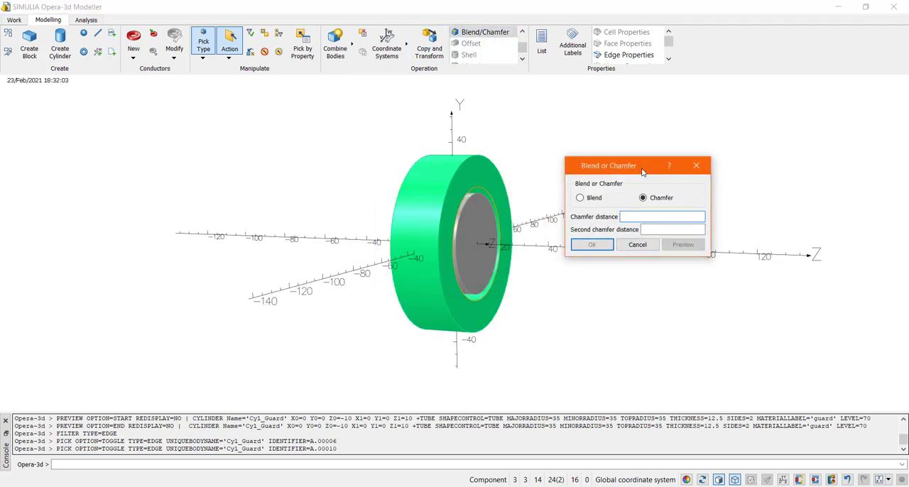
pyautogui.click(682, 244)
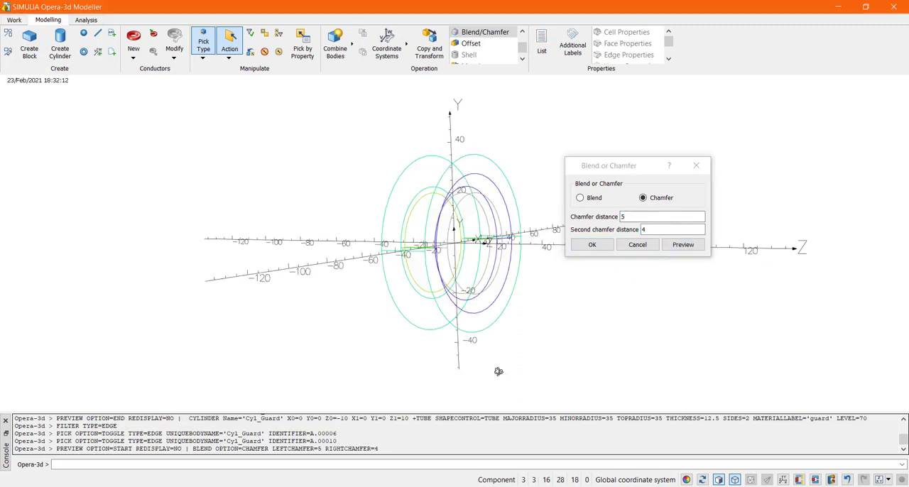
pyautogui.click(682, 245)
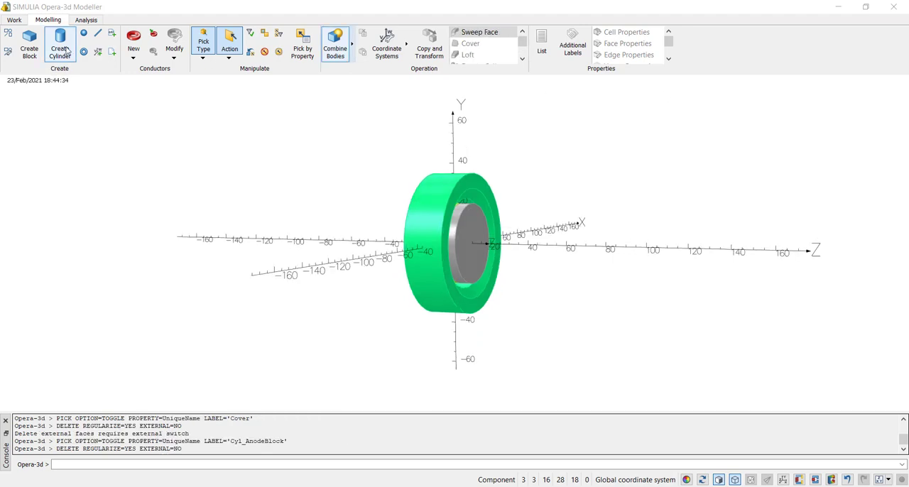
# Step: Create Cyl_AnodeBlock-001: radius 15, z 130 to 140, material anode_block
pyautogui.click(60, 42)
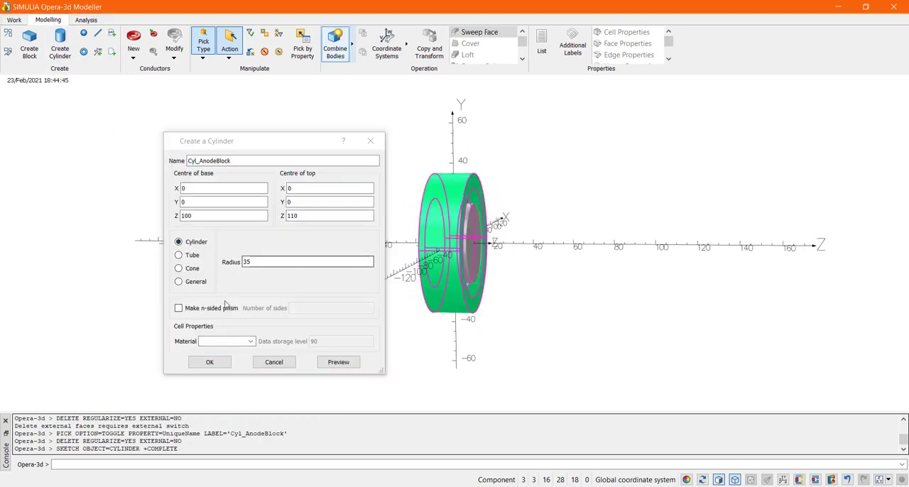
pyautogui.write('anode_block')
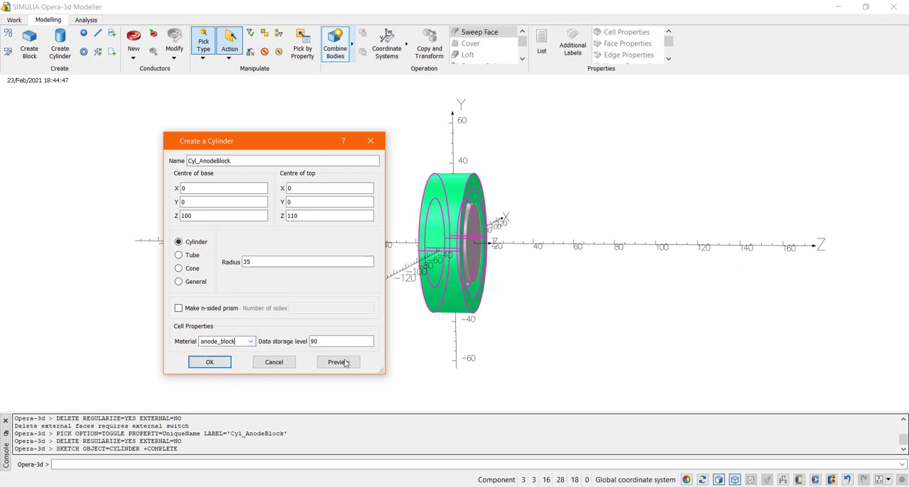
pyautogui.click(338, 362)
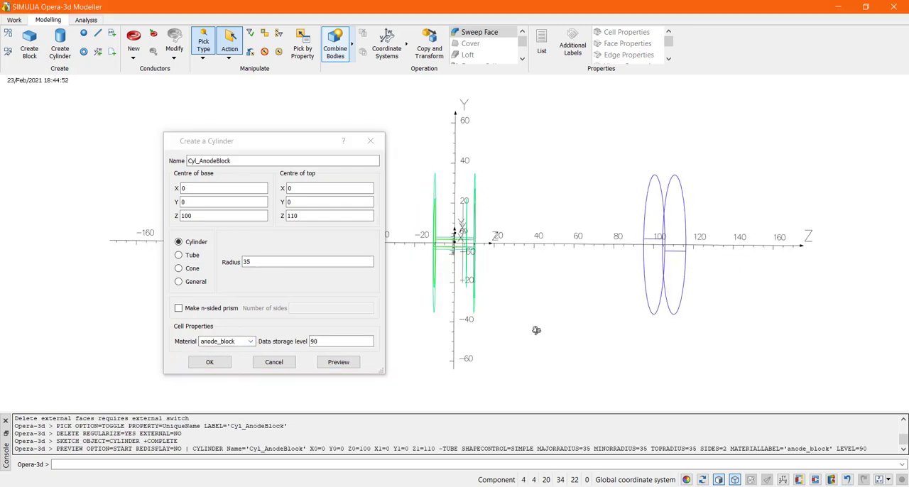
pyautogui.click(338, 362)
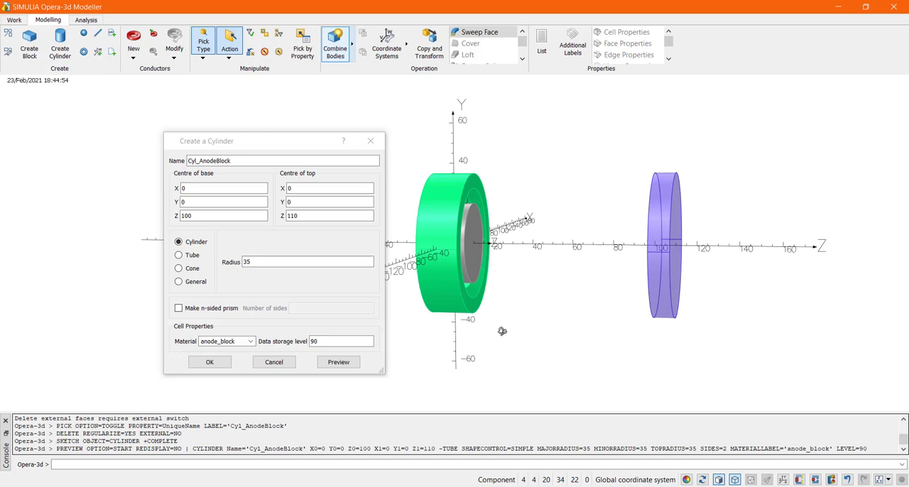
pyautogui.click(210, 362)
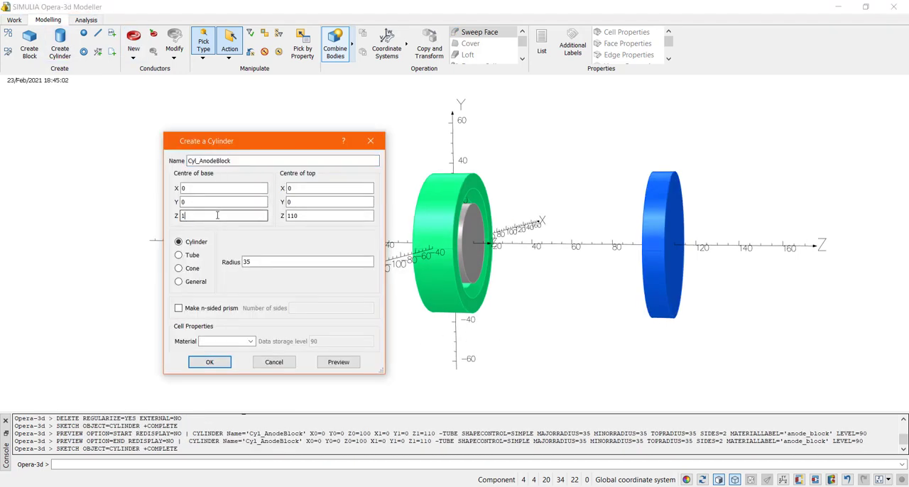
pyautogui.write('130')
pyautogui.click(330, 216)
pyautogui.write('140')
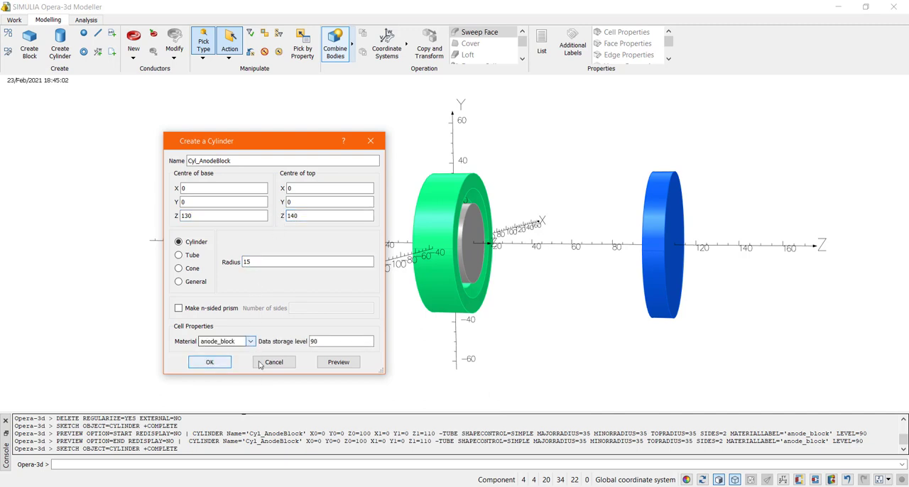
pyautogui.click(209, 362)
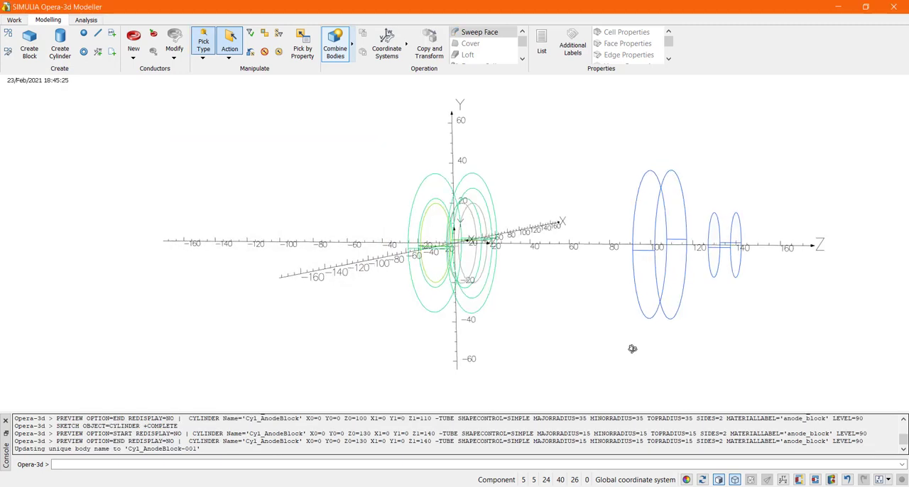
pyautogui.click(203, 40)
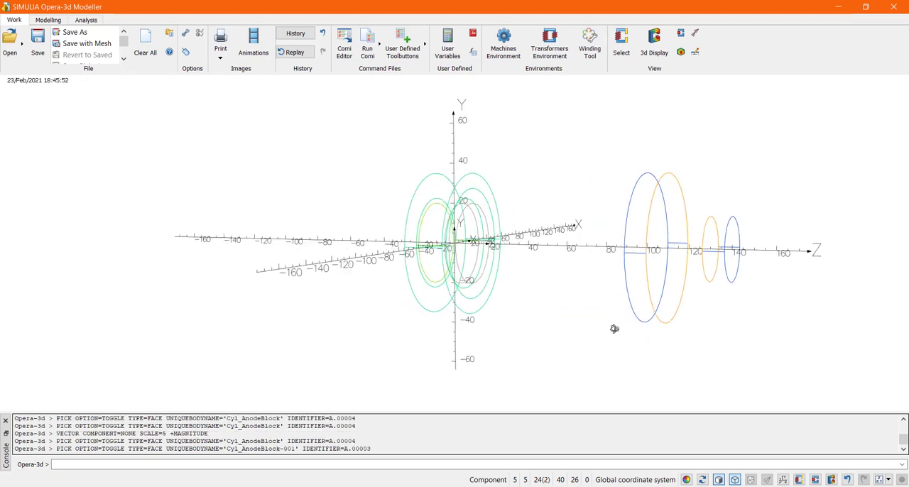
# Step: Loft the two picked faces to merge the anode_block cylinders into one tapered body
pyautogui.click(47, 19)
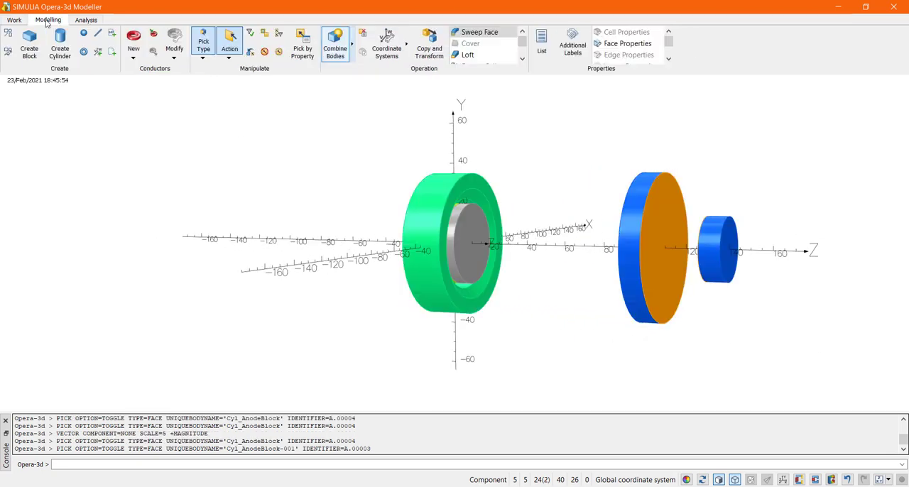
pyautogui.click(467, 54)
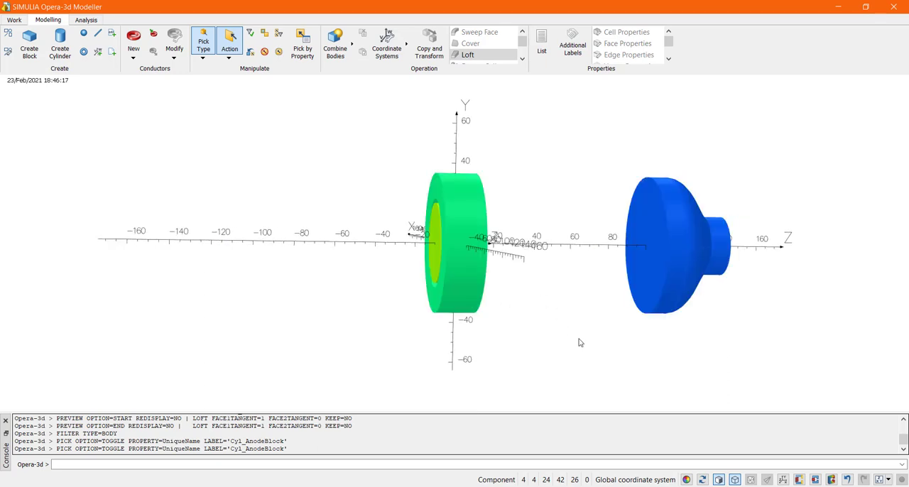
pyautogui.click(60, 39)
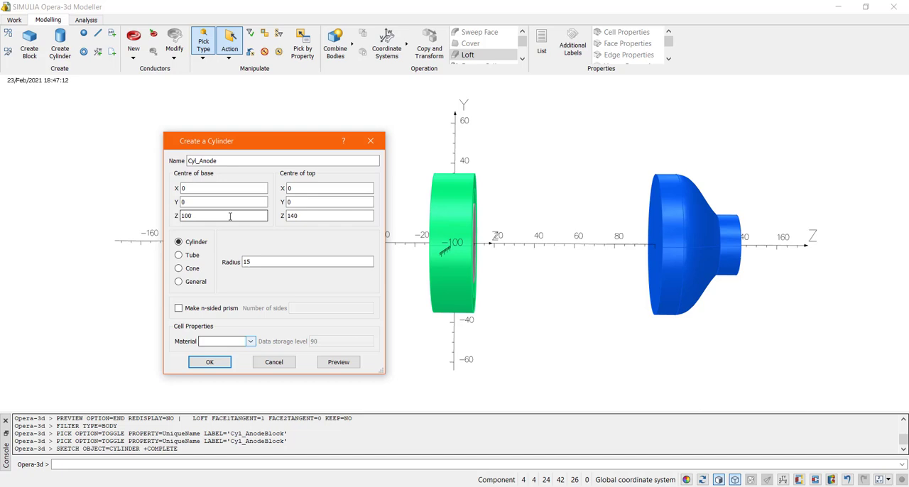
# Step: Set the Cyl_Anode cylinder to top Z 105, material anode, storage level 100
pyautogui.click(328, 215)
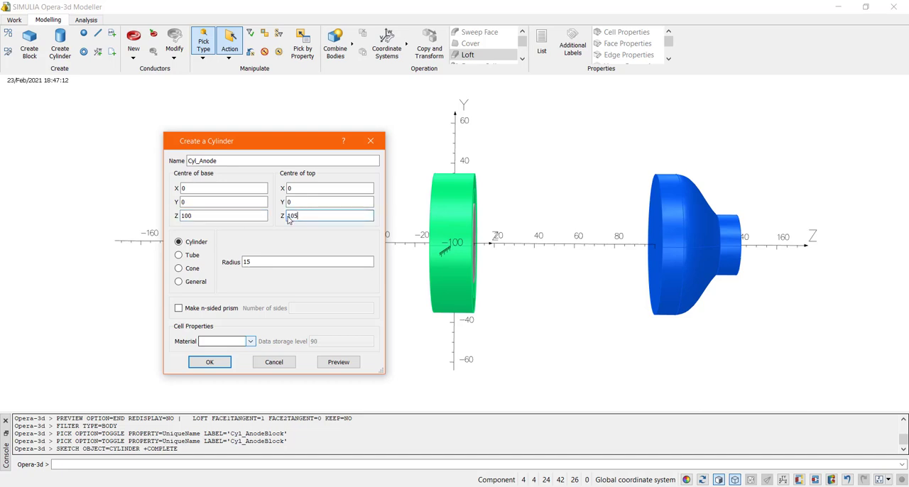
pyautogui.click(249, 341)
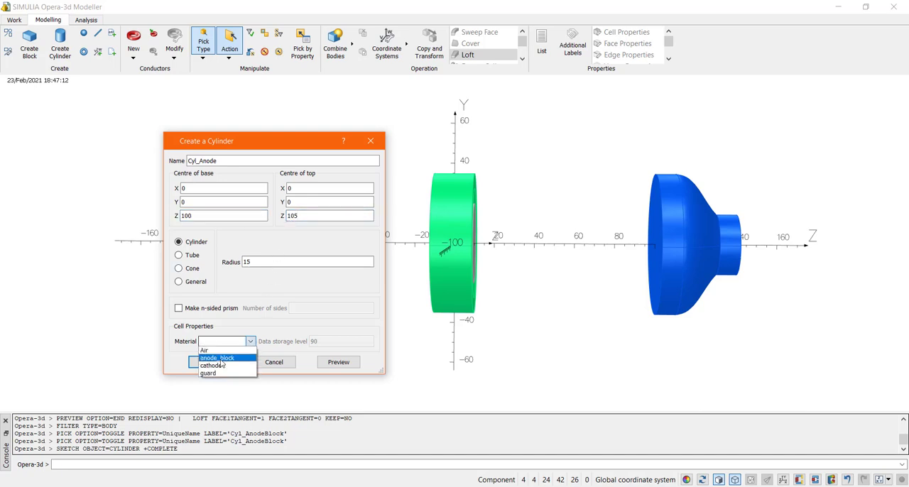
pyautogui.click(216, 357)
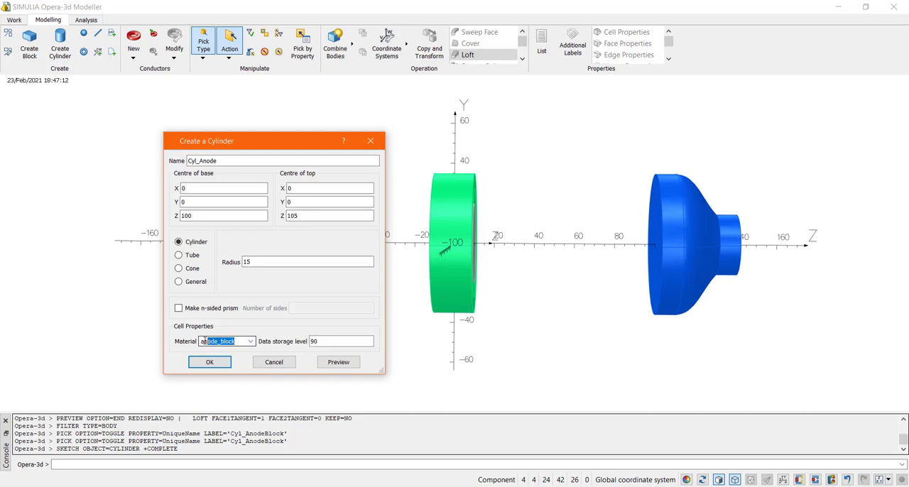
pyautogui.write('anode')
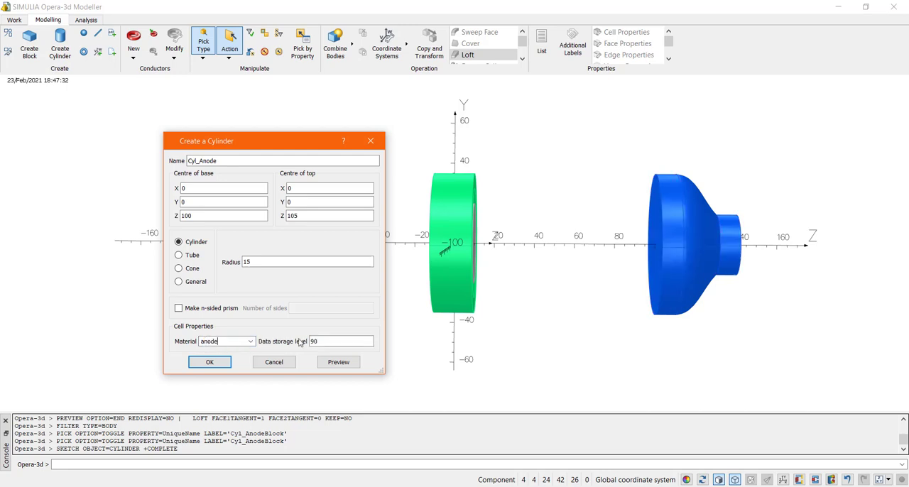
pyautogui.write('100')
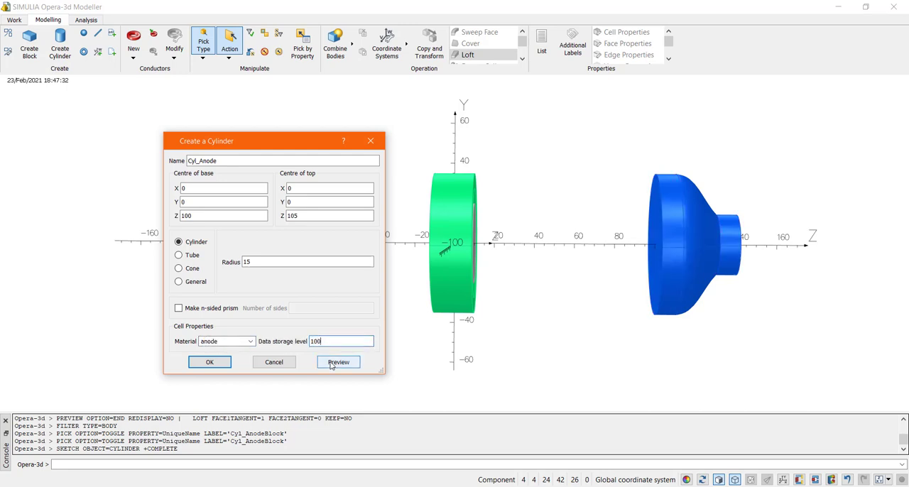
# Step: Create the anode cylinder and trim it against the tapered anode block
pyautogui.click(338, 362)
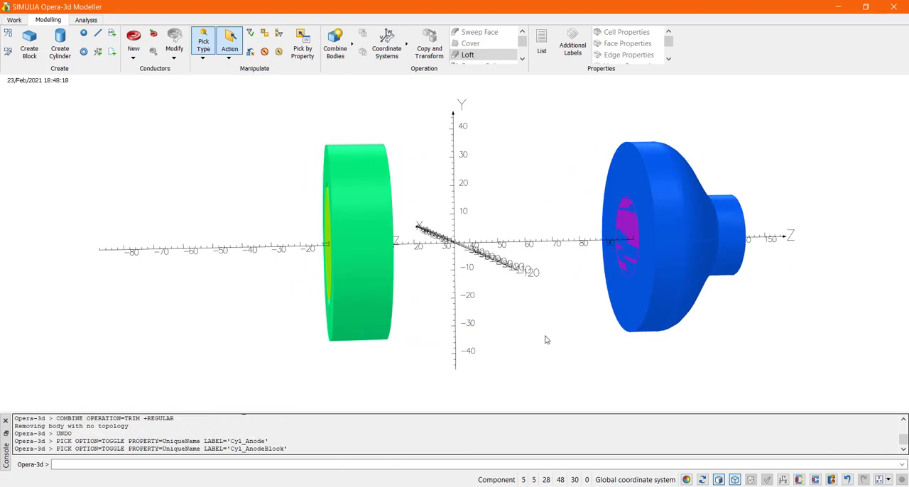
pyautogui.click(625, 245)
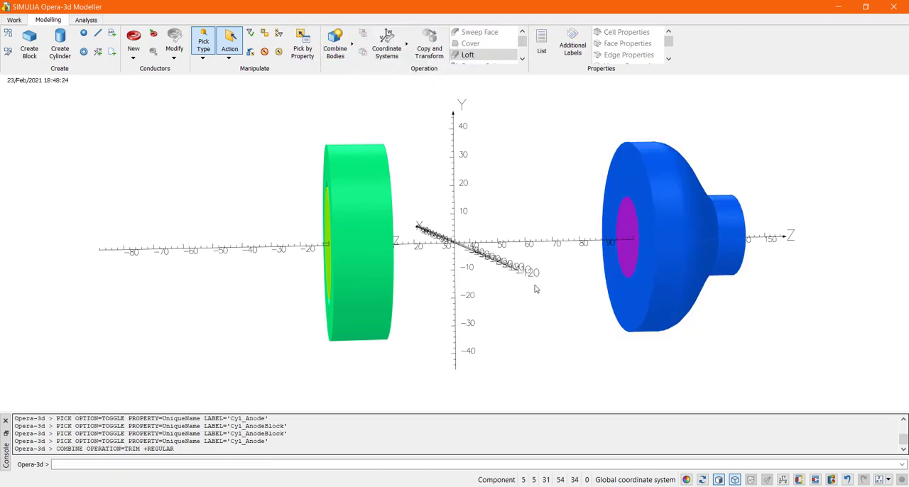
pyautogui.click(59, 44)
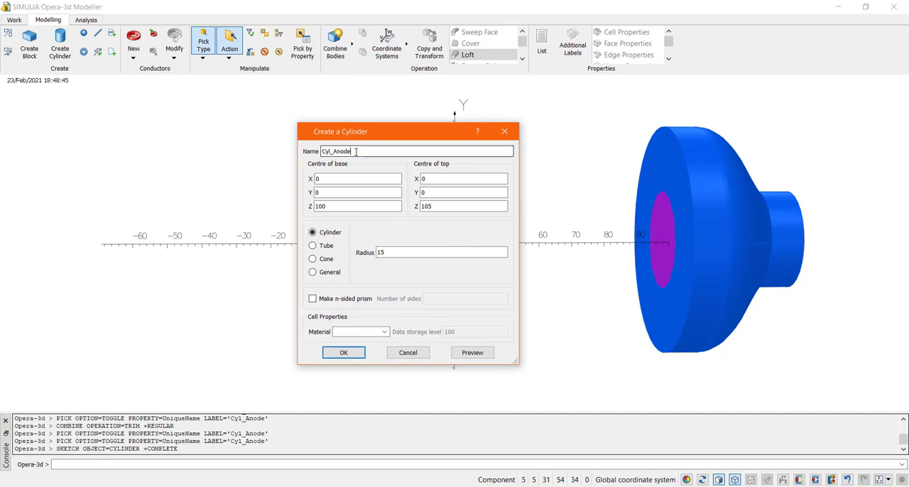
# Step: Define Cyl_Anode_cone from z 90 to 100, radius 15 tapering to 0, material anode
pyautogui.write('_Cone')
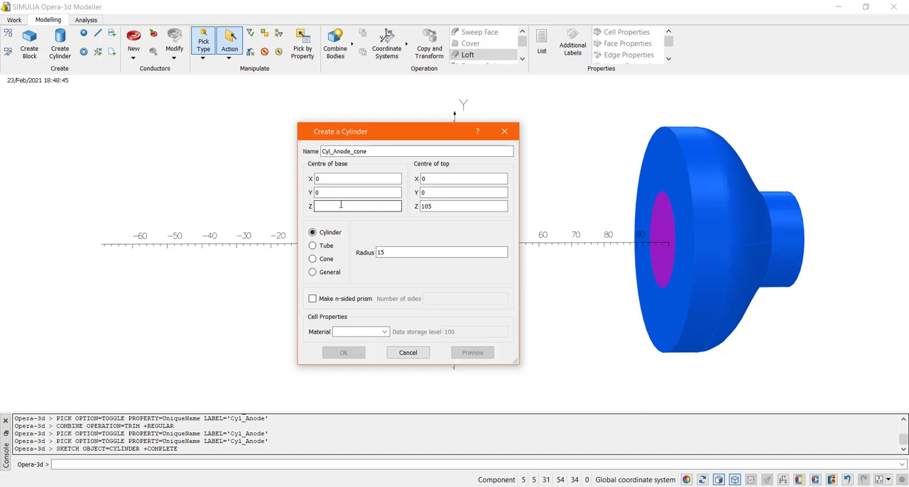
pyautogui.write('90')
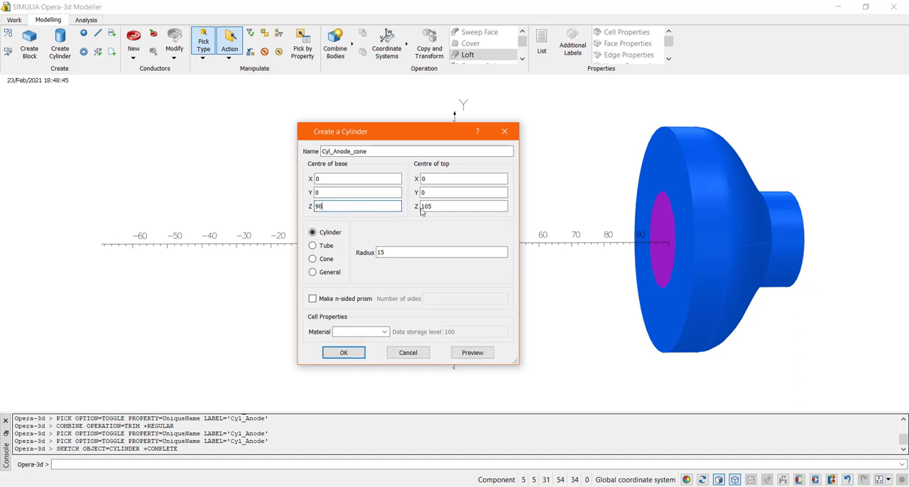
pyautogui.click(312, 258)
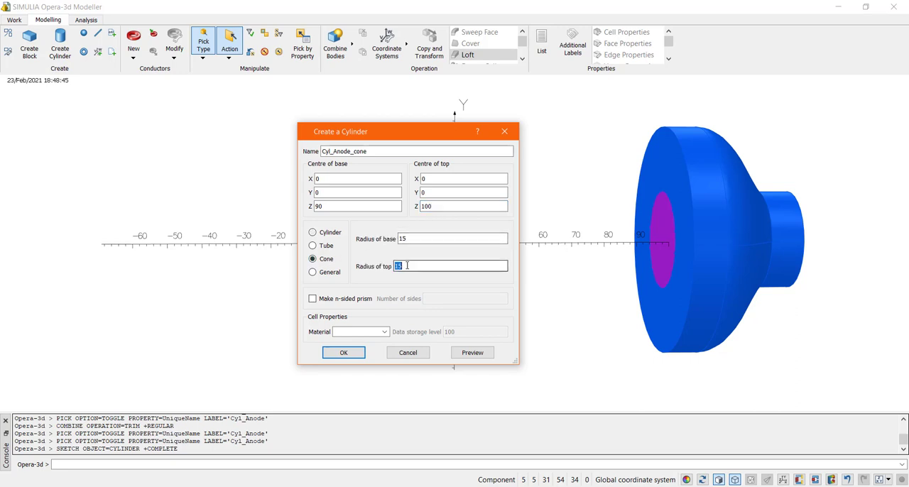
pyautogui.write('0')
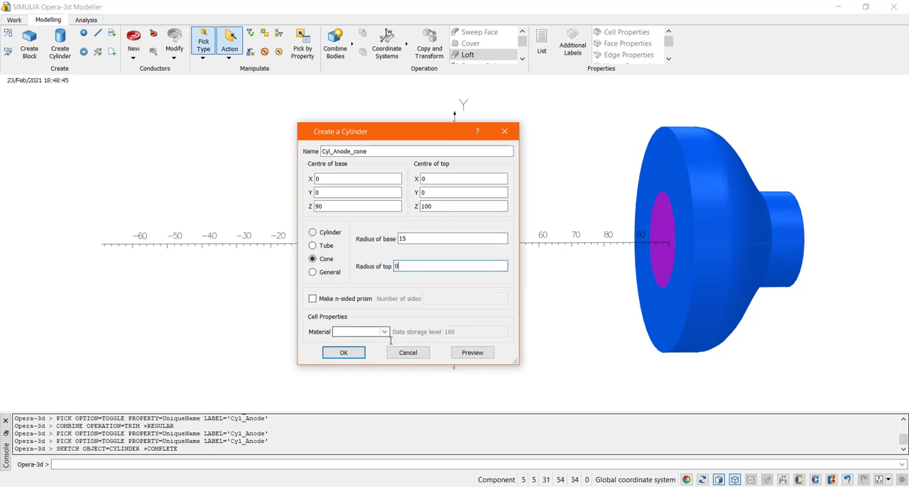
pyautogui.write('anode')
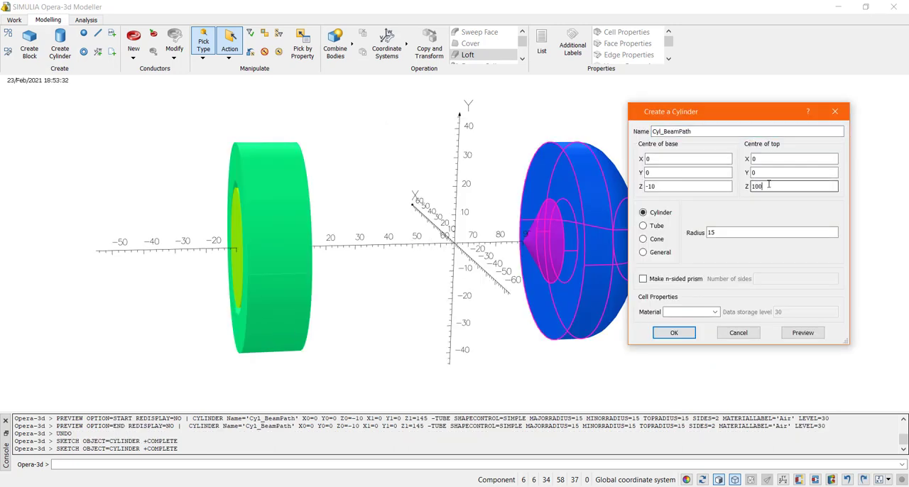
# Step: Set Cyl_BeamPath's material to Air for the radius-15 cylinder spanning z −10 to 100
pyautogui.click(715, 311)
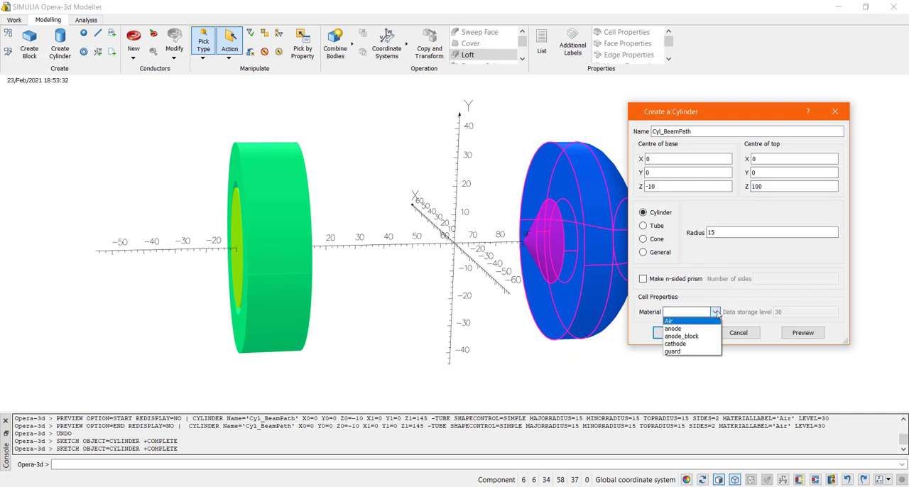
pyautogui.click(668, 320)
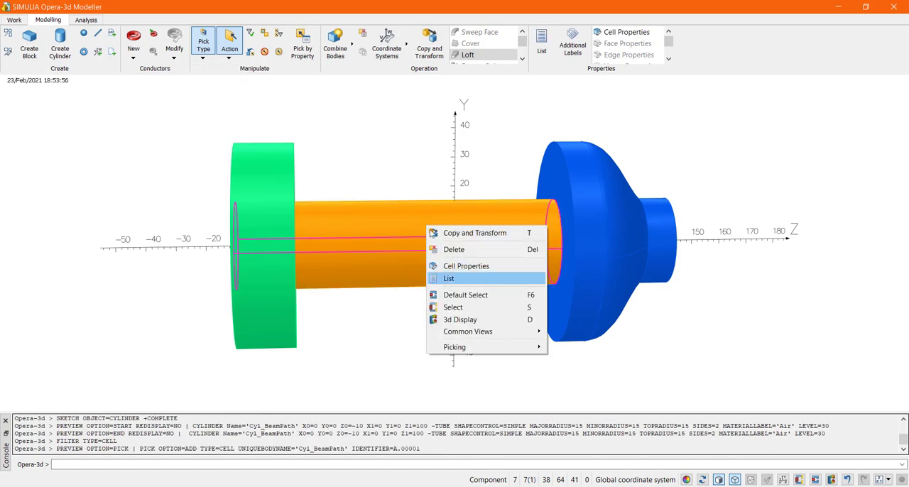
# Step: Give Cyl_BeamPath's cell maximum element size 2, preferring hexahedral or prismatic elements
pyautogui.click(465, 266)
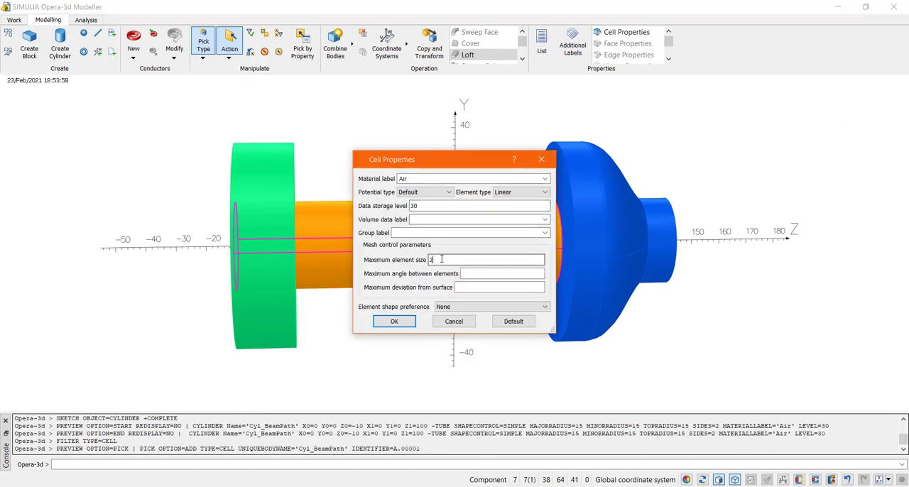
pyautogui.click(394, 321)
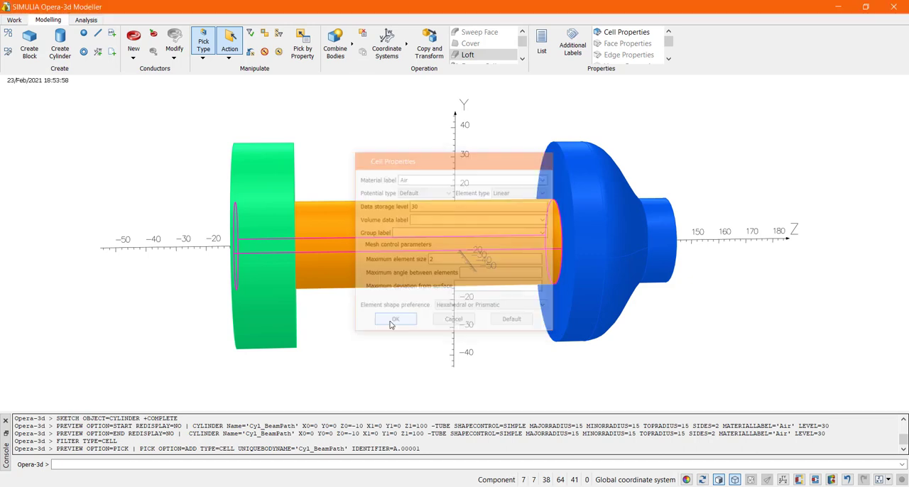
pyautogui.click(394, 319)
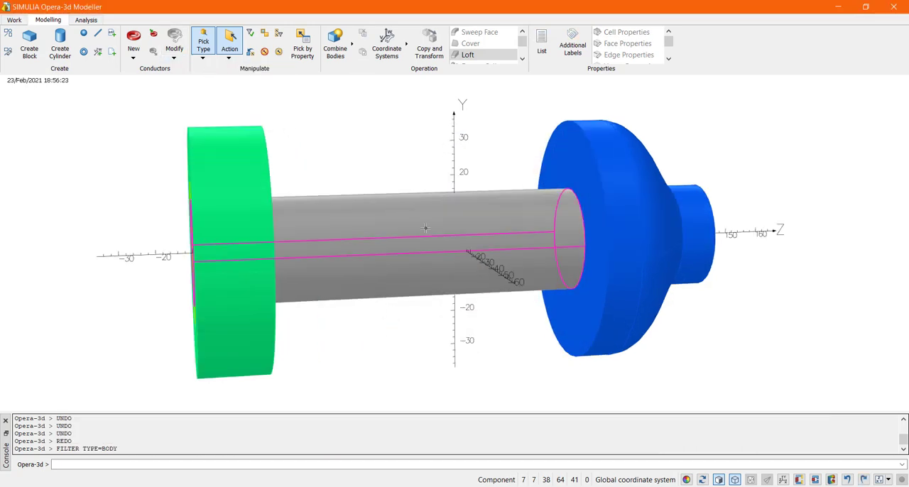
pyautogui.click(426, 241)
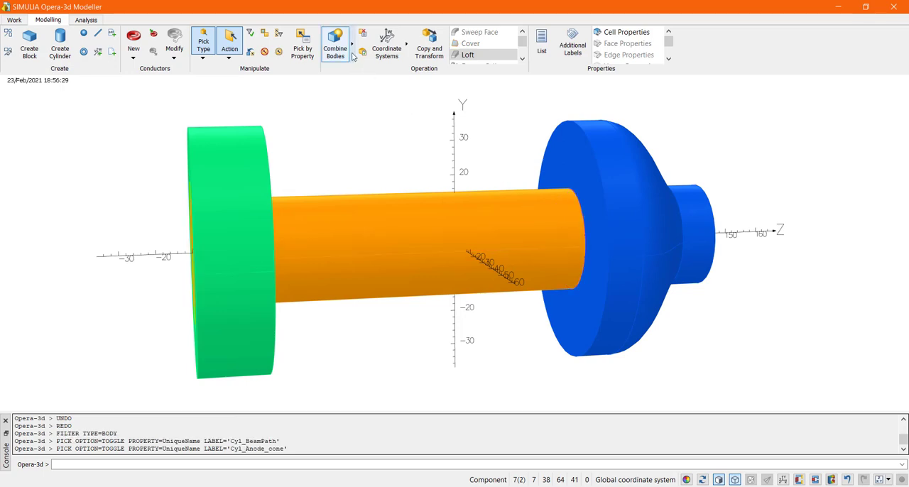
# Step: Trim Cyl_BeamPath and Cyl_Anode_cone against each other with Combine Bodies
pyautogui.click(334, 43)
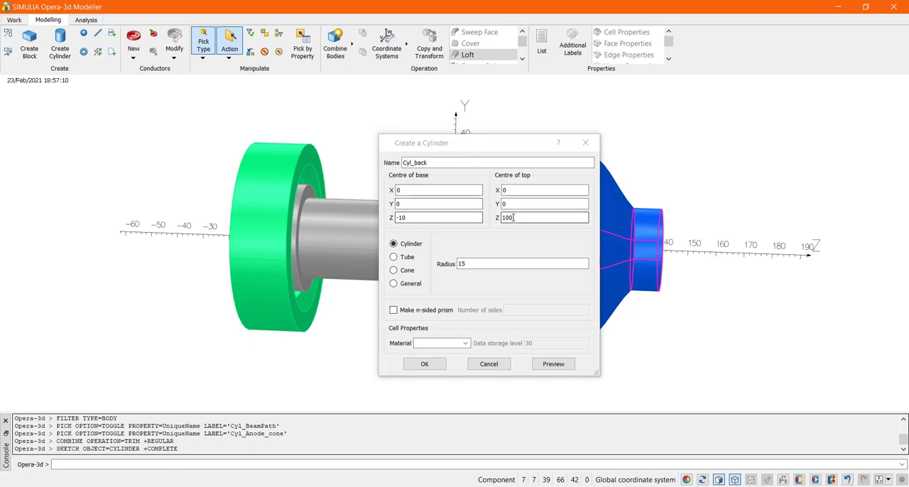
# Step: Create the Air cylinder Cyl_back, radius 45, spanning z −10 to 140
pyautogui.write('140')
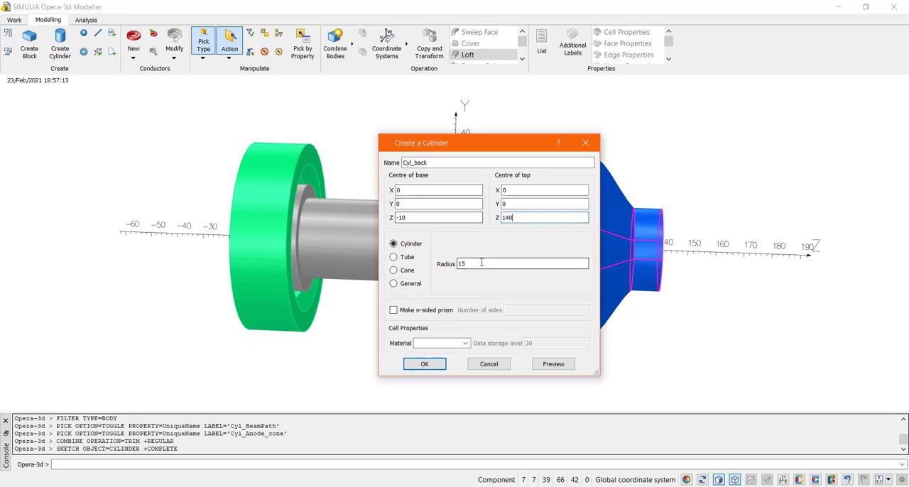
pyautogui.write('40')
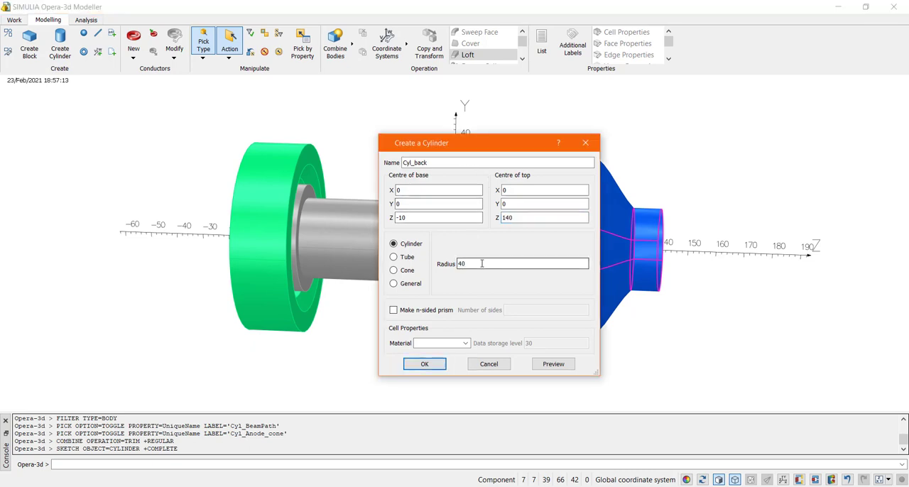
pyautogui.click(464, 342)
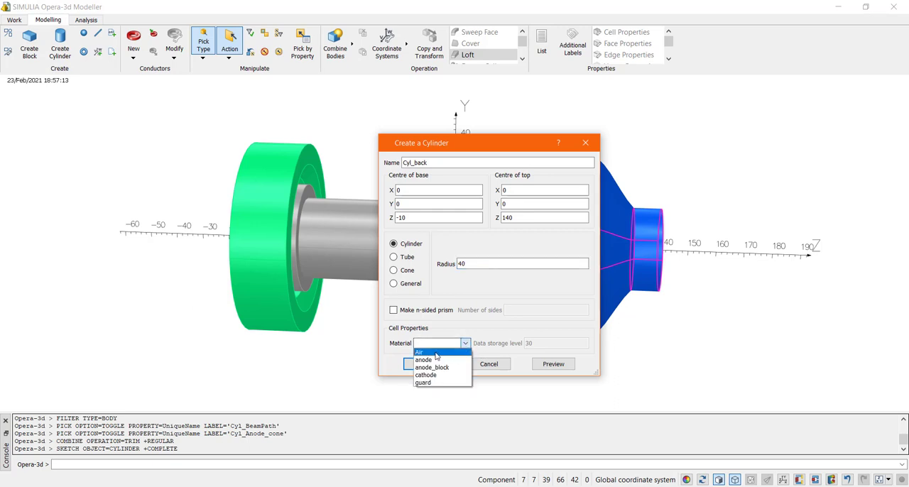
pyautogui.click(422, 352)
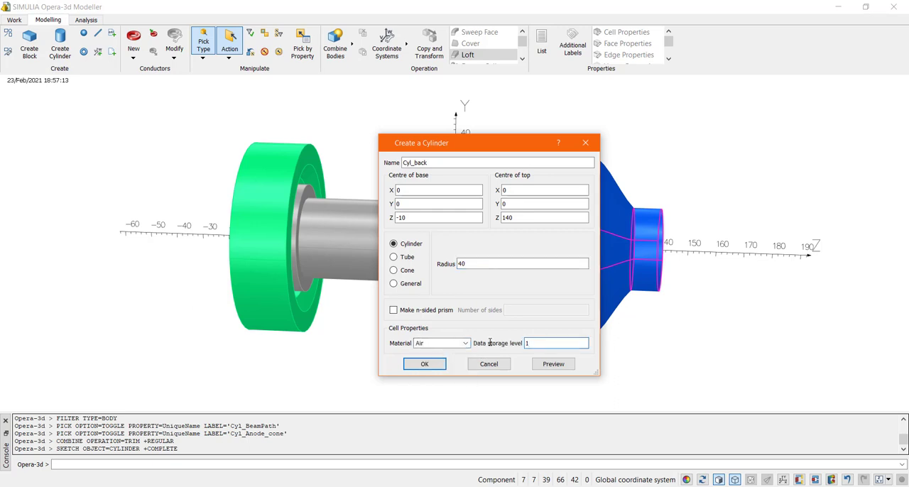
pyautogui.click(553, 363)
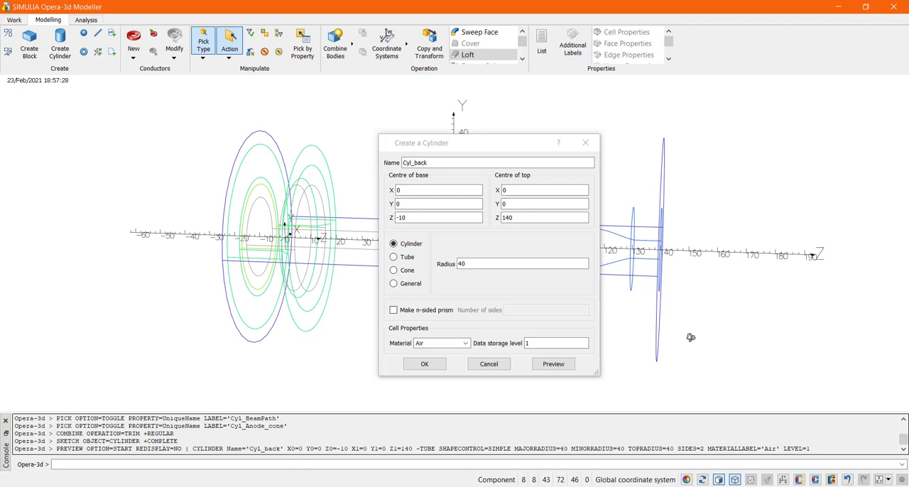
pyautogui.click(553, 364)
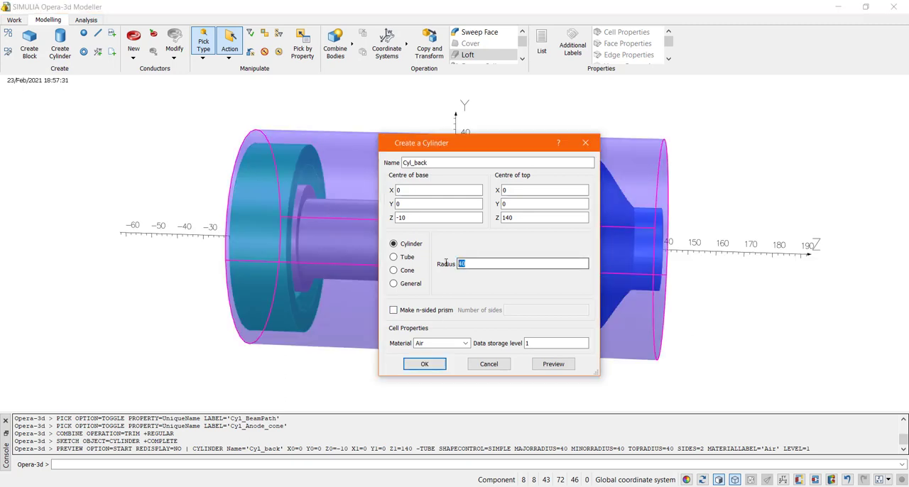
pyautogui.click(553, 364)
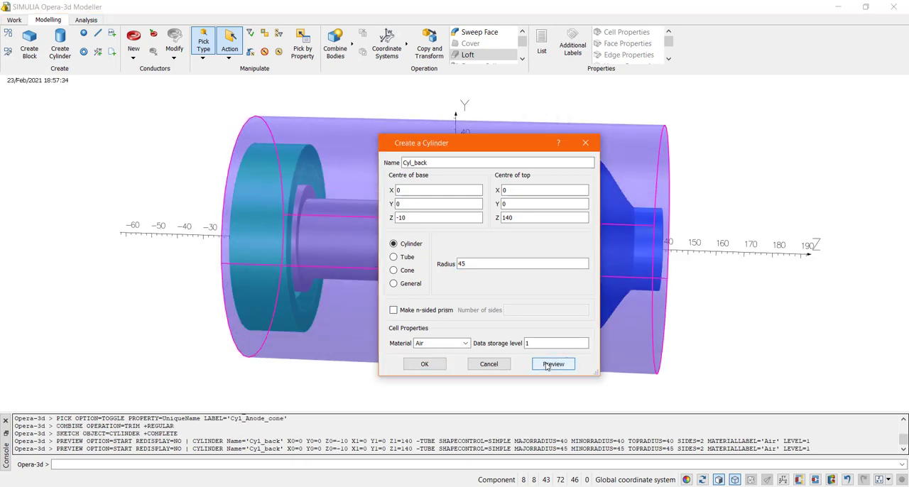
pyautogui.click(553, 364)
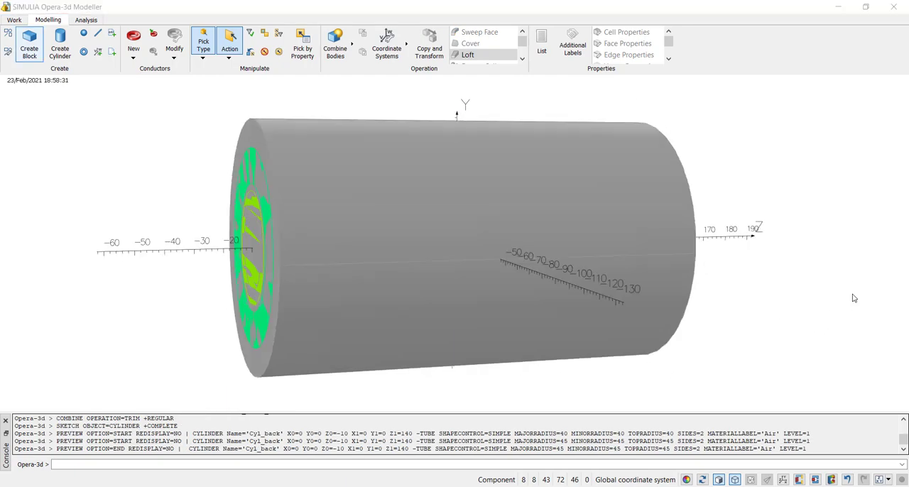
# Step: Set a Charged Particle analysis with default parameters (21 iterations, tolerance 0.001)
pyautogui.click(86, 19)
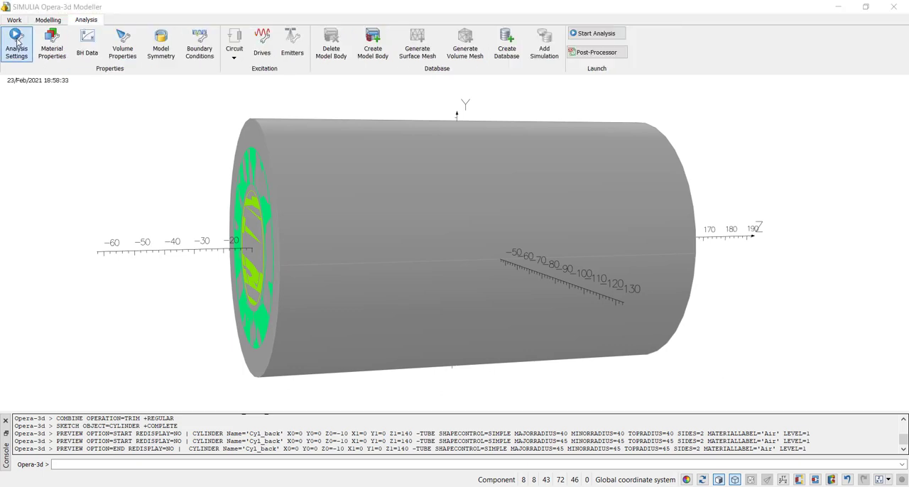
pyautogui.click(16, 43)
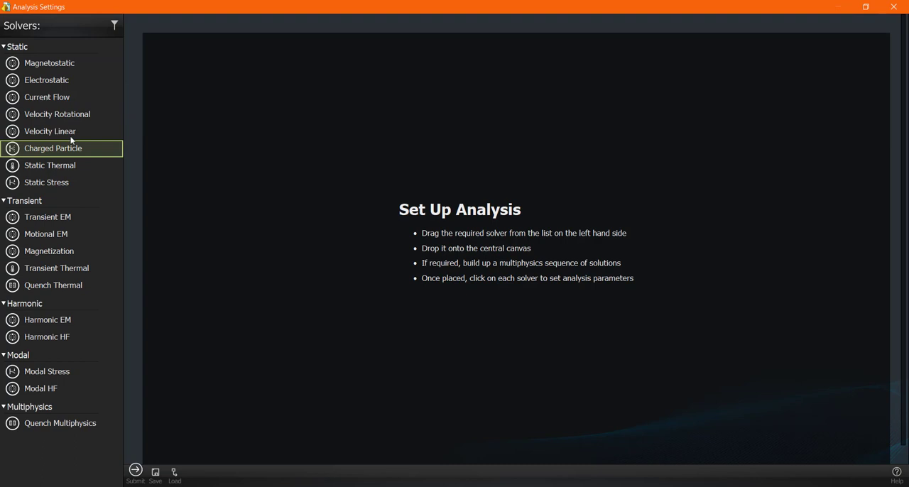
pyautogui.moveTo(53, 148); pyautogui.dragTo(203, 40)
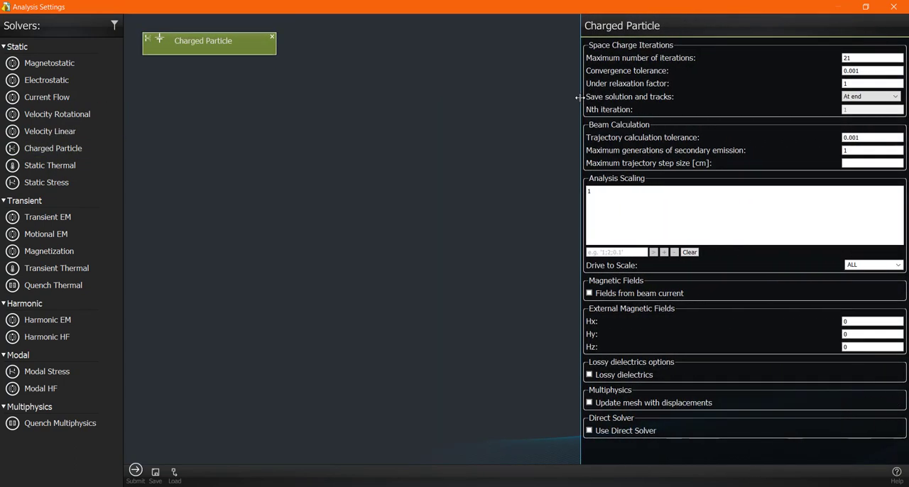
pyautogui.click(871, 163)
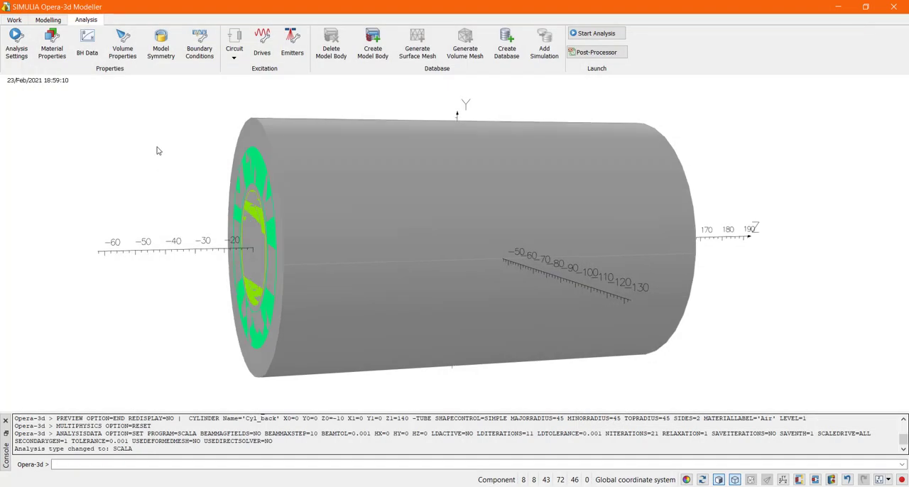
# Step: Label the picked cathode and guard faces with boundary label V_Cathode
pyautogui.click(48, 19)
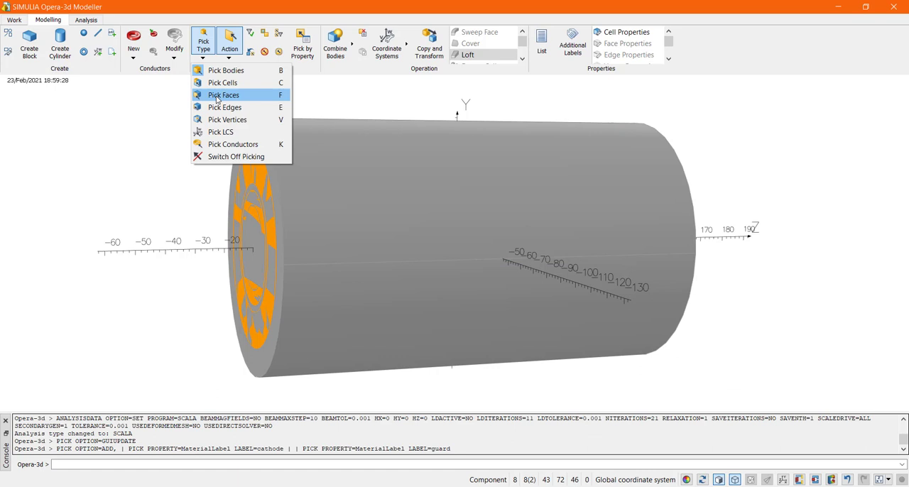
pyautogui.click(223, 95)
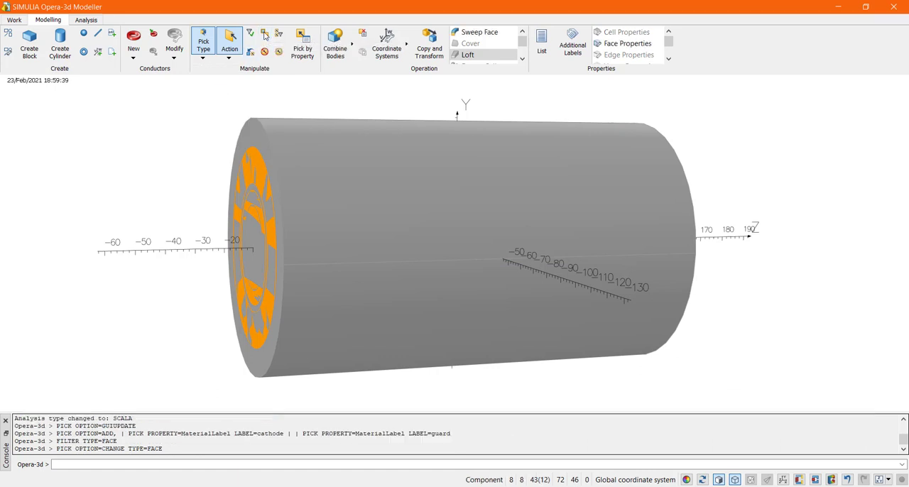
pyautogui.click(627, 43)
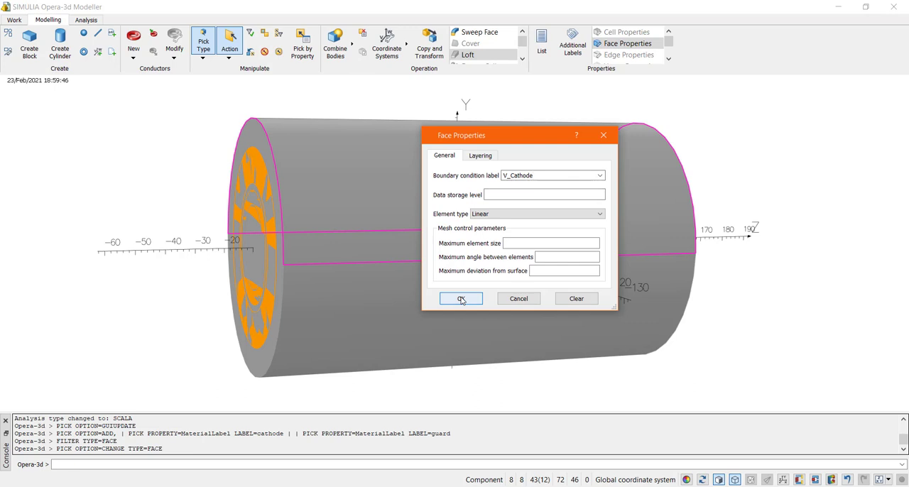
pyautogui.click(460, 298)
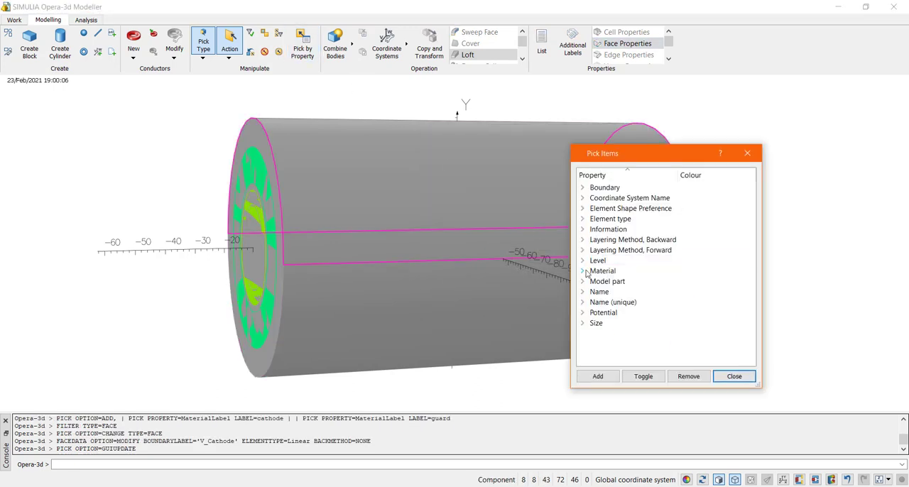
# Step: Pick the anode block faces by material and label them V_Anode
pyautogui.click(733, 375)
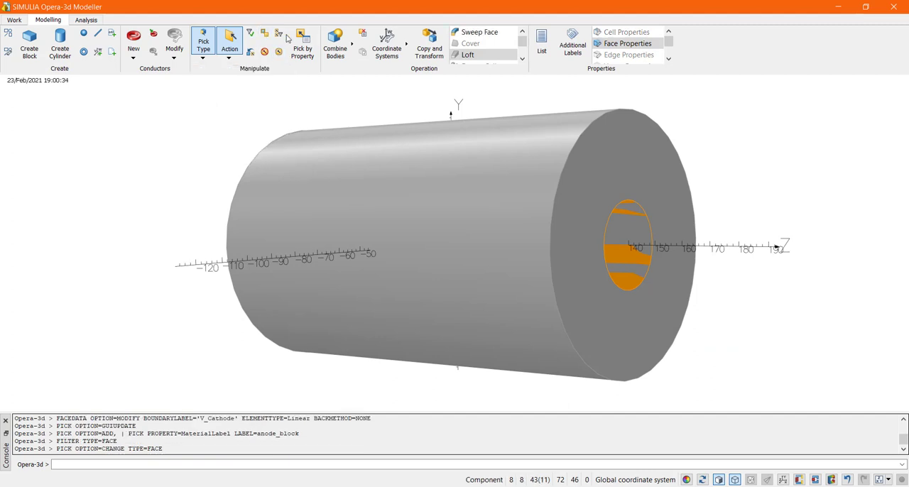
pyautogui.click(628, 43)
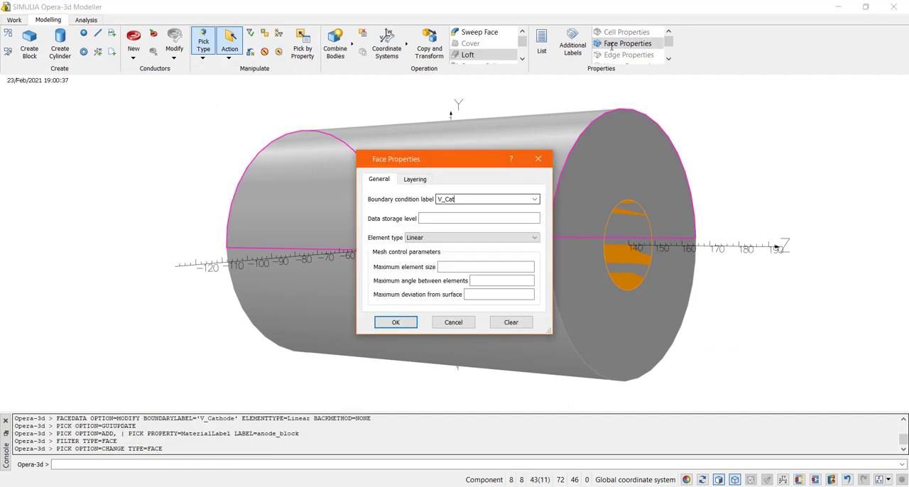
pyautogui.write('V_Anode')
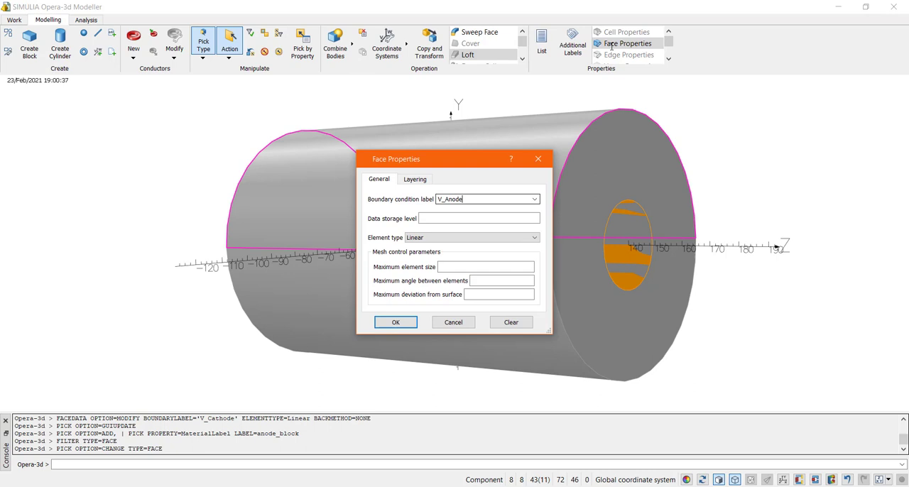
pyautogui.click(395, 322)
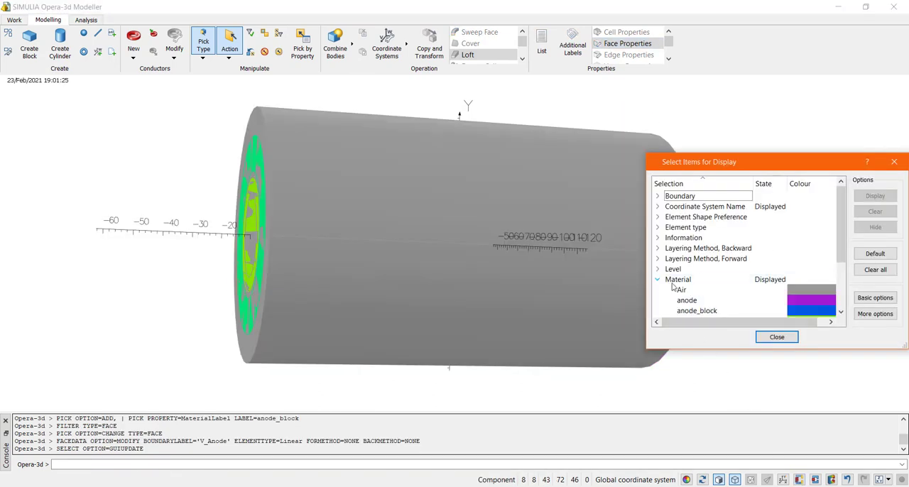
# Step: Hide the air region and pick the cathode's emitting front face
pyautogui.click(875, 227)
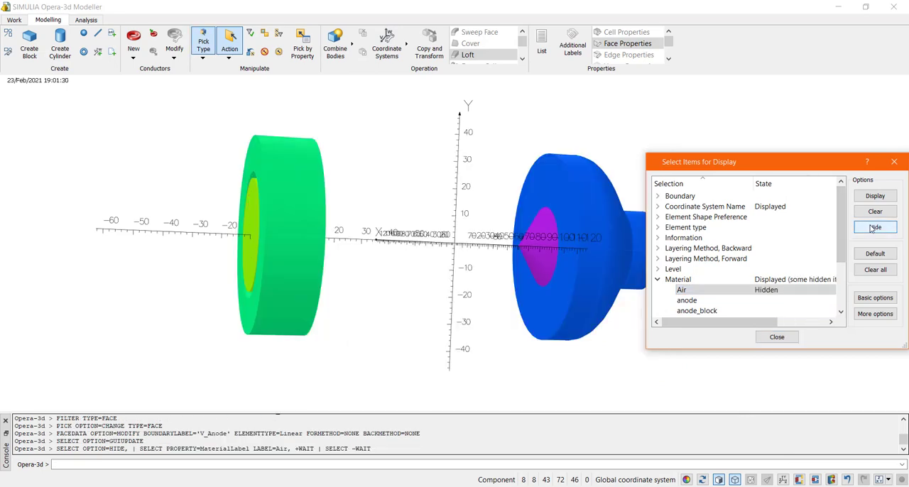
pyautogui.click(874, 227)
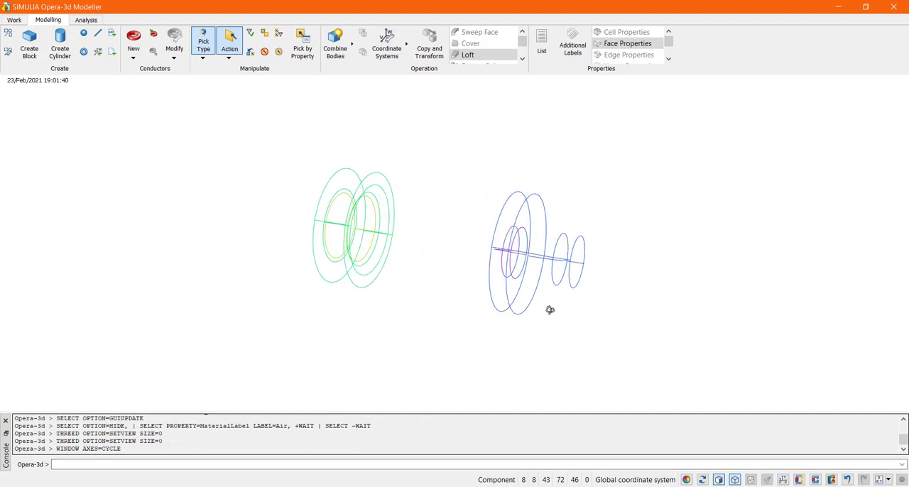
pyautogui.click(204, 40)
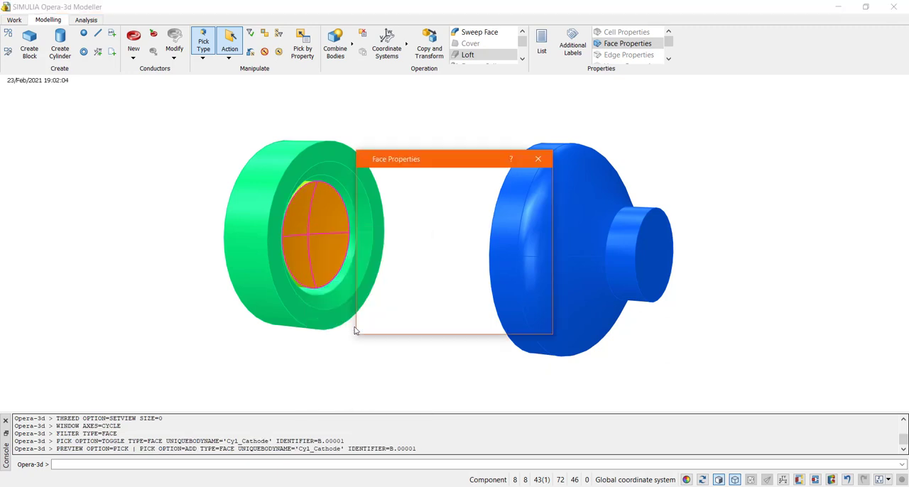
# Step: Label the cathode front face Emitter and the anode cone inner faces Anode
pyautogui.write('Emitter')
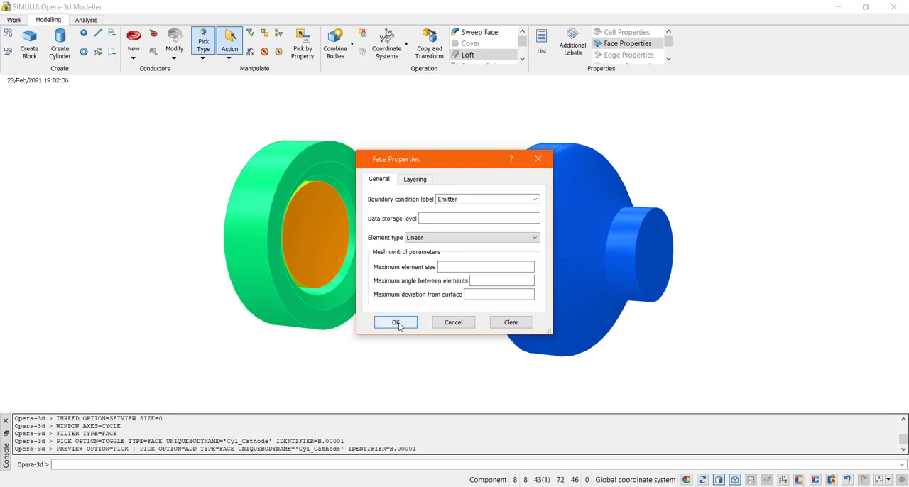
pyautogui.click(396, 321)
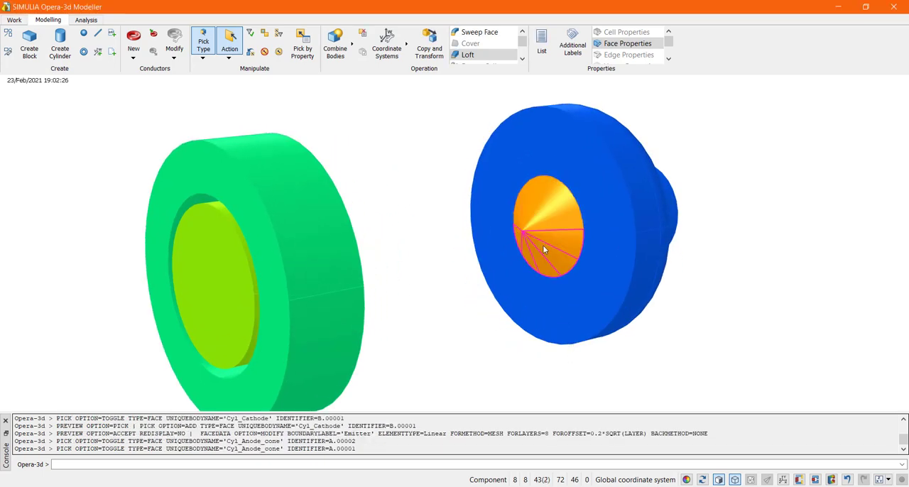
pyautogui.click(628, 44)
pyautogui.write('Anode')
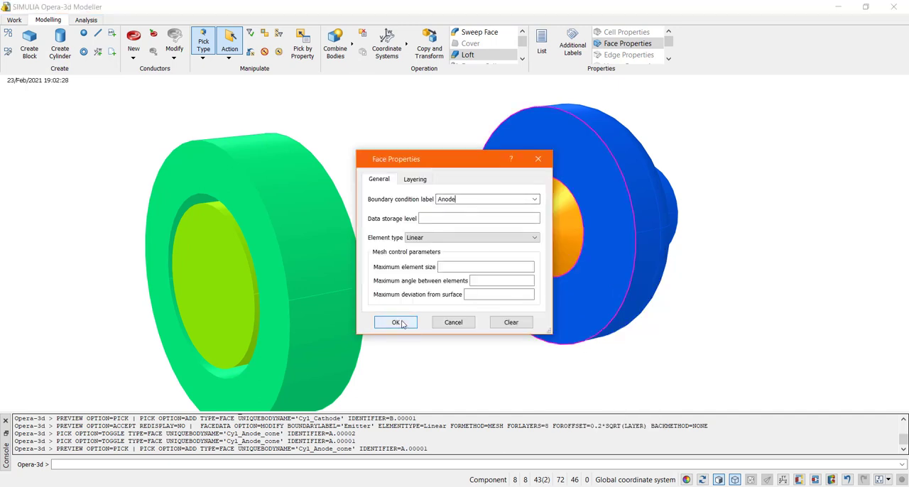
pyautogui.click(396, 323)
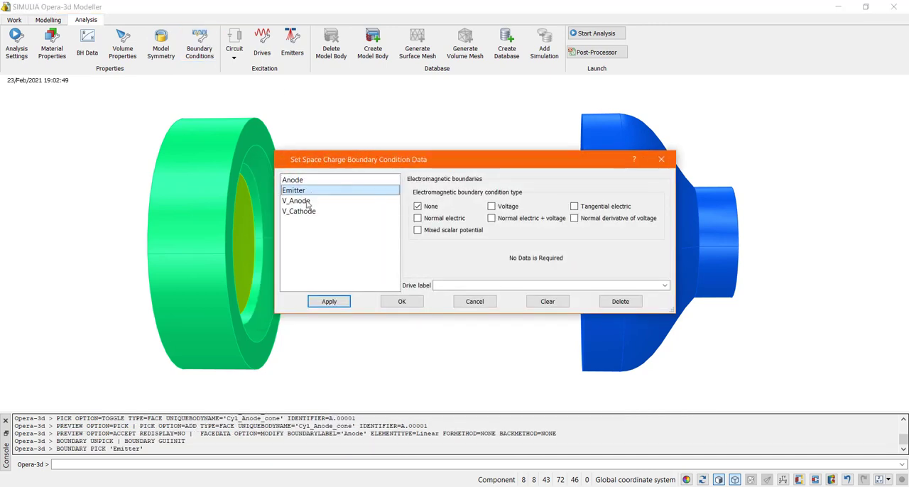
# Step: Apply a normal electric plus voltage boundary of 0 V to V_Cathode
pyautogui.click(299, 211)
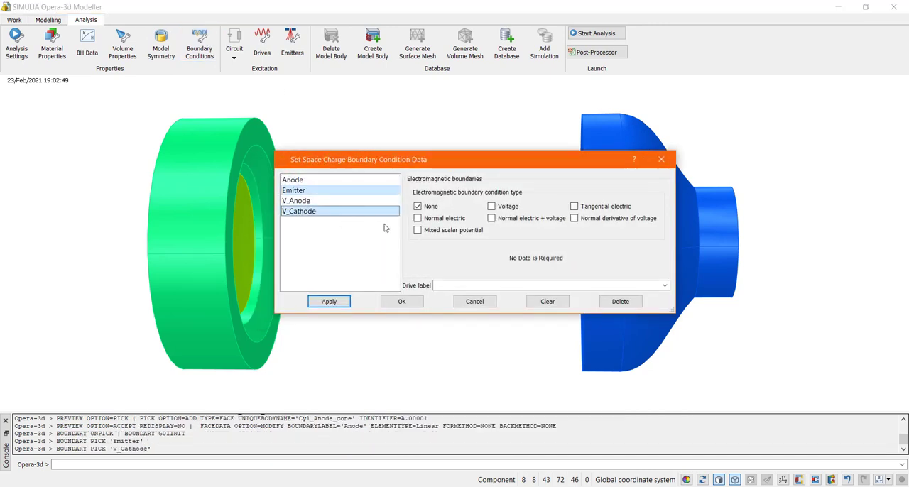
pyautogui.click(490, 218)
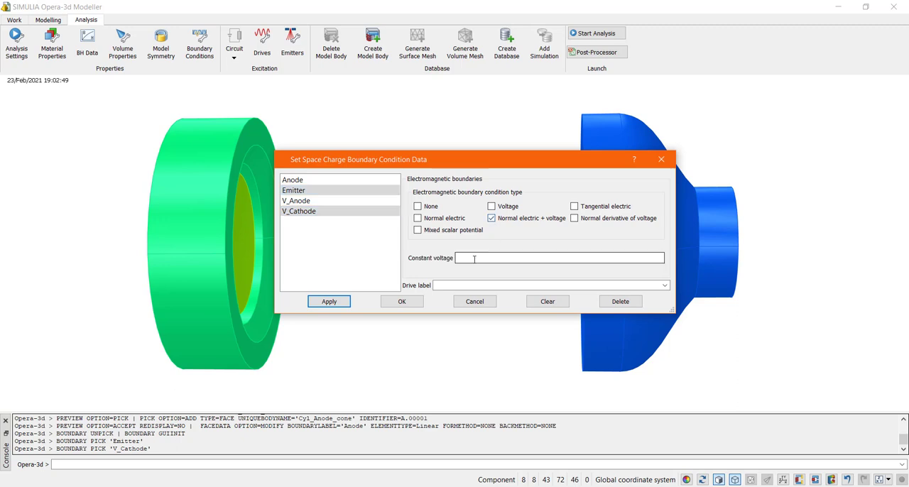
pyautogui.write('0')
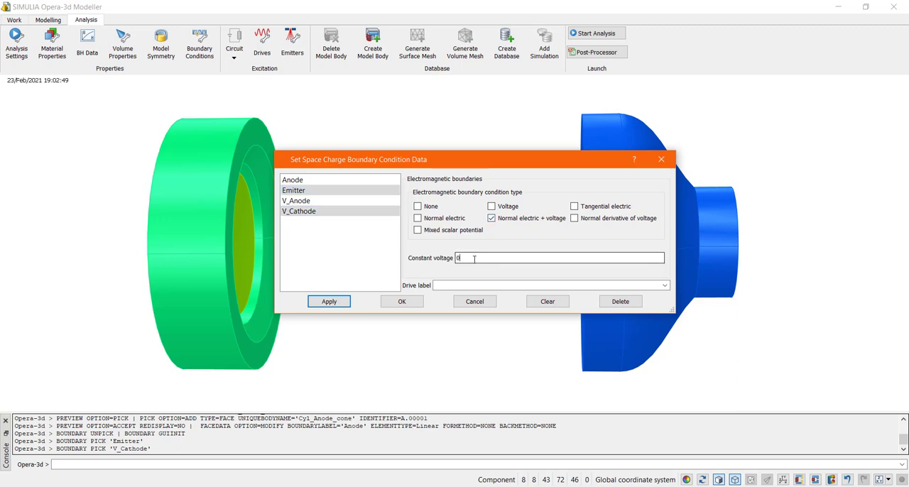
pyautogui.click(329, 301)
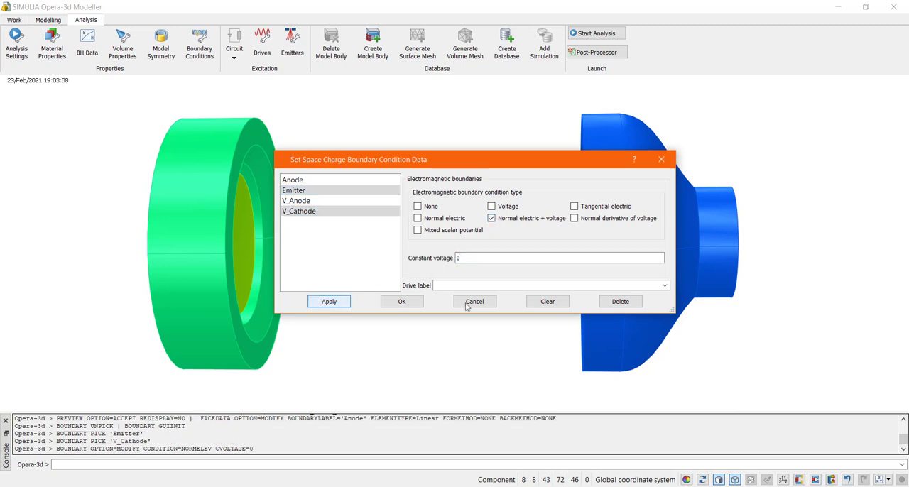
# Step: Apply a normal electric plus voltage boundary of 50000 V to V_Anode
pyautogui.click(293, 179)
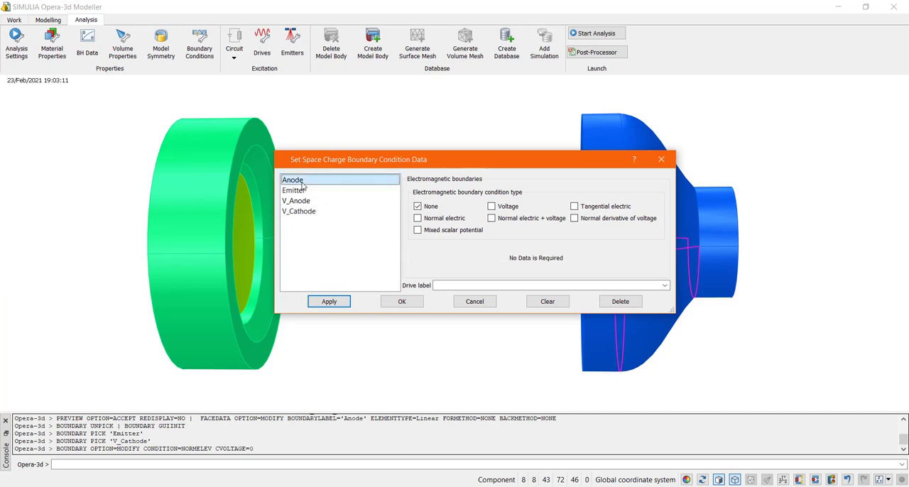
pyautogui.click(296, 200)
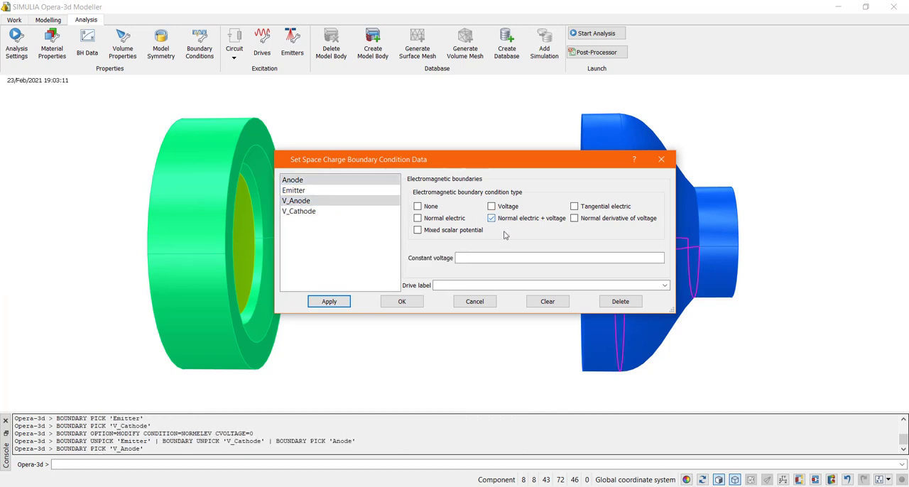
pyautogui.write('50000')
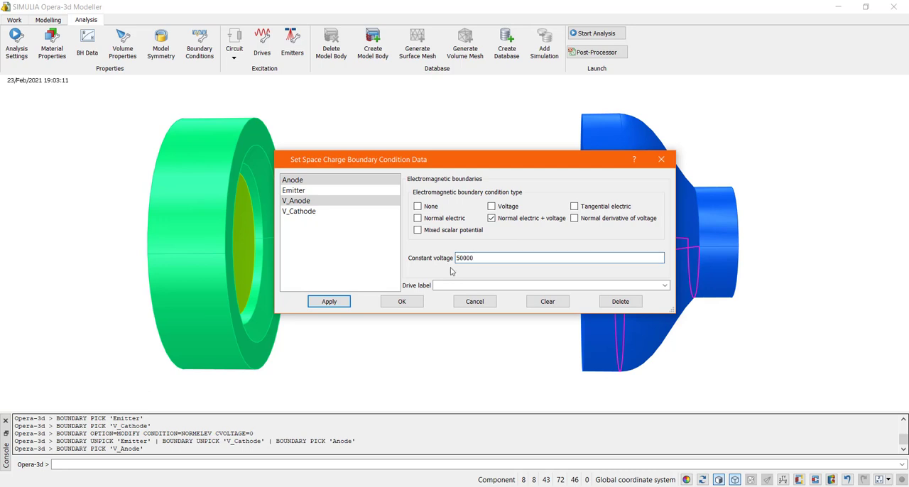
pyautogui.click(329, 301)
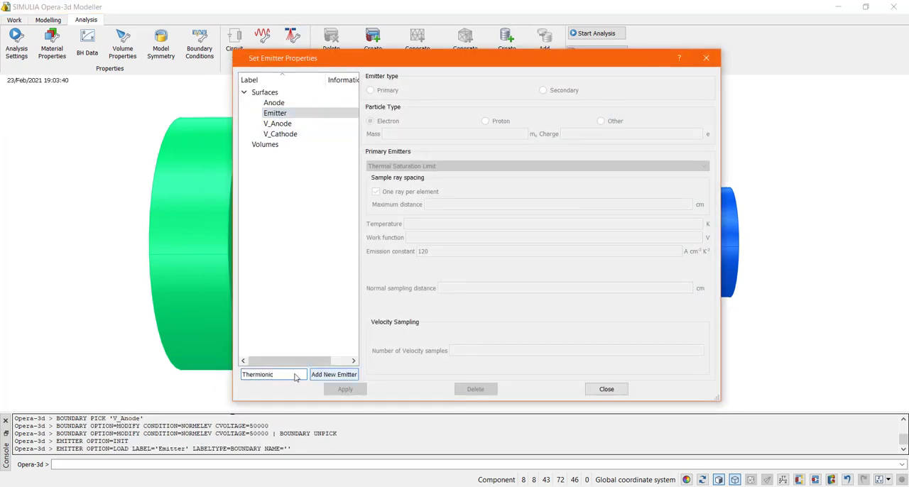
# Step: Add a Thermionic Langmuir/Fry emitter: 1400 K, work function 2.8, sampling distance 0.1
pyautogui.click(333, 374)
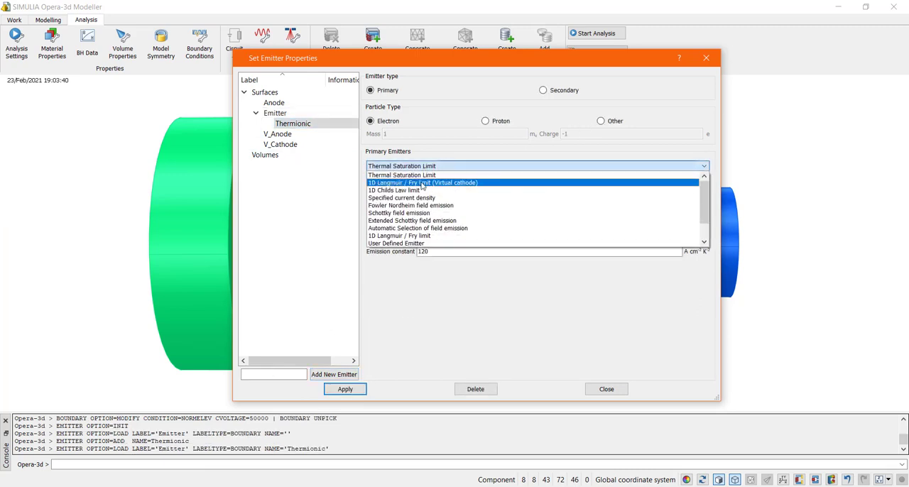
pyautogui.click(423, 183)
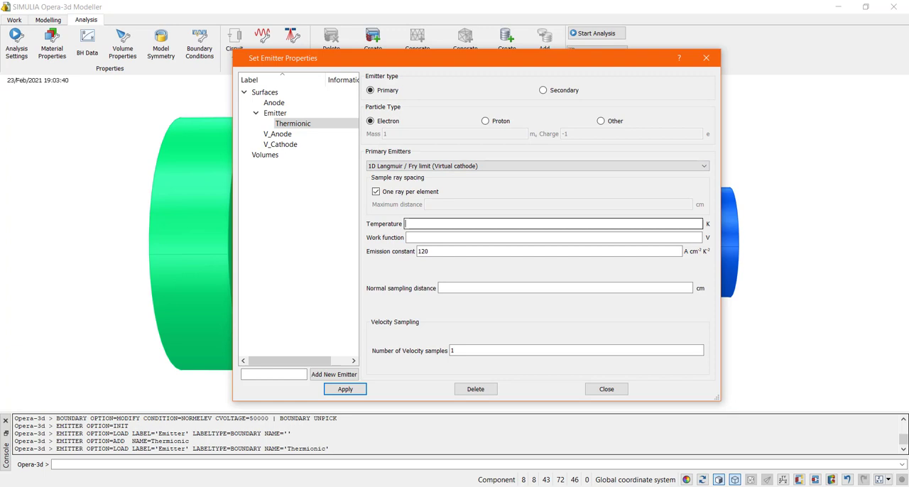
pyautogui.write('1400')
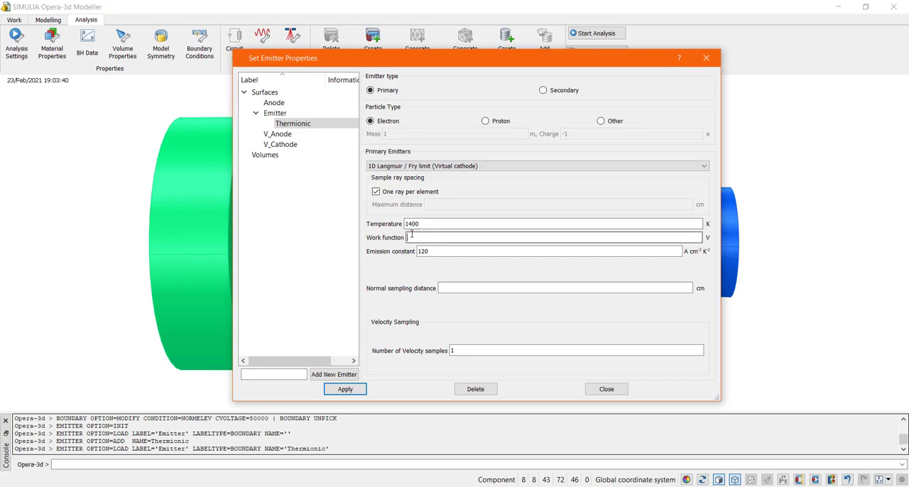
pyautogui.write('2.6')
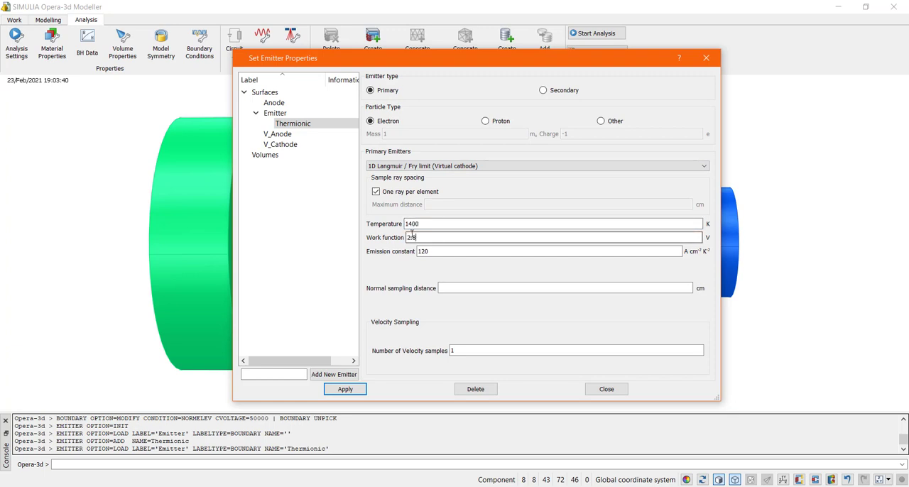
pyautogui.write('0.1')
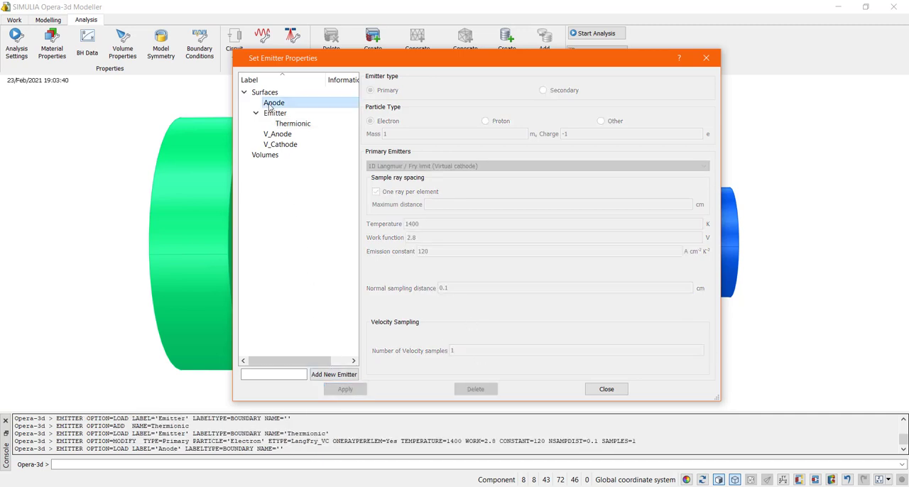
pyautogui.write('Second')
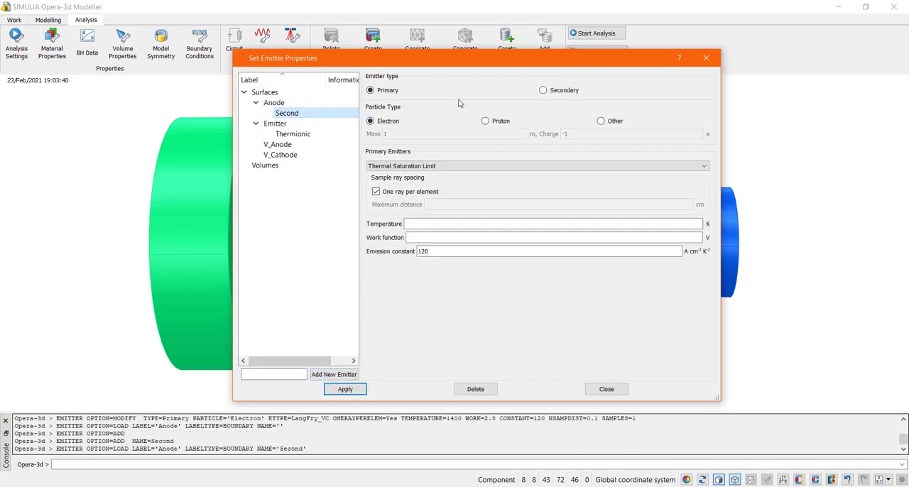
# Step: Make Second a secondary emitter with yield and energy loss factor 0.9
pyautogui.click(543, 90)
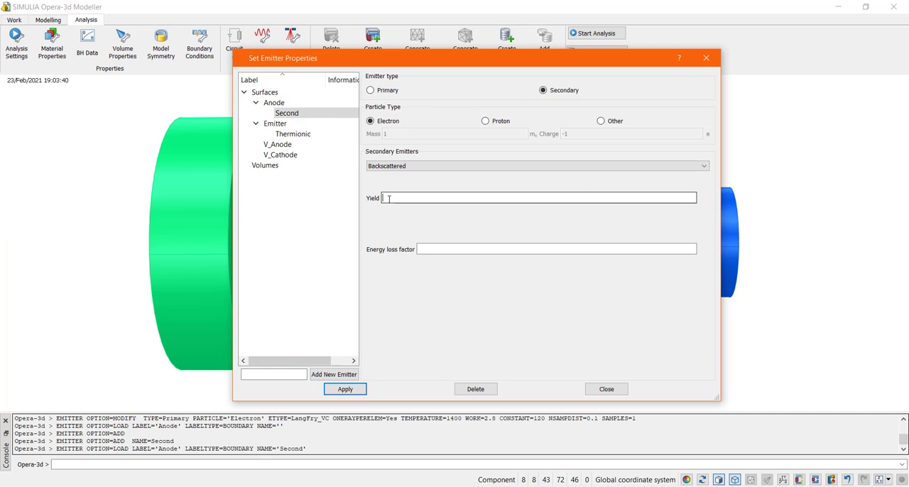
pyautogui.write('0.9')
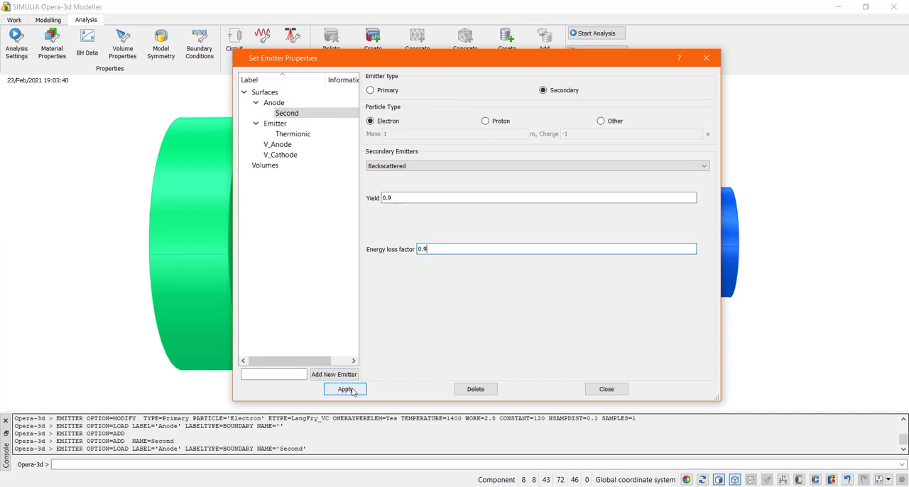
pyautogui.click(344, 389)
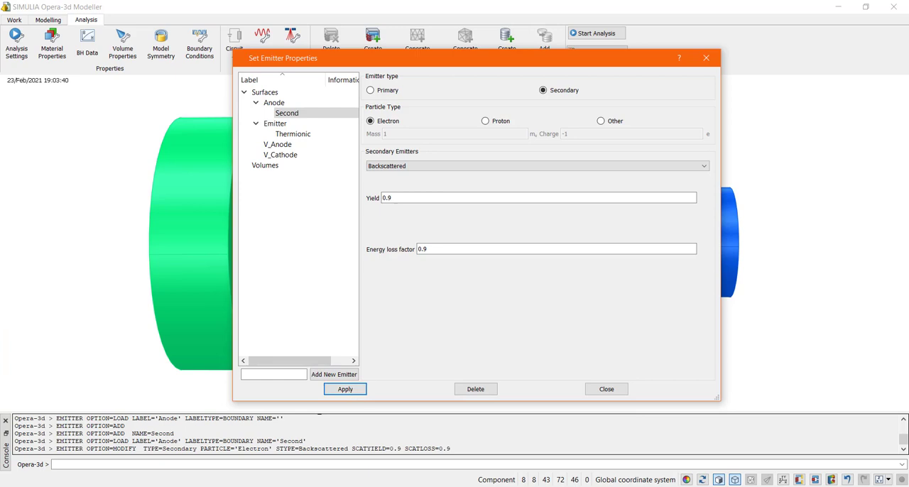
pyautogui.click(605, 388)
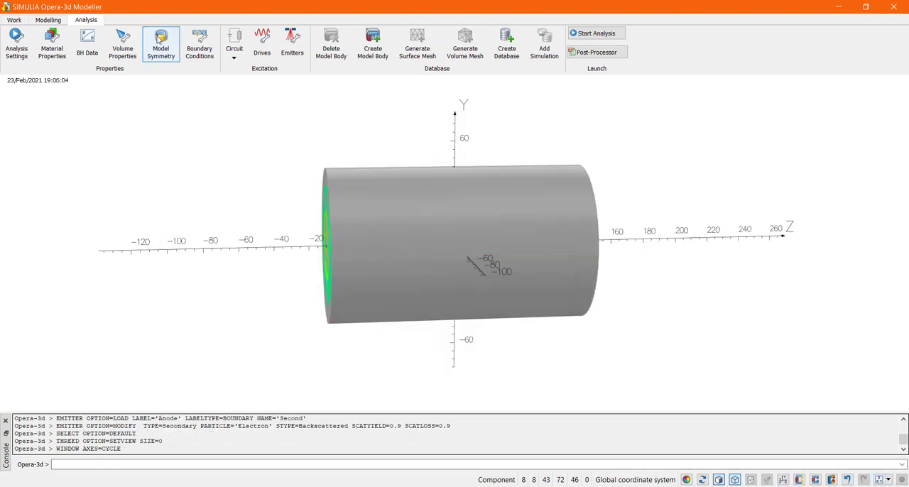
# Step: Turn on YZ and ZX reflection symmetry with tangential electric boundaries
pyautogui.click(160, 43)
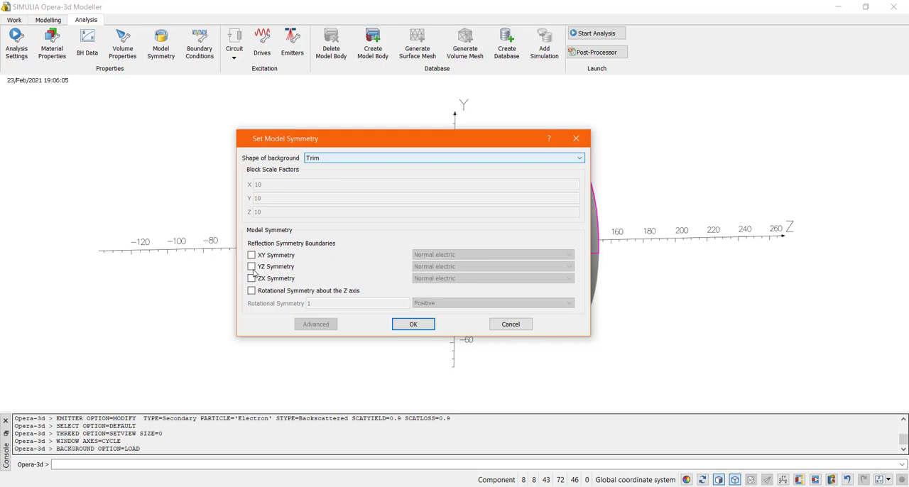
pyautogui.click(251, 278)
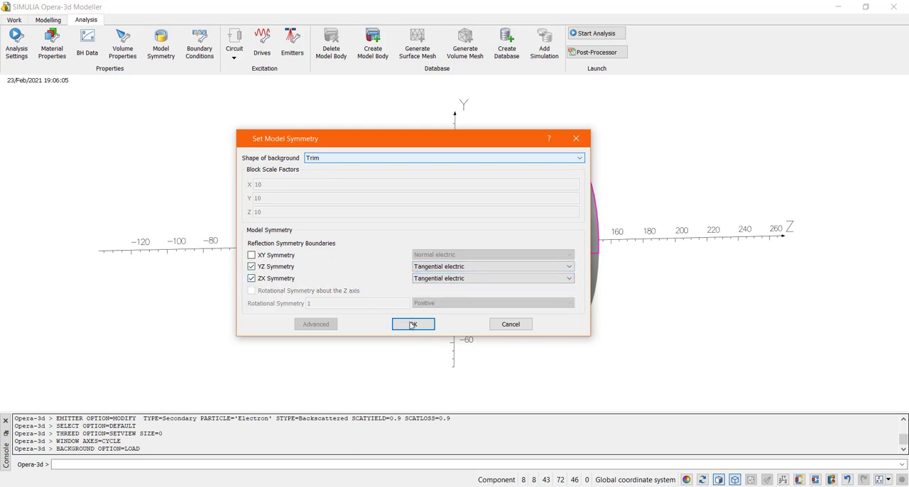
pyautogui.click(414, 324)
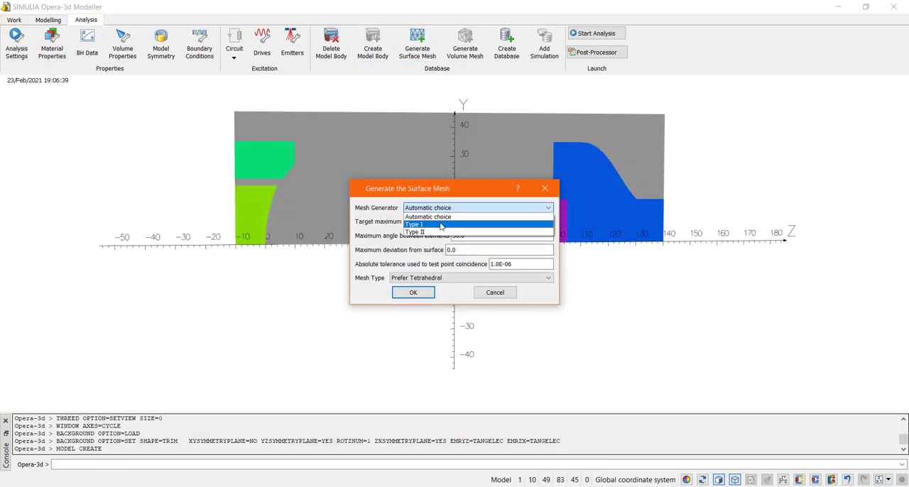
# Step: Mesh the surfaces with the Type I generator, maximum element size 4, Mosaic type
pyautogui.click(414, 224)
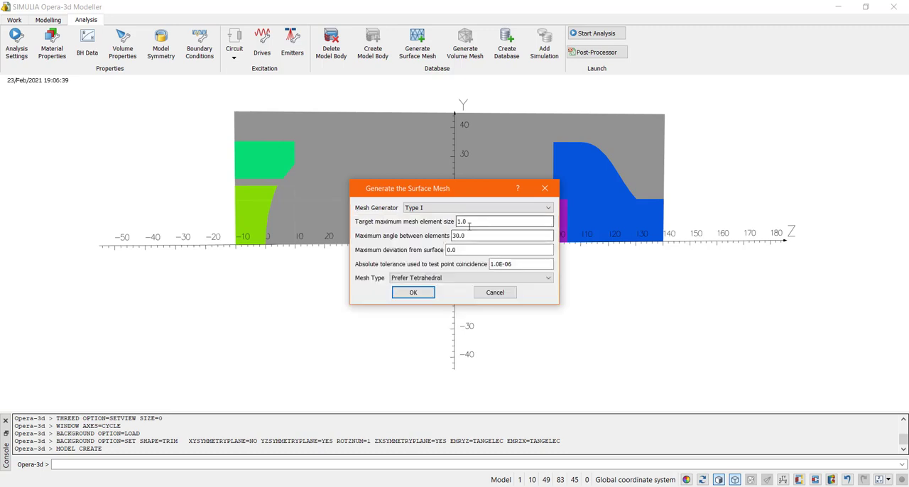
pyautogui.click(500, 221)
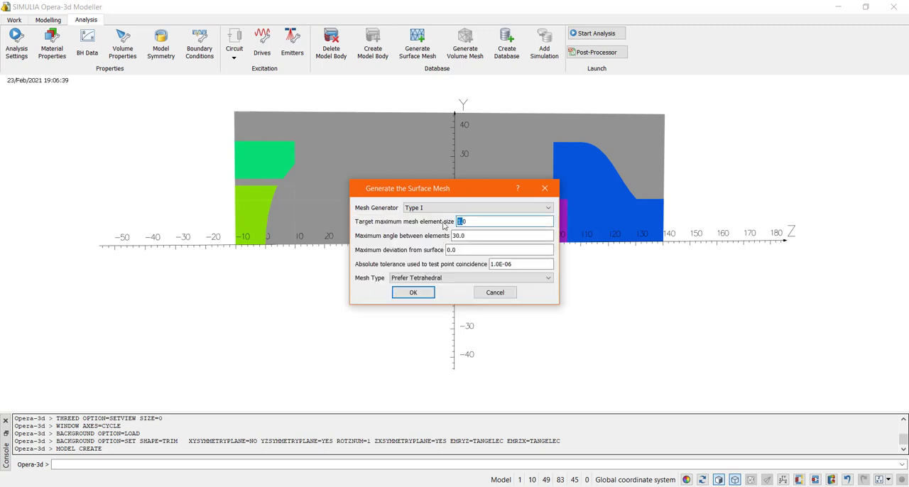
pyautogui.write('4')
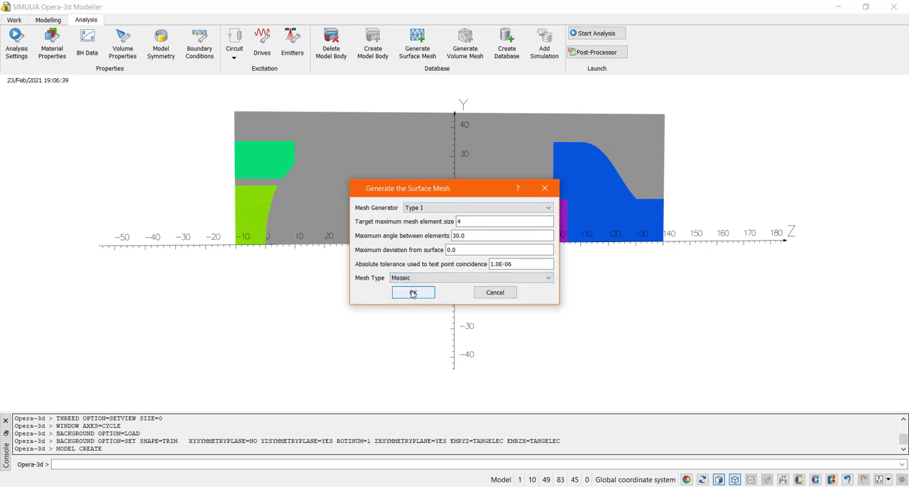
pyautogui.click(414, 292)
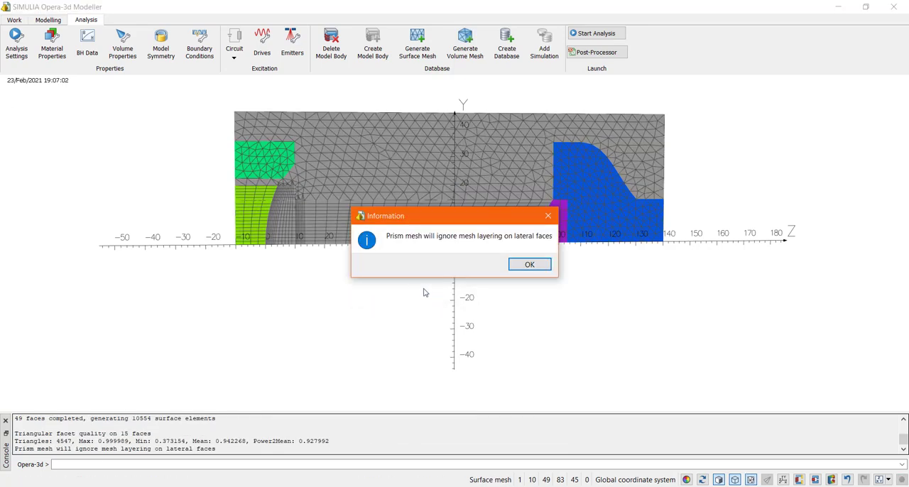
# Step: Dismiss the prism layering message and generate the 69689-element volume mesh
pyautogui.click(529, 264)
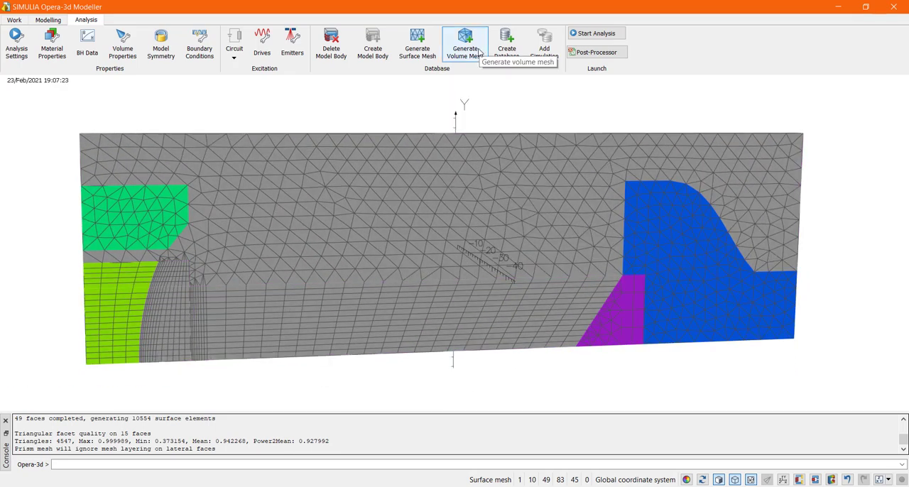
pyautogui.click(464, 42)
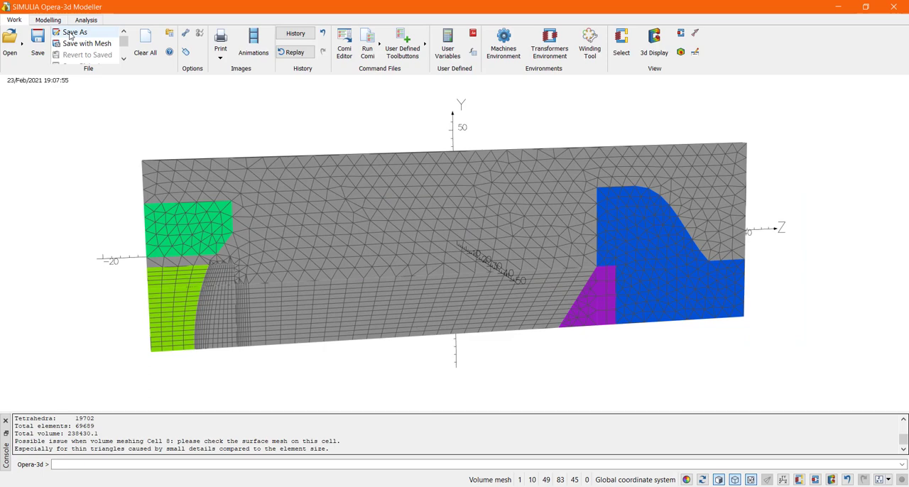
# Step: Save the model as x-ray demo.opc and bring up Create Analysis Database
pyautogui.click(75, 31)
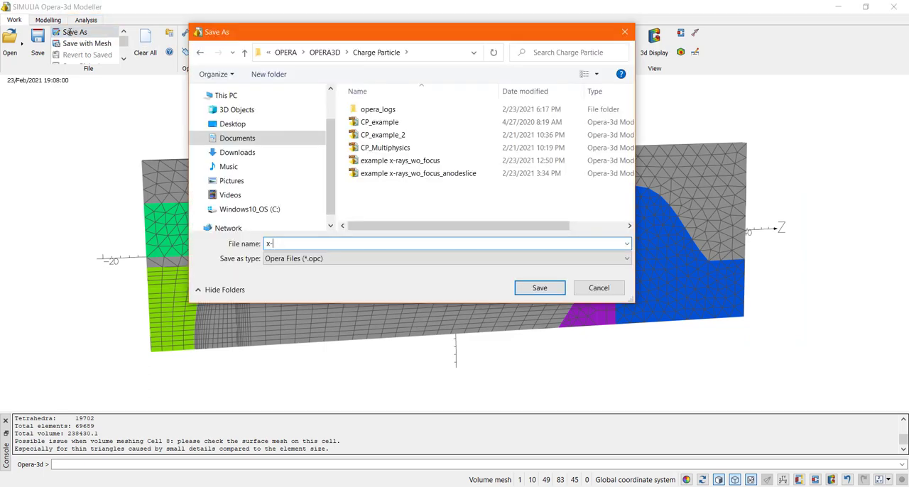
pyautogui.click(539, 287)
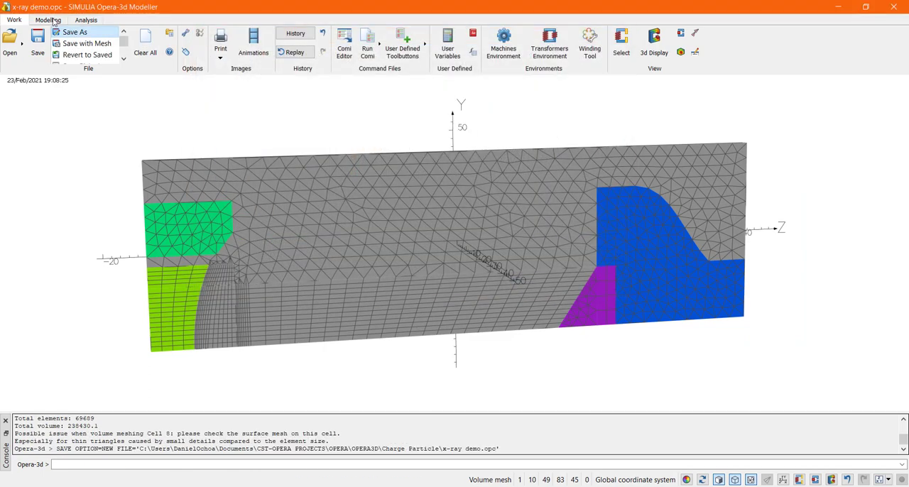
pyautogui.click(85, 19)
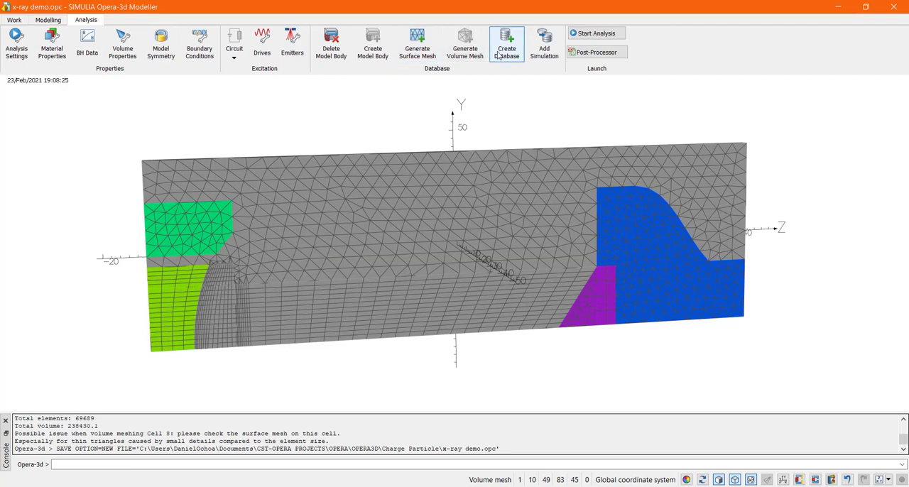
pyautogui.click(506, 43)
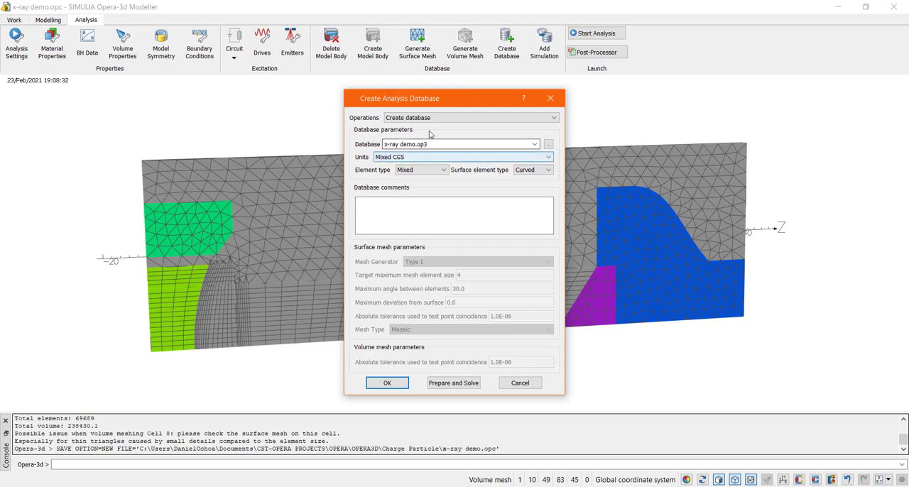
# Step: Prepare and solve x-ray demo.op3, then load it in the Post-Processor
pyautogui.click(465, 156)
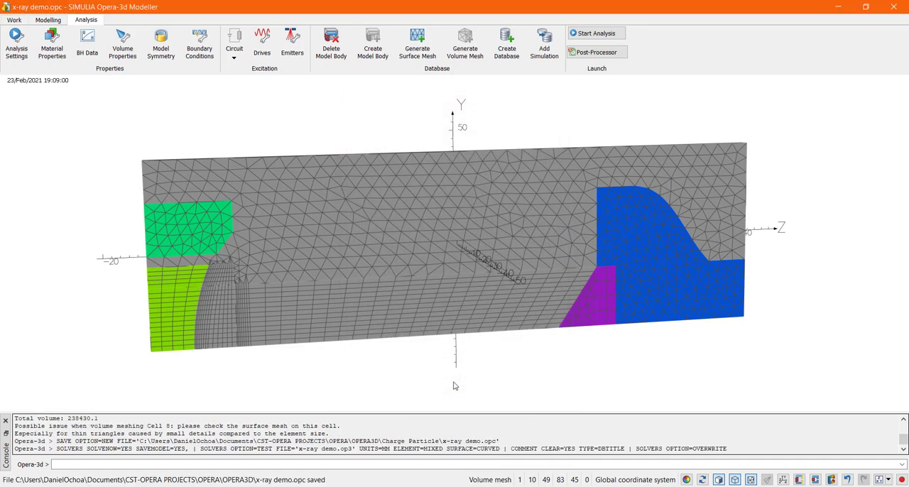
pyautogui.click(594, 52)
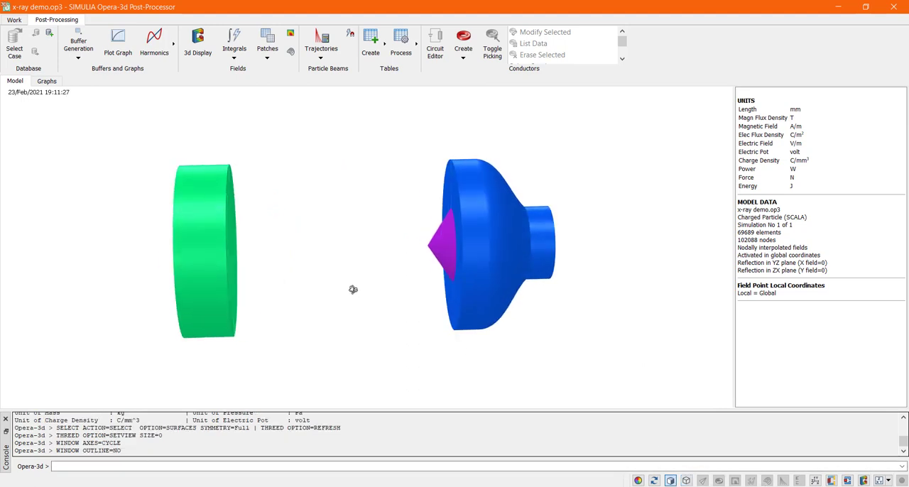
# Step: Display the x-ray demo_1 trajectories with all symmetries, a different colour per trajectory
pyautogui.click(321, 43)
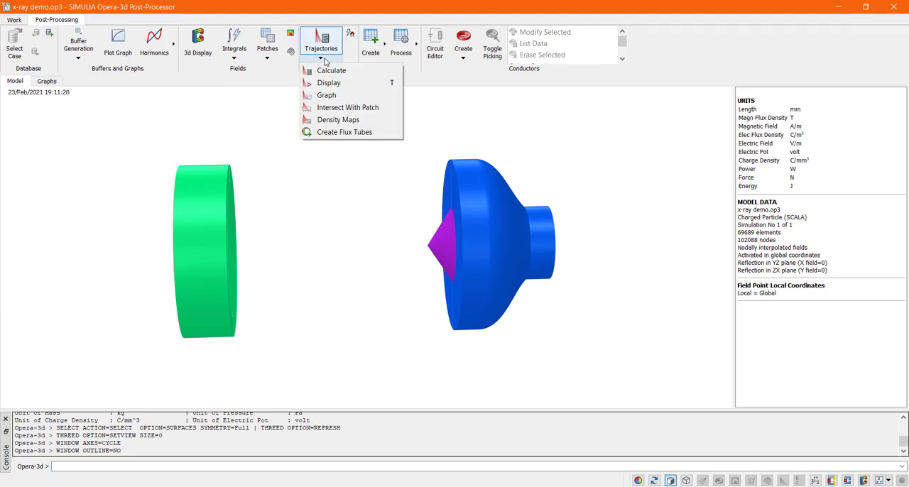
pyautogui.click(328, 82)
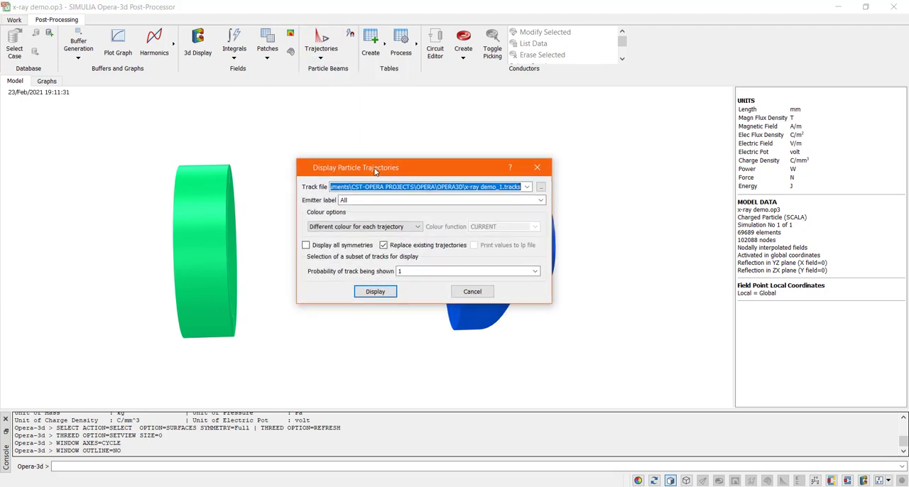
pyautogui.click(540, 200)
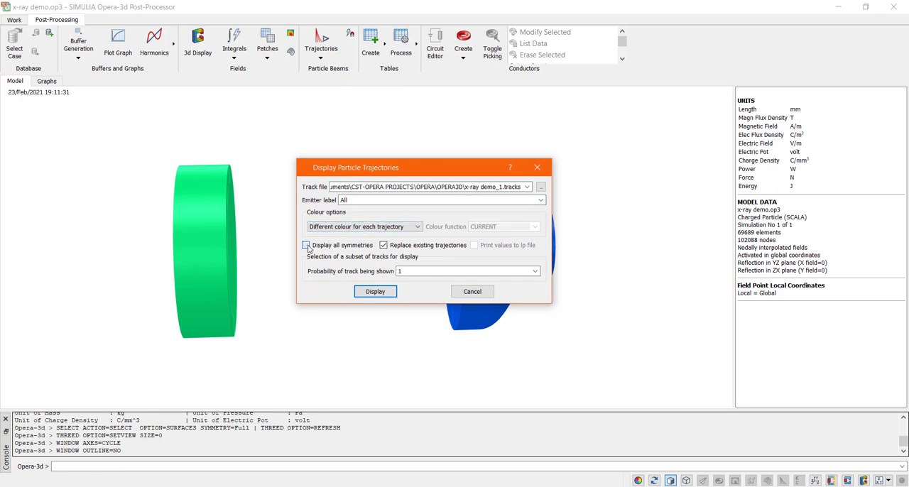
pyautogui.click(305, 245)
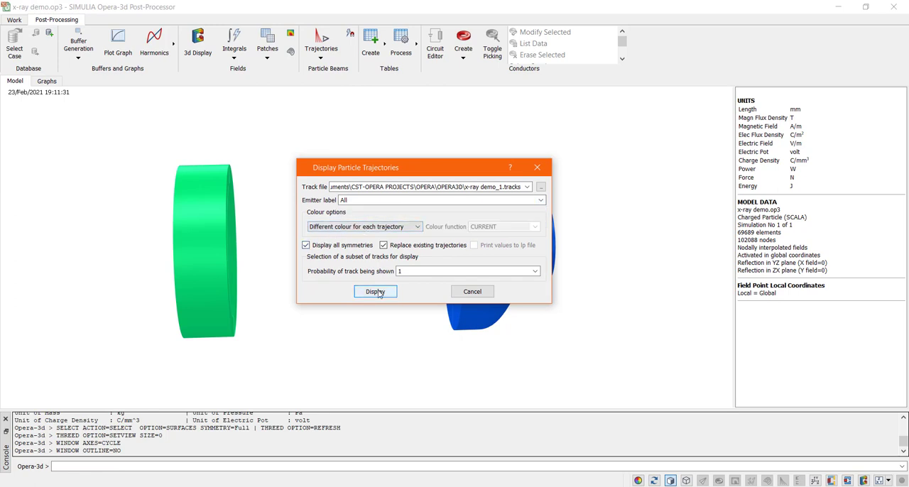
pyautogui.click(374, 291)
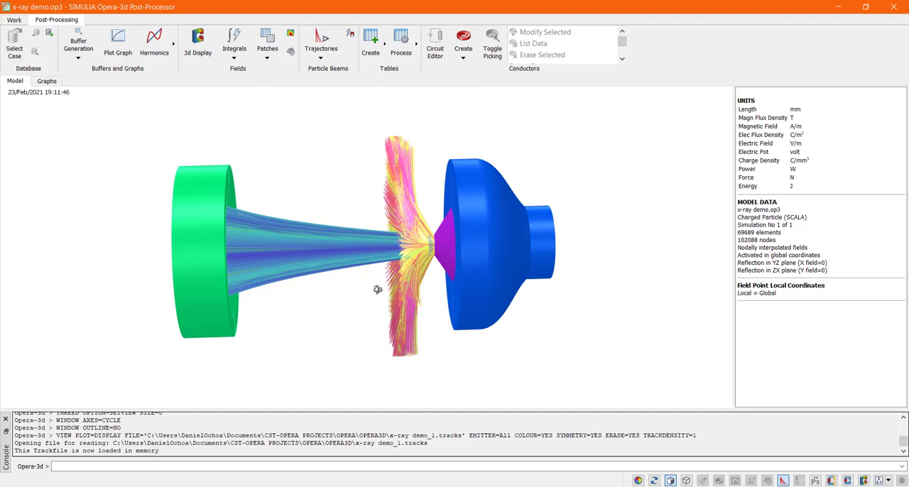
pyautogui.click(321, 41)
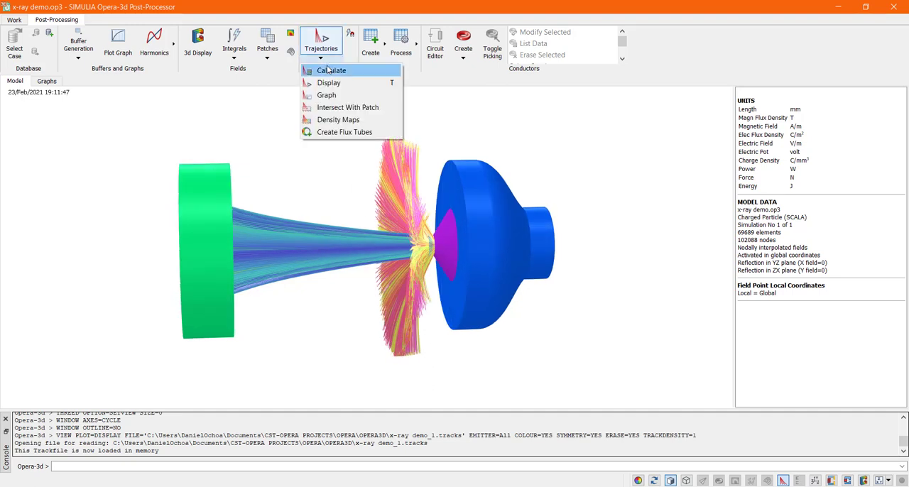
# Step: Redraw the trajectories using the TOF colour function, ranging up to about 1.7e-9
pyautogui.click(328, 82)
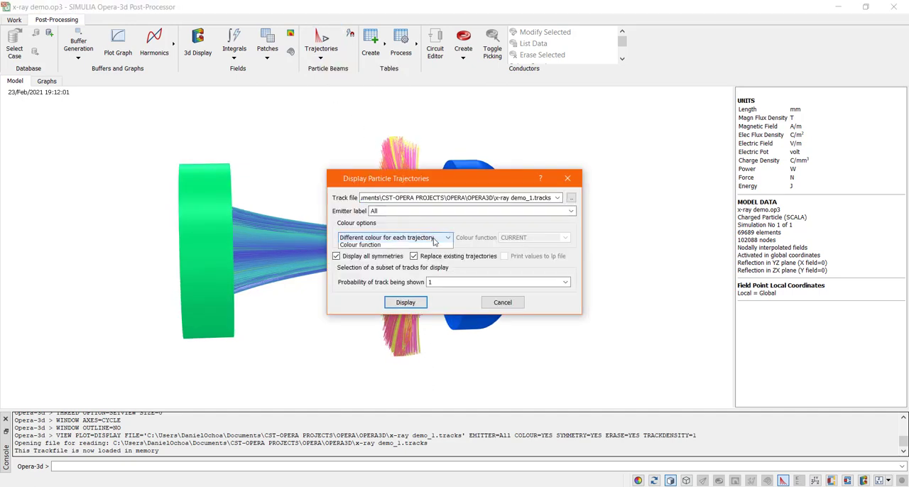
pyautogui.click(394, 237)
pyautogui.write('TOF')
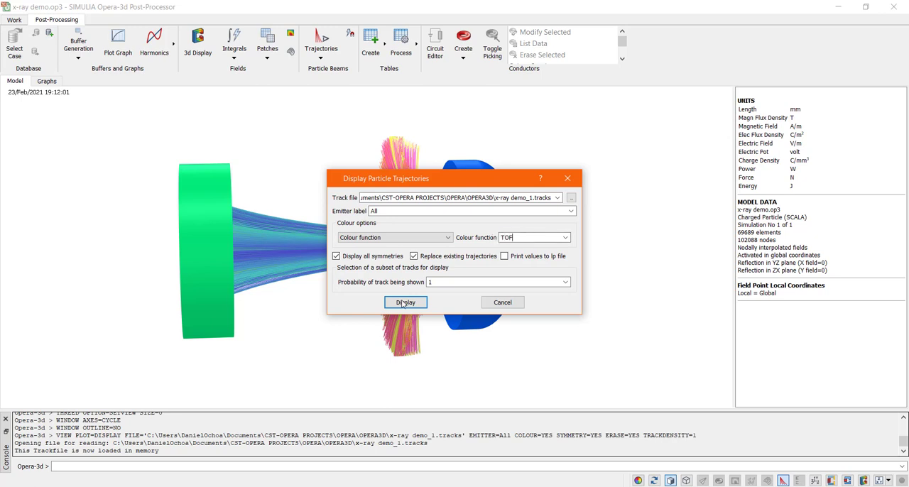
pyautogui.click(405, 302)
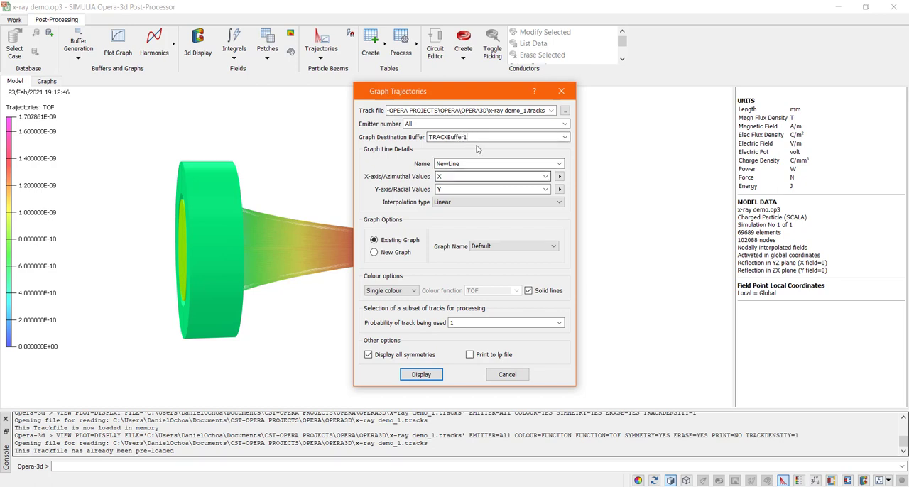
# Step: Plot TOF against Z as a new Time_of_Flight graph with lines coloured by TOF
pyautogui.click(559, 176)
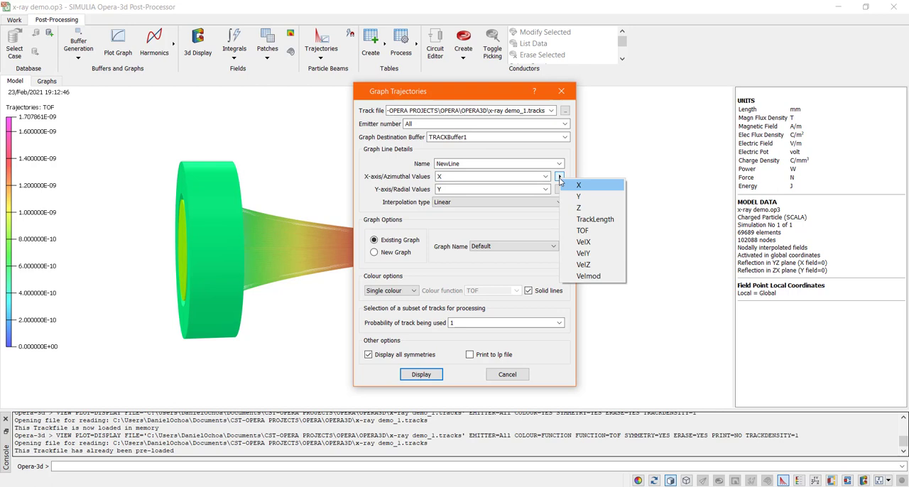
pyautogui.click(579, 207)
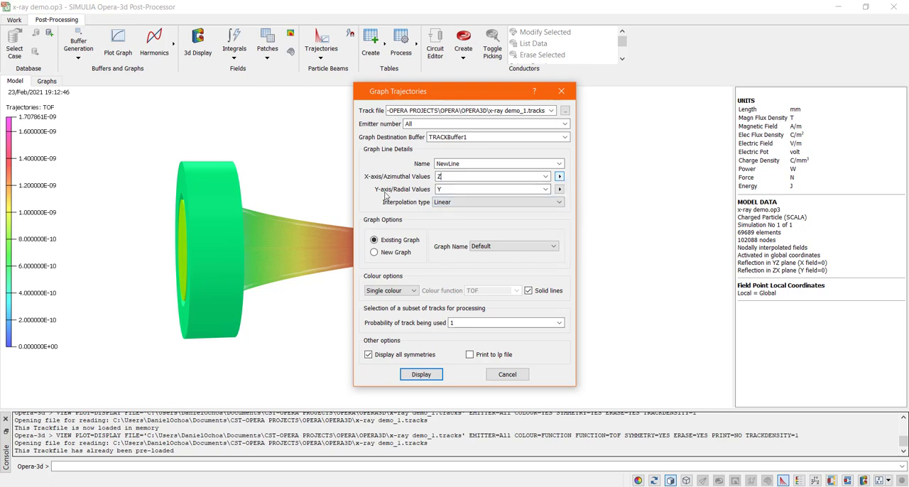
pyautogui.click(559, 189)
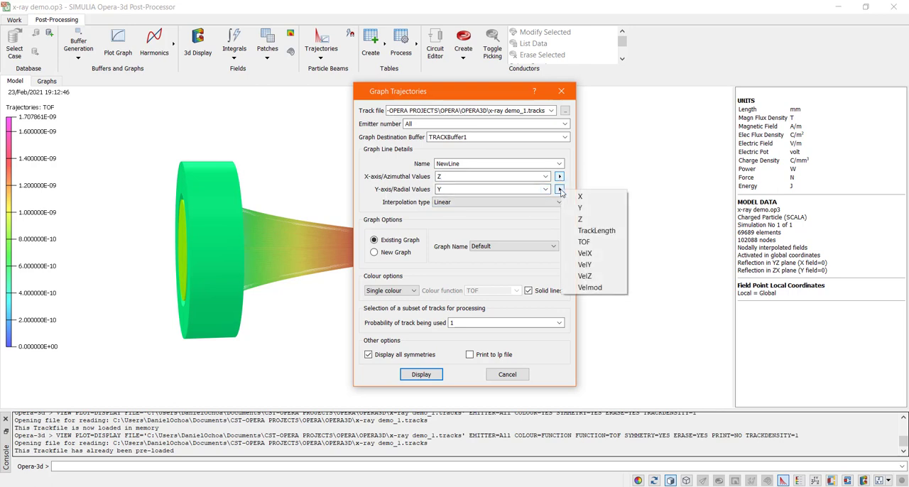
pyautogui.moveTo(583, 242)
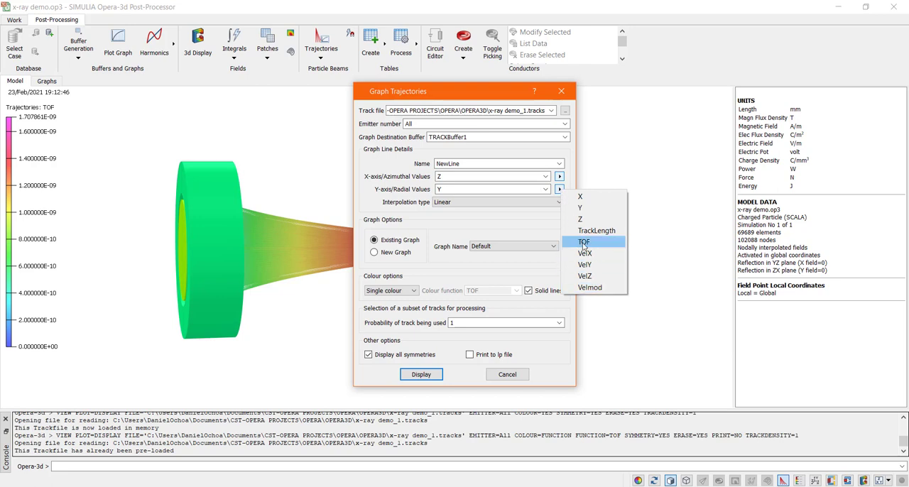
pyautogui.click(583, 241)
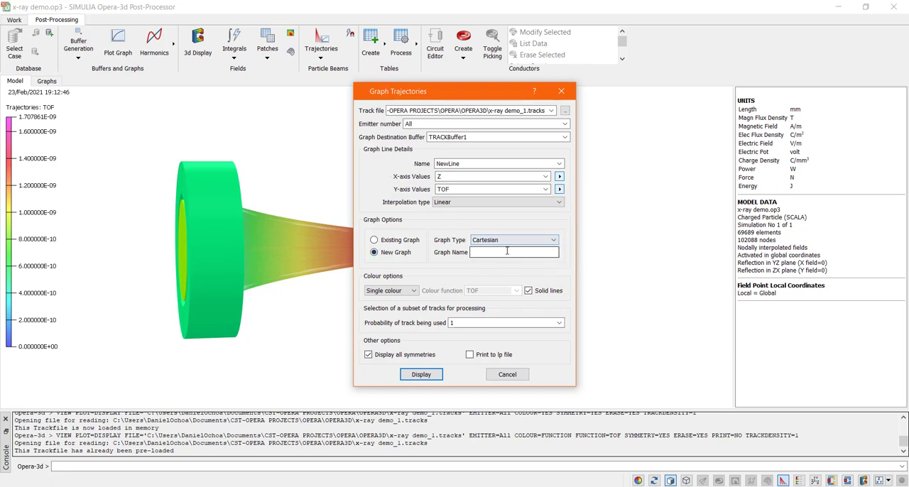
pyautogui.write('Time_o')
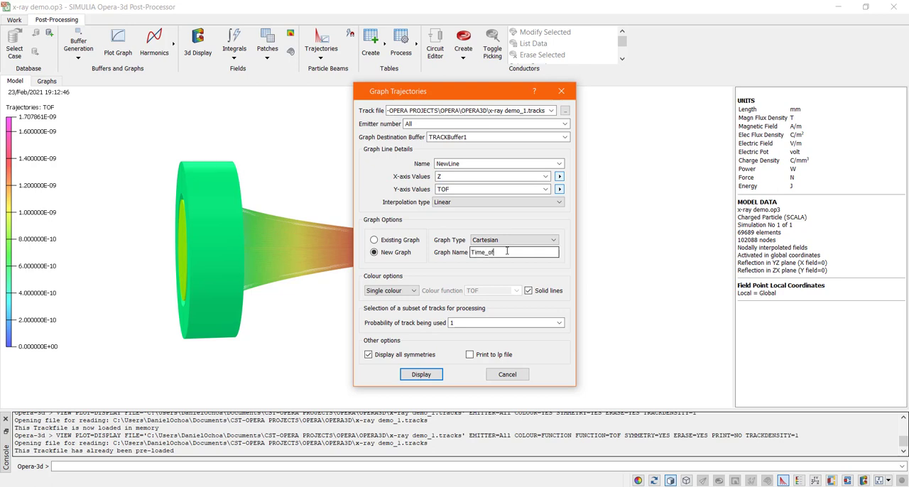
pyautogui.write('f')
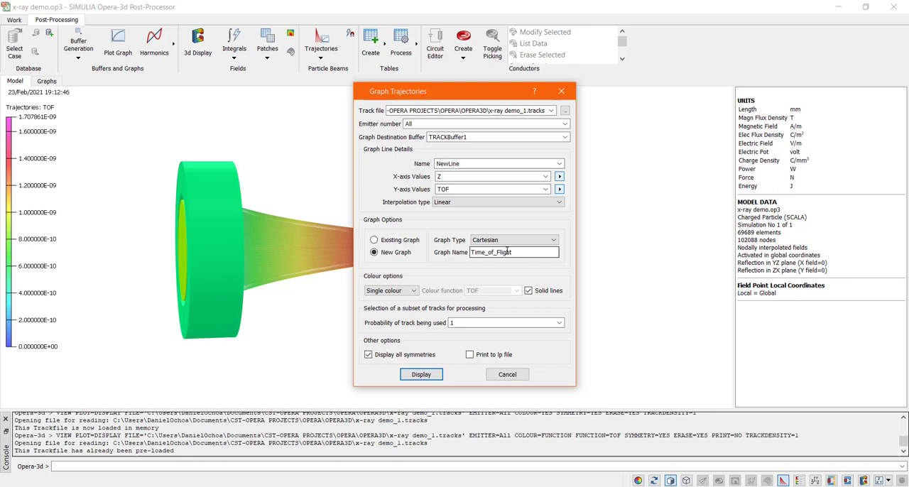
pyautogui.click(414, 290)
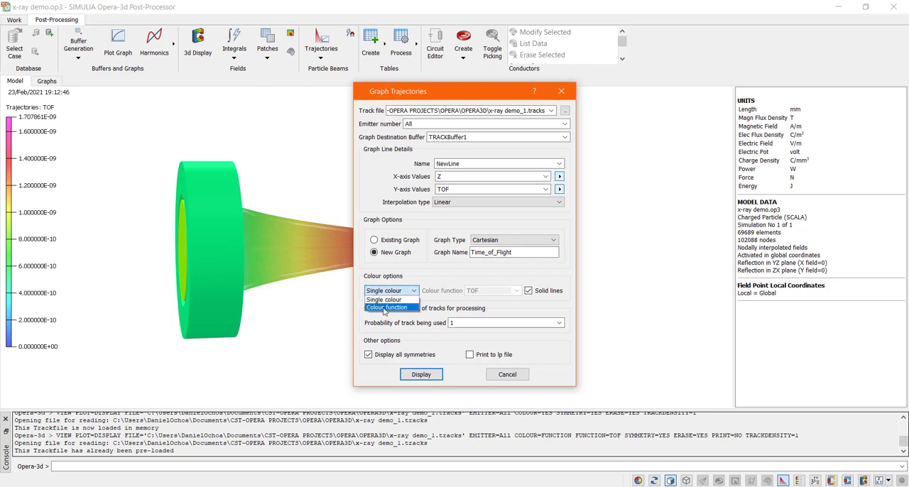
pyautogui.click(391, 307)
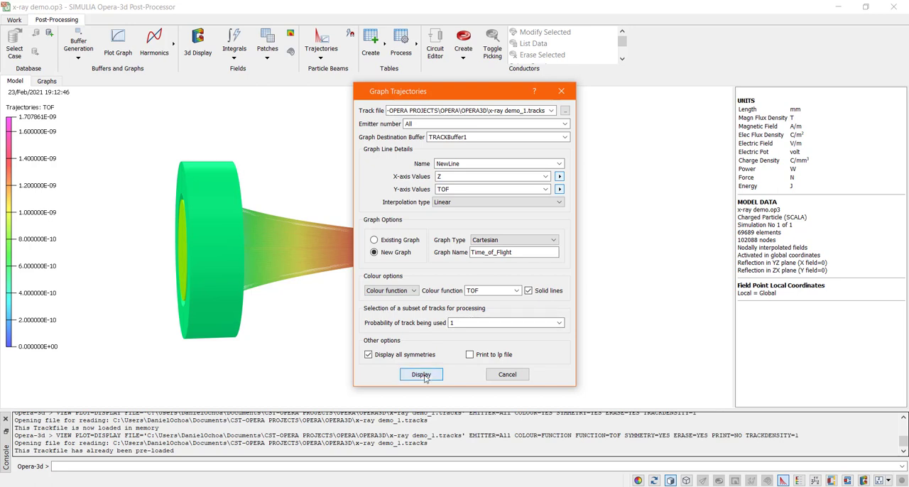
pyautogui.click(421, 374)
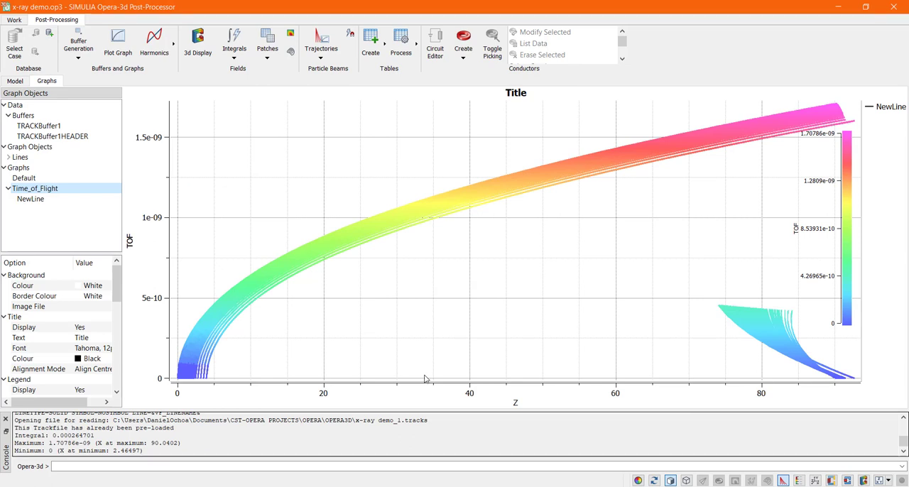
pyautogui.moveTo(425, 375)
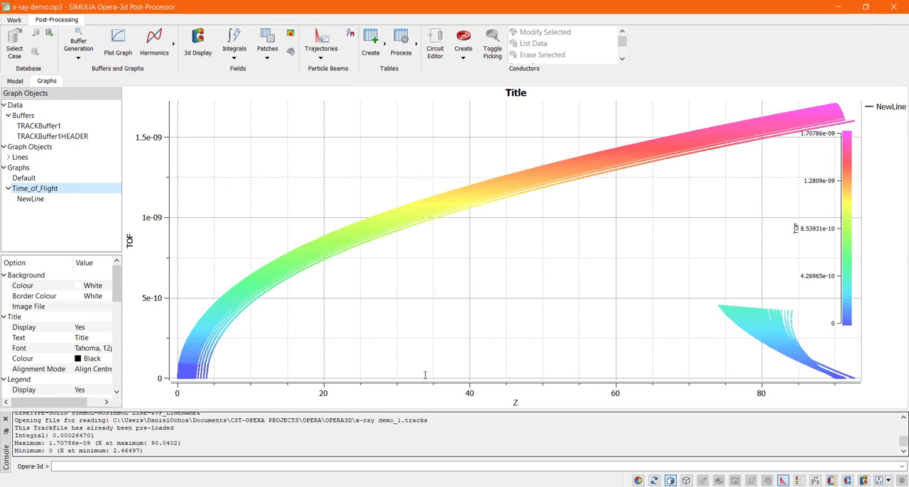
# Step: Define a Cartesian patch from -20,-20 to 20,20 at Z=60 with 40 points per side
pyautogui.click(320, 40)
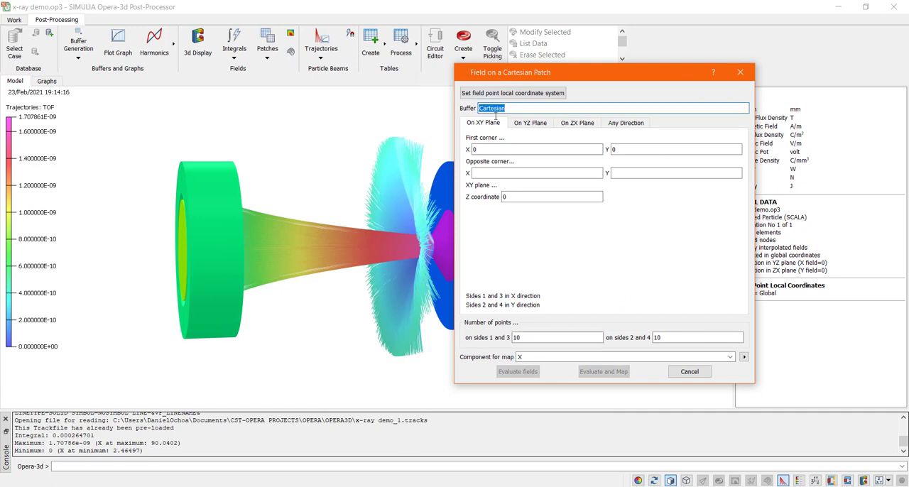
pyautogui.write('-20')
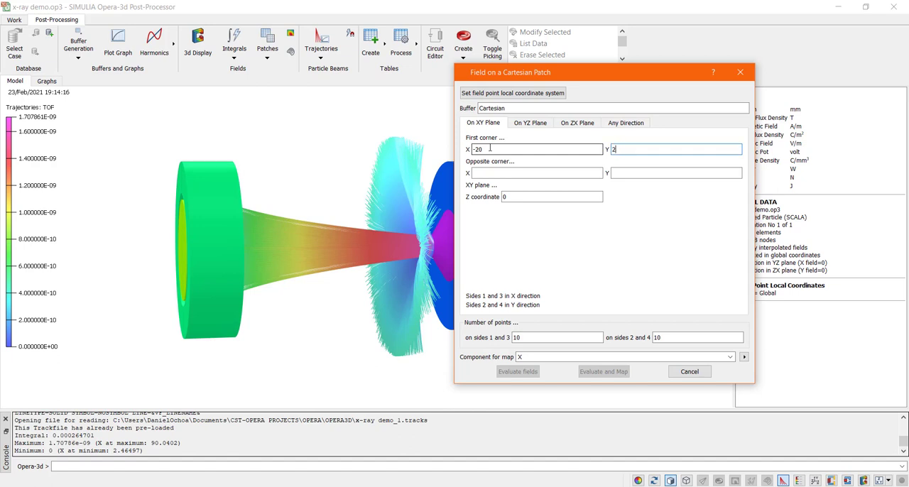
pyautogui.write('-20')
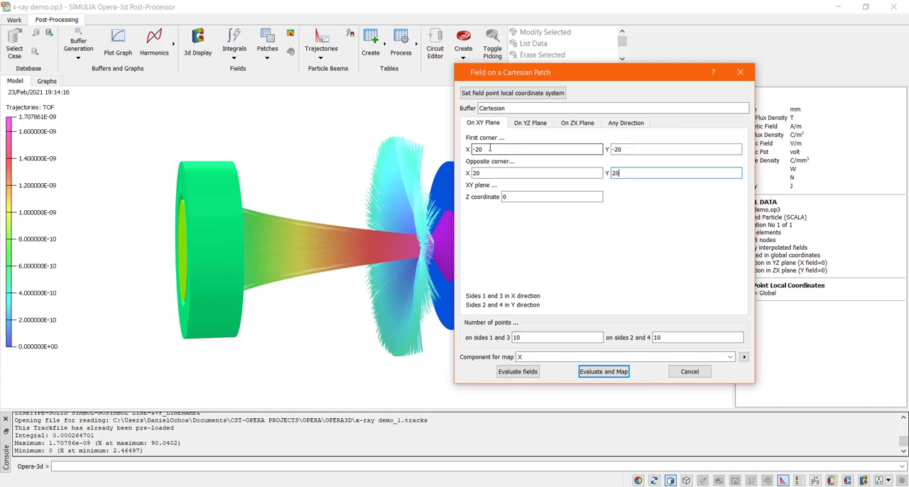
pyautogui.click(553, 197)
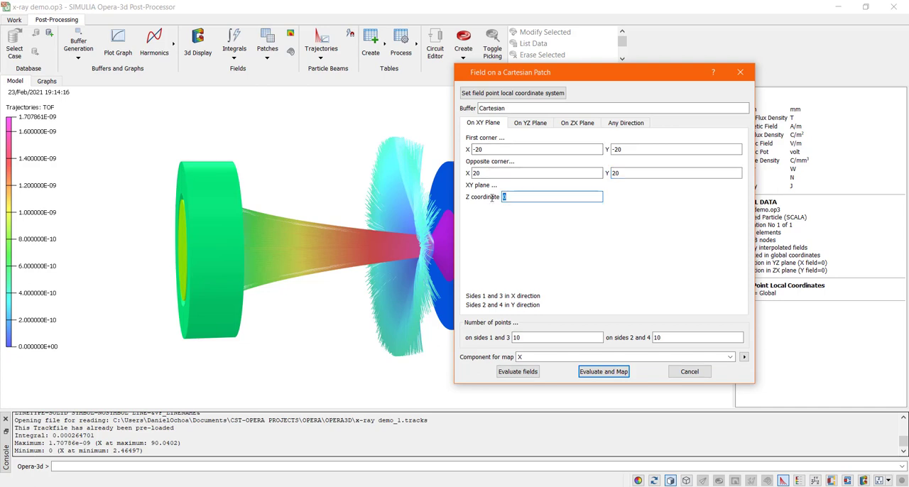
pyautogui.write('60')
pyautogui.click(556, 337)
pyautogui.write('32')
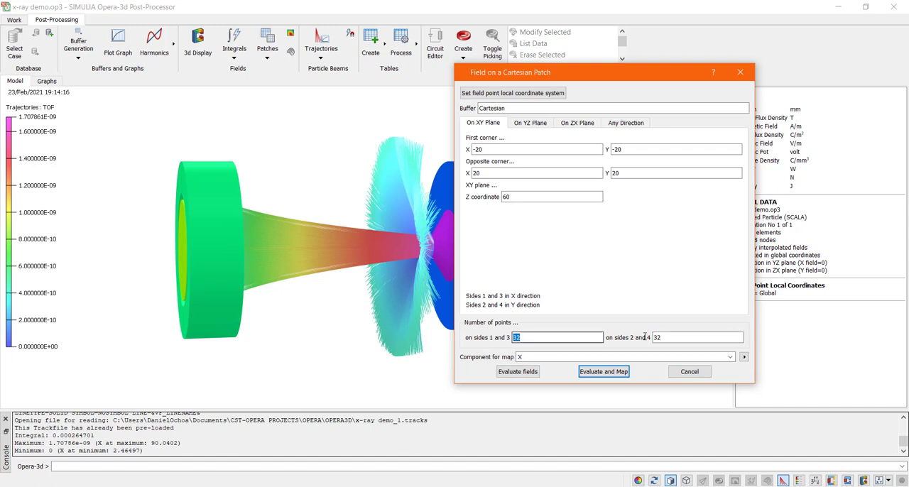
pyautogui.write('40')
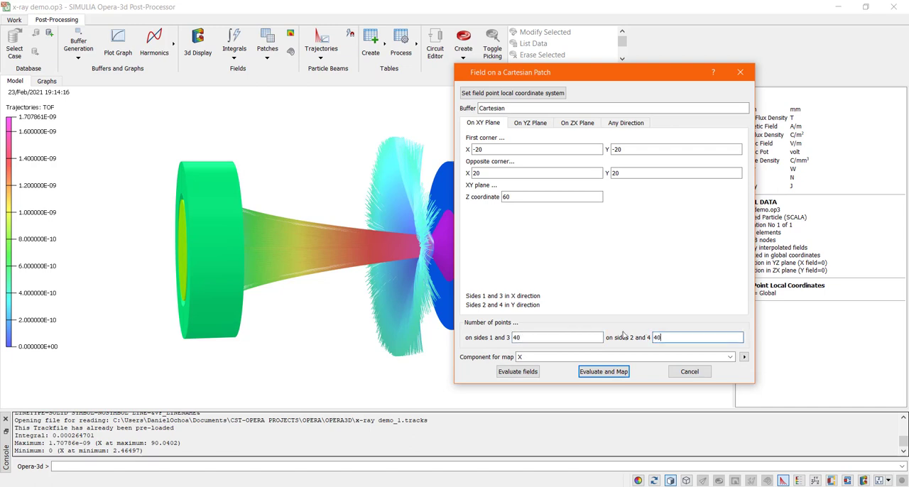
# Step: Evaluate the Ez electric field component on the patch and show its contour map
pyautogui.click(743, 356)
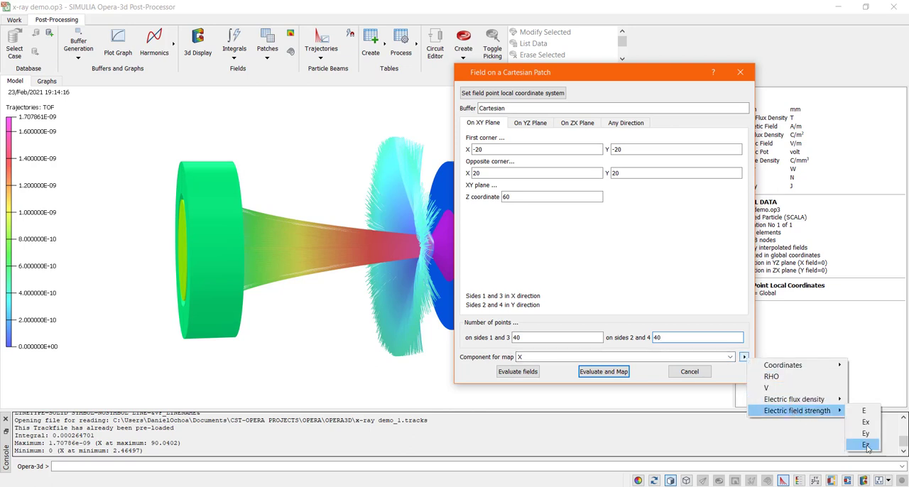
pyautogui.click(863, 444)
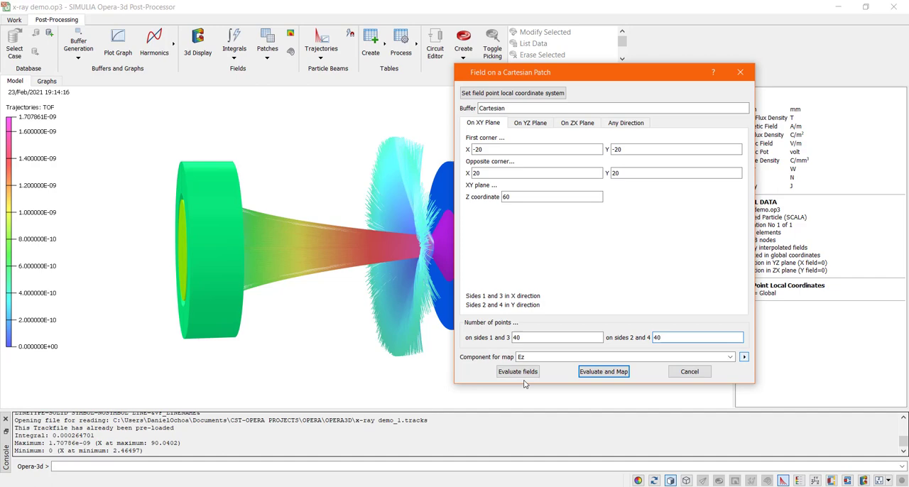
pyautogui.click(602, 371)
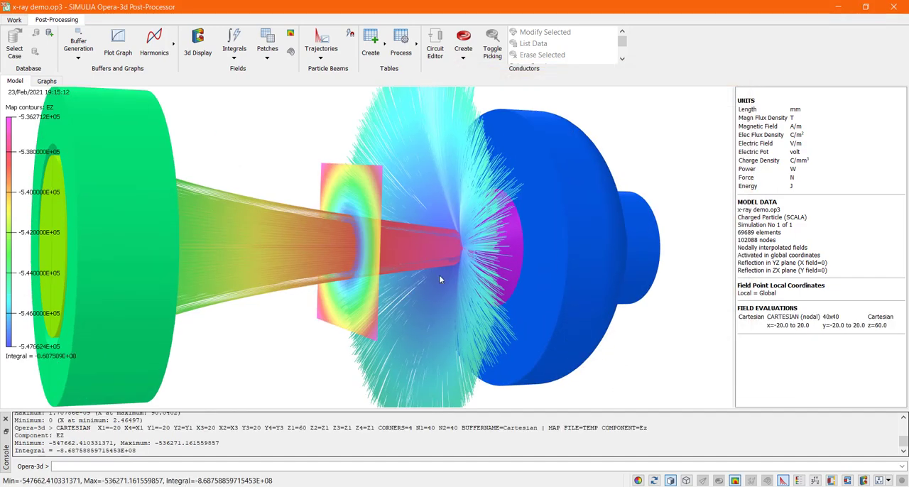
pyautogui.click(321, 40)
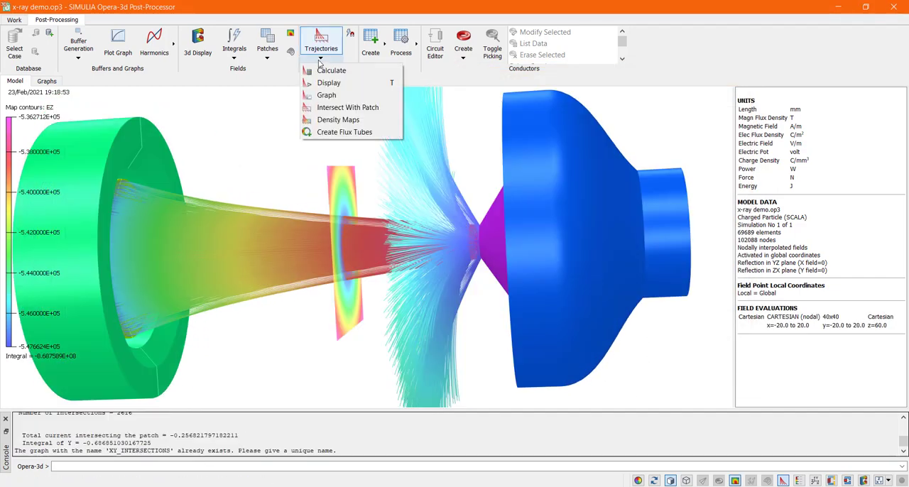
# Step: In the trajectory density map settings, start replacing the 128 sample size by typing 4
pyautogui.click(338, 119)
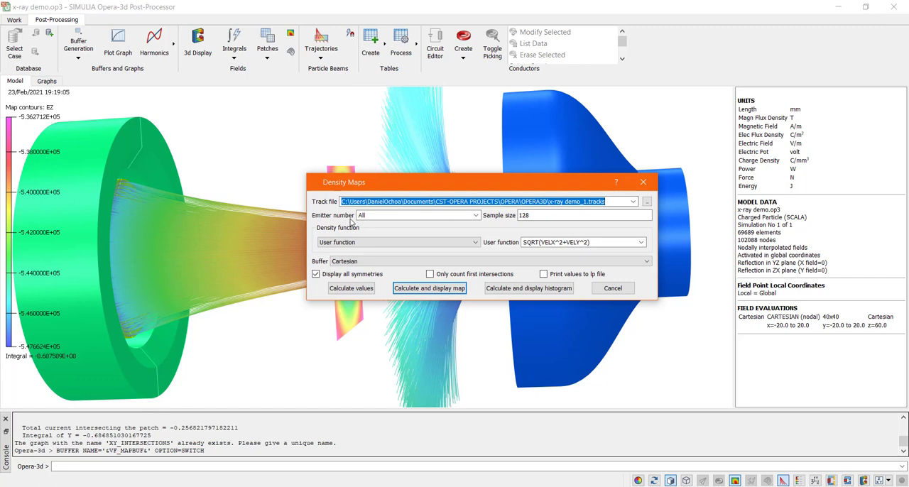
pyautogui.click(560, 215)
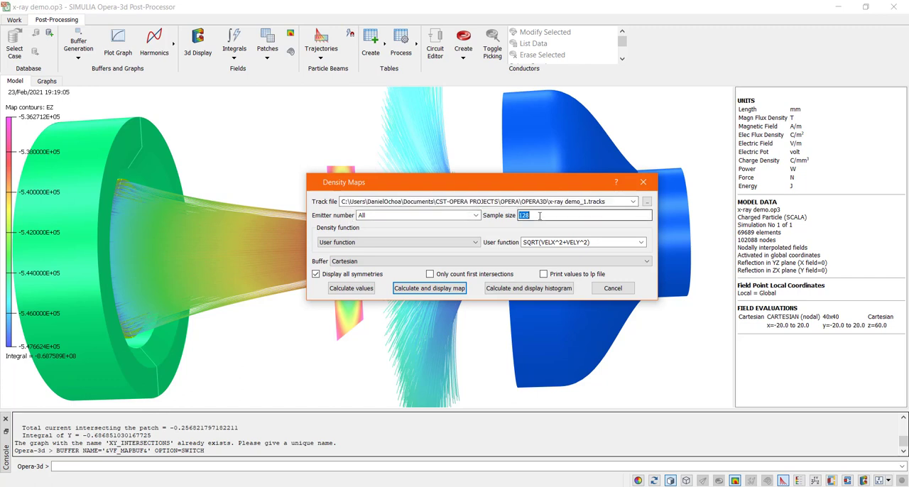
pyautogui.write('4')
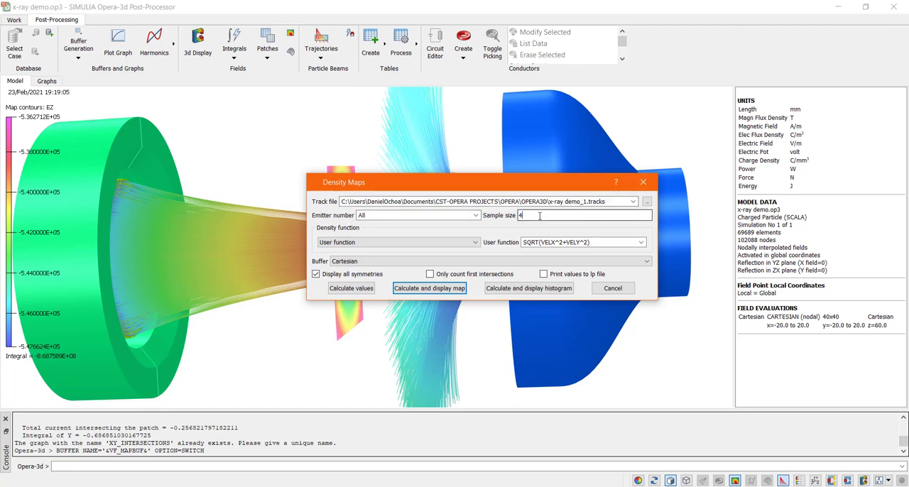